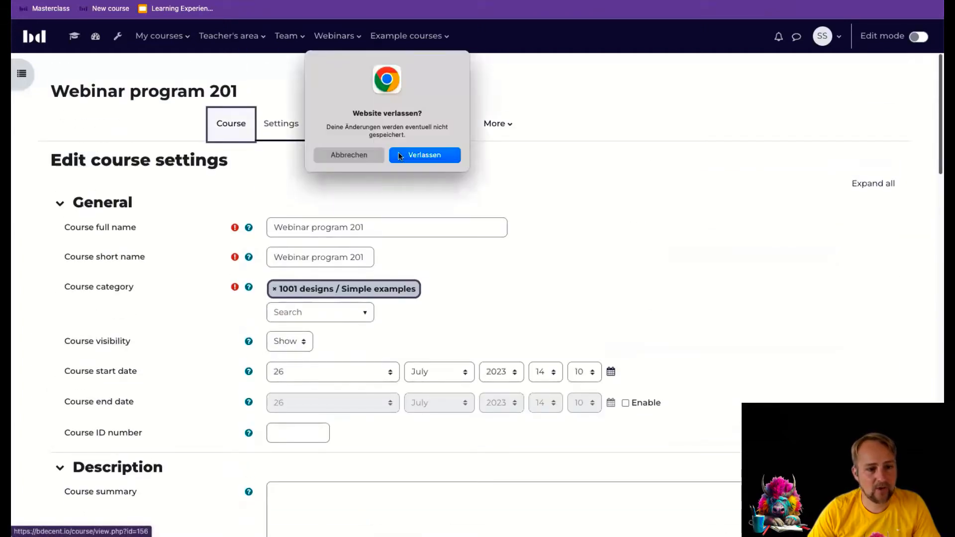
# Leave the unsaved page and set Display course prerequisites to Above course contents.
pyautogui.click(424, 155)
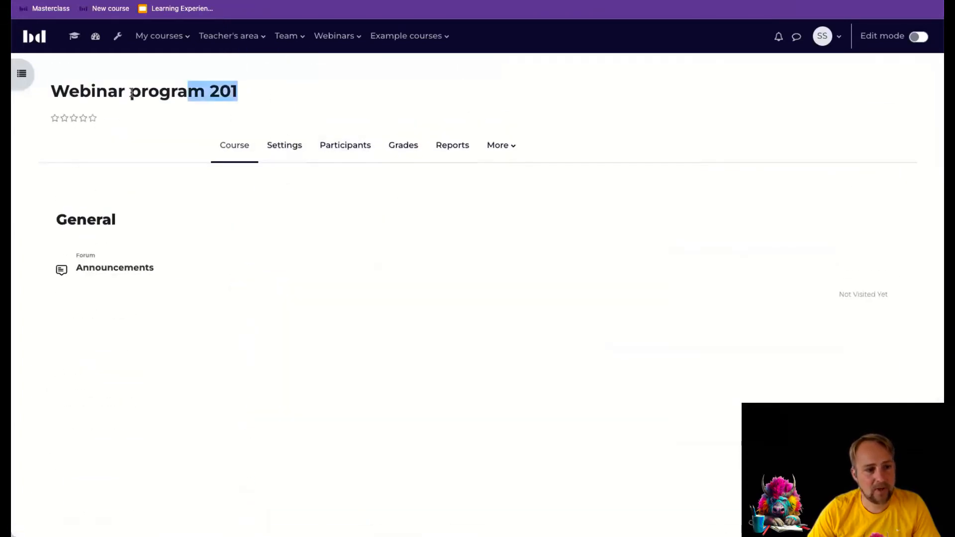
pyautogui.tripleClick(144, 91)
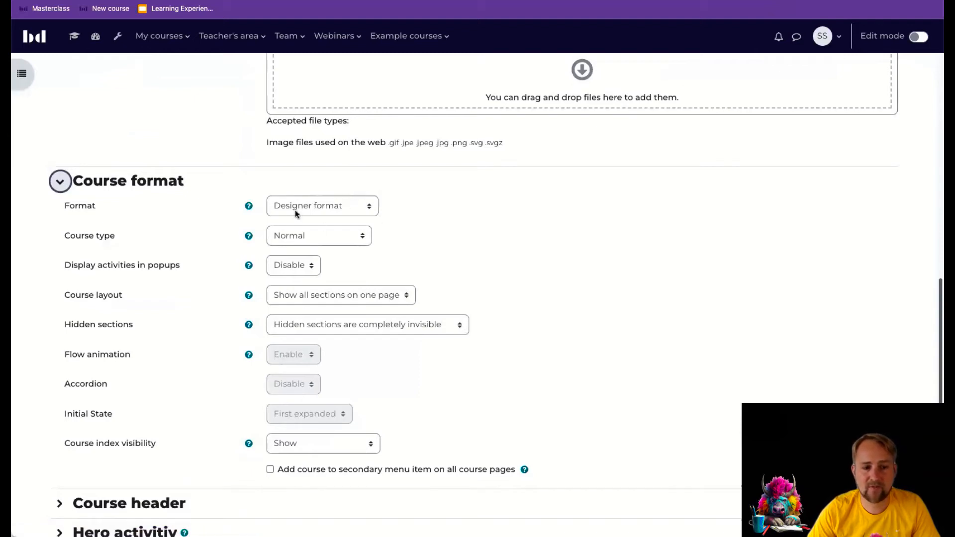
pyautogui.scroll(3)
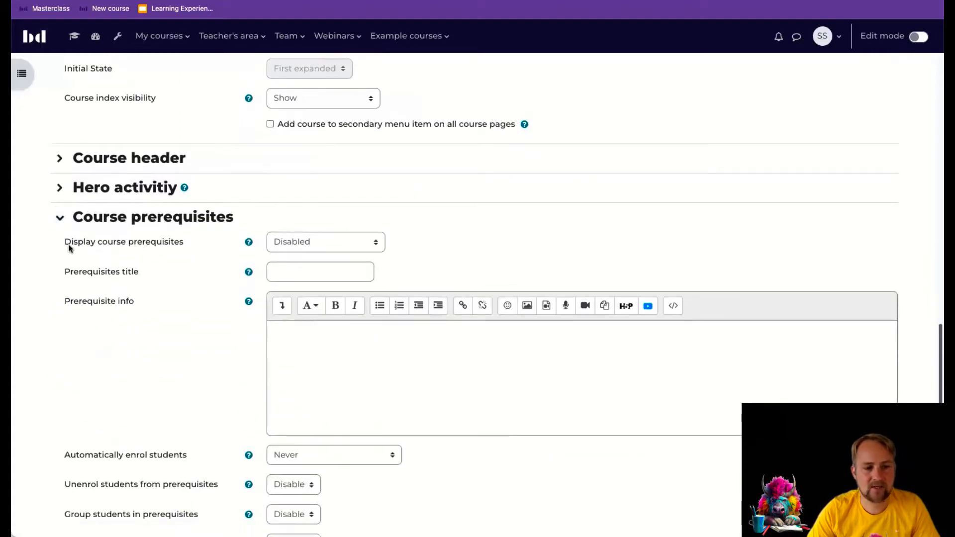
pyautogui.doubleClick(124, 242)
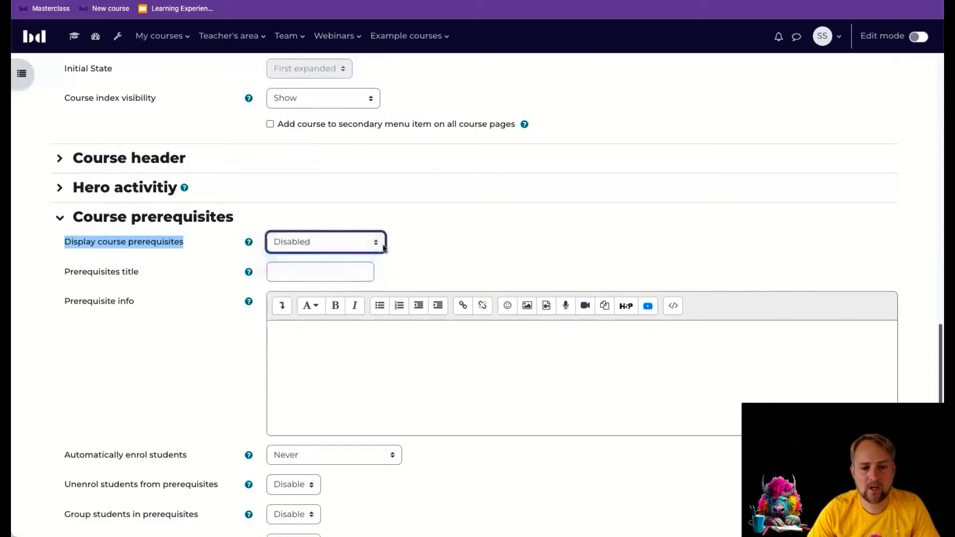
pyautogui.click(325, 241)
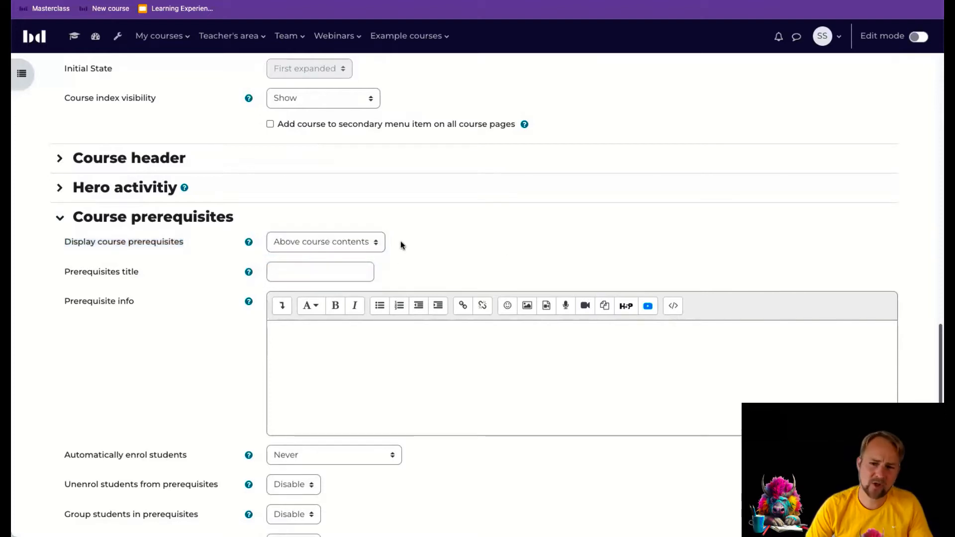
pyautogui.click(325, 242)
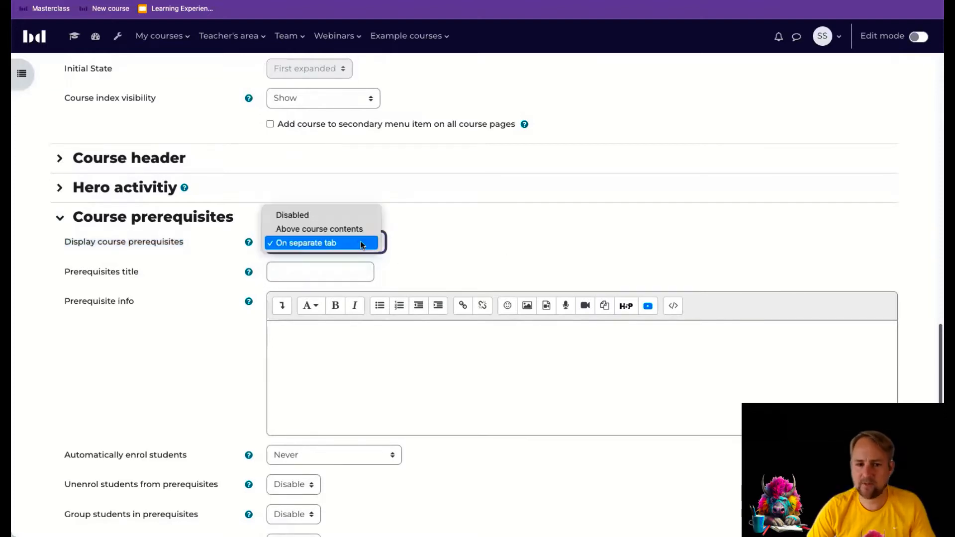
pyautogui.click(319, 228)
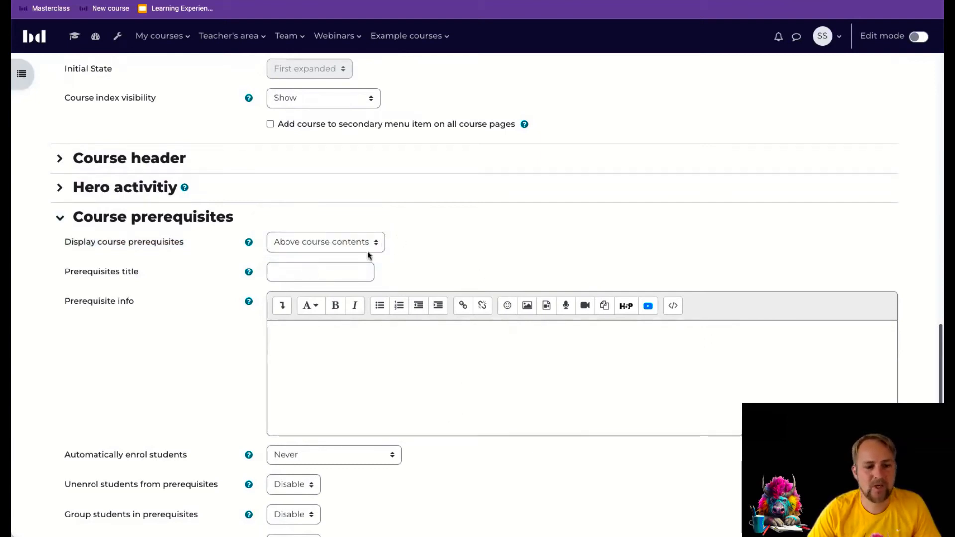
pyautogui.moveTo(436, 338)
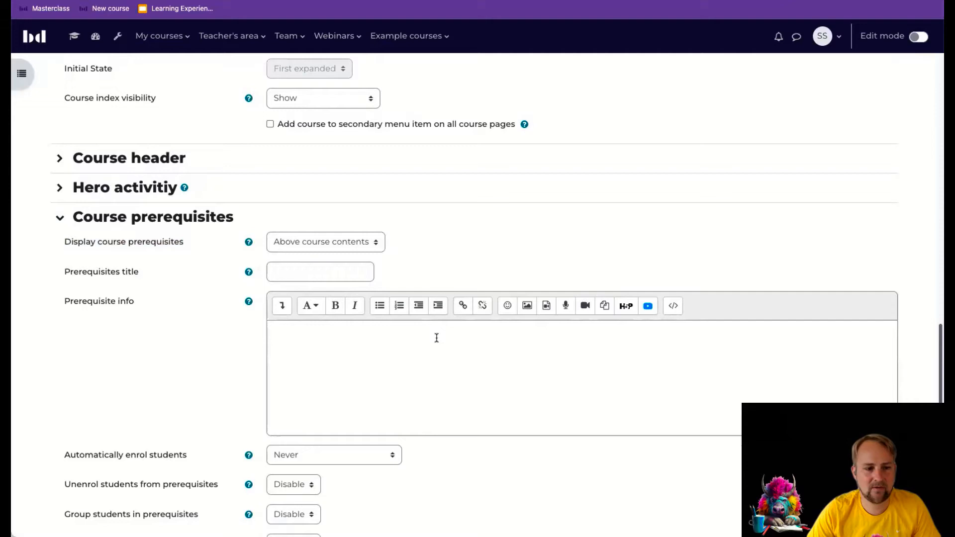
pyautogui.scroll(-3)
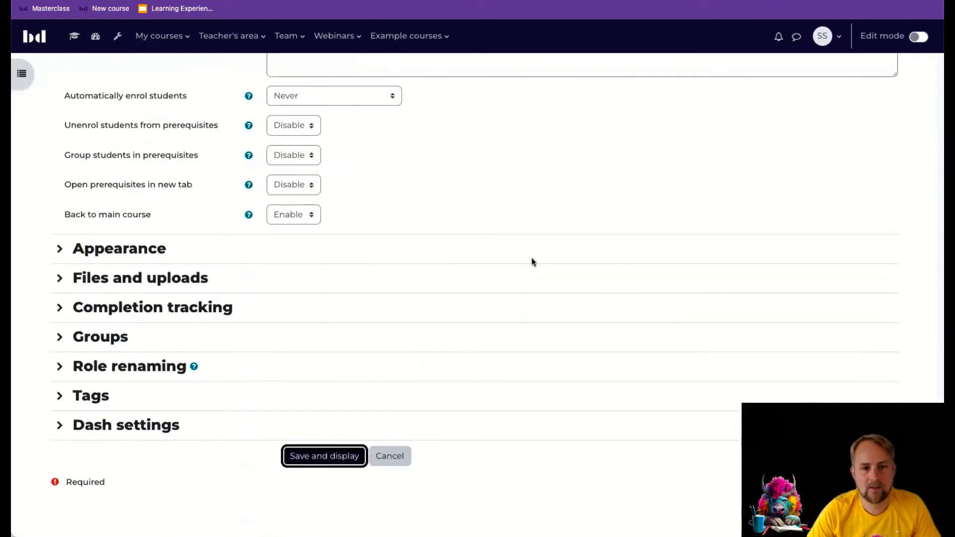
# Save the prerequisite display settings and enable completion tracking in course settings.
pyautogui.click(324, 456)
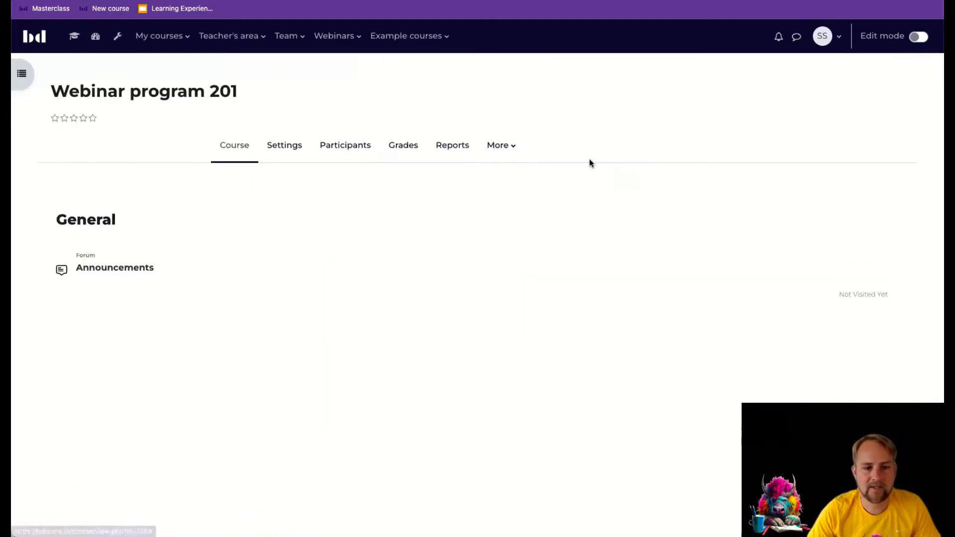
pyautogui.click(497, 145)
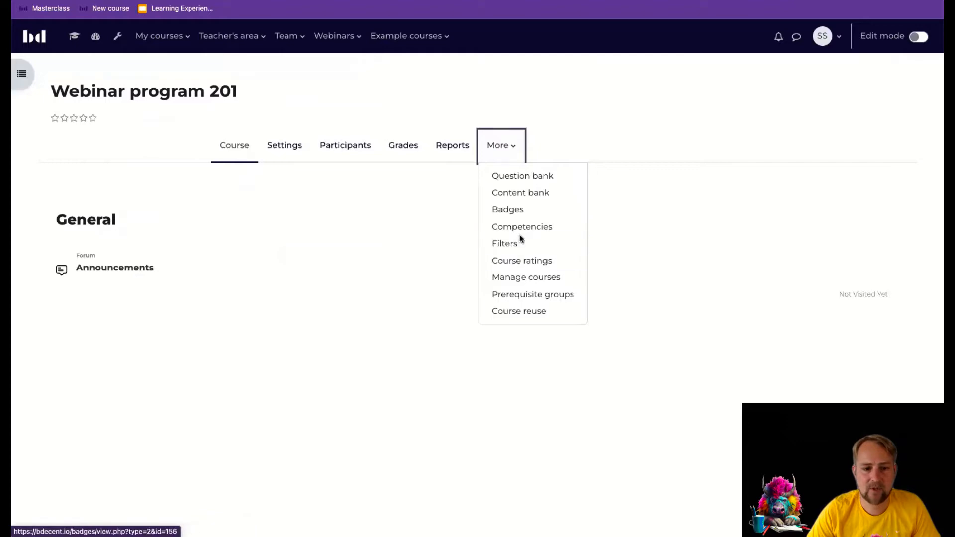
pyautogui.click(284, 145)
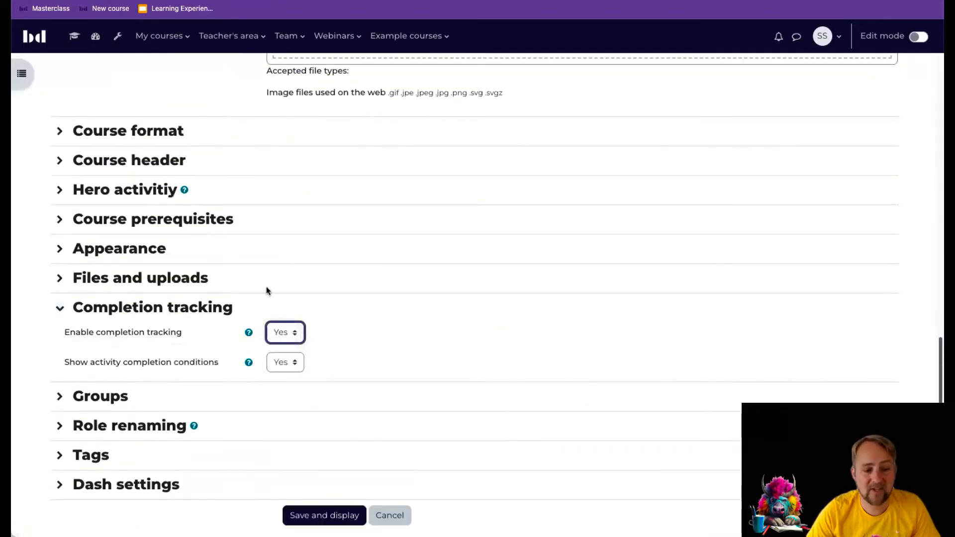
pyautogui.click(324, 515)
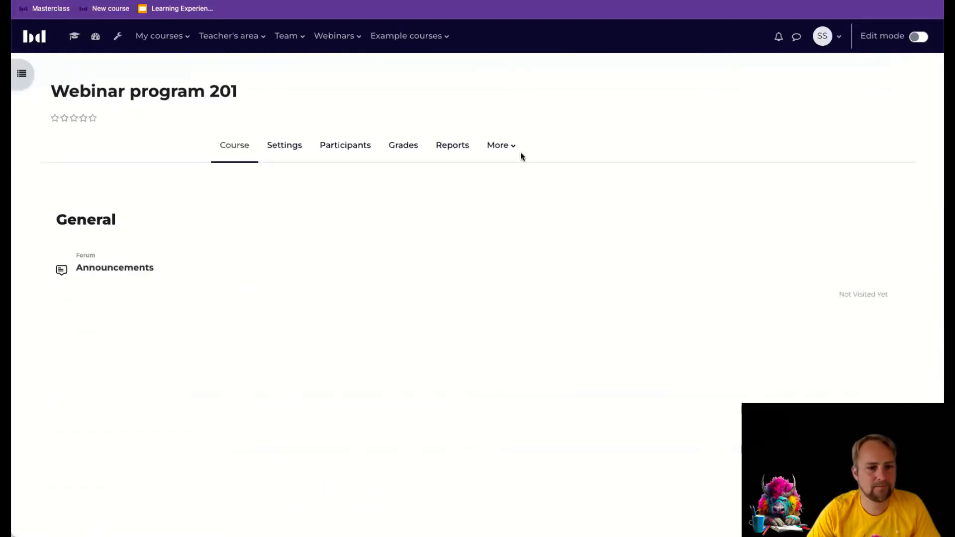
# In Course completion, search 'video' and add Video Classes 1–6 as required courses.
pyautogui.click(497, 145)
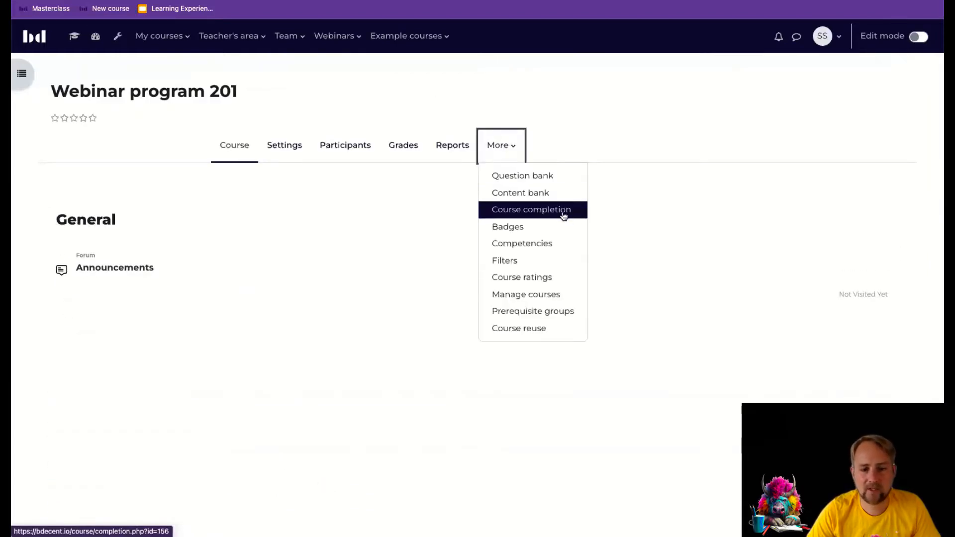
pyautogui.click(531, 209)
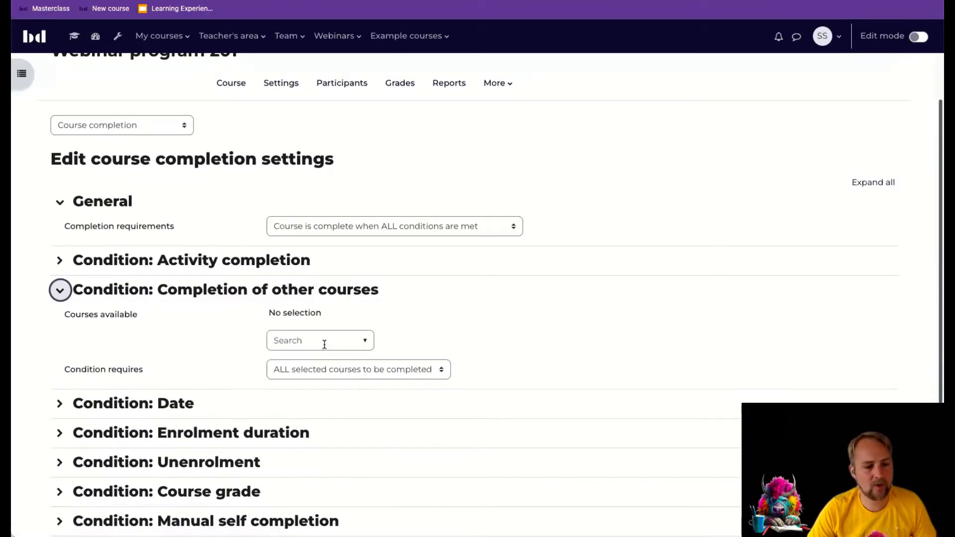
pyautogui.write('video')
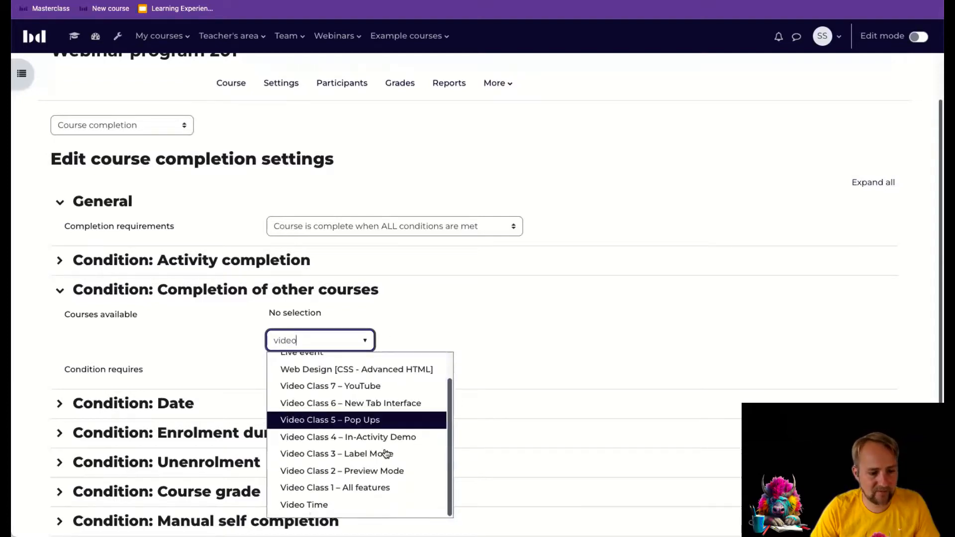
pyautogui.click(341, 471)
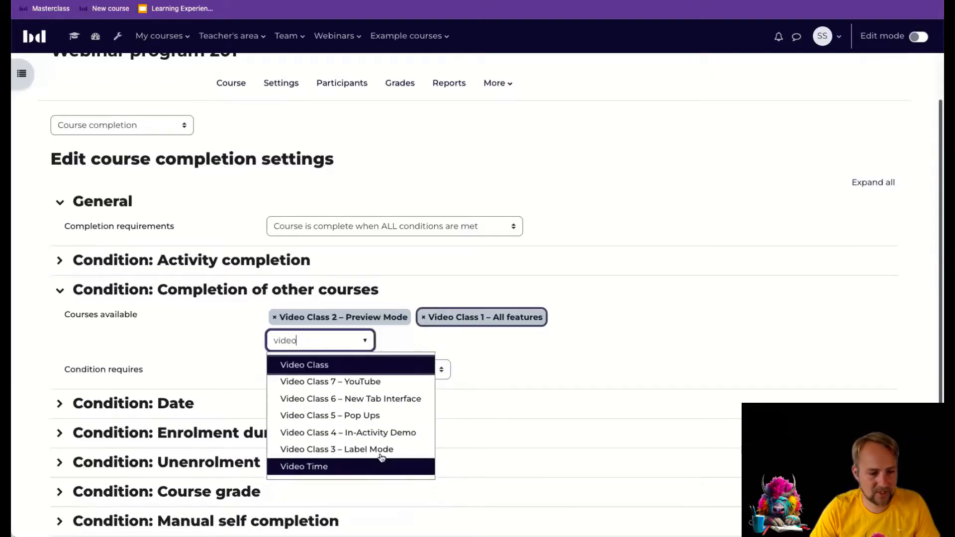
pyautogui.click(336, 449)
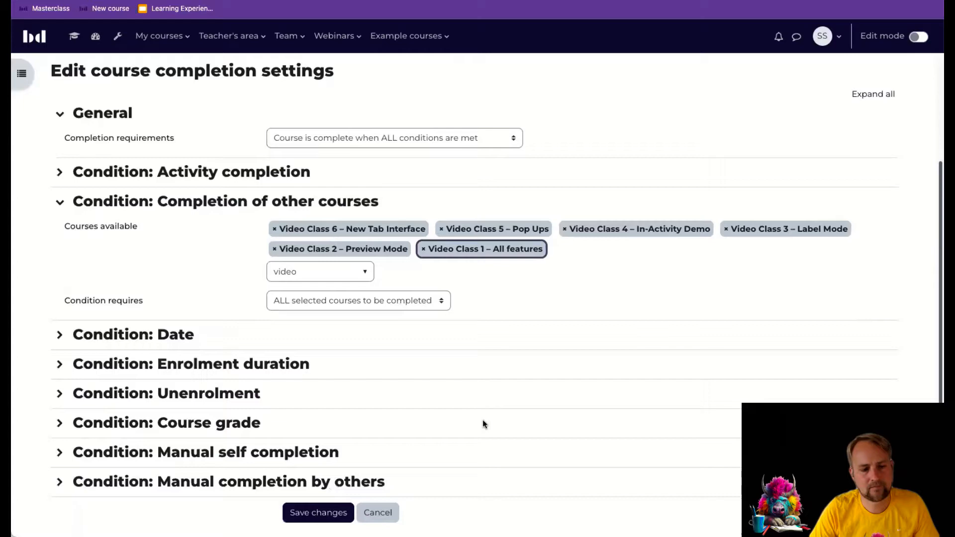
# Save the required-course settings, review the six video class cards, and turn editing on.
pyautogui.click(317, 512)
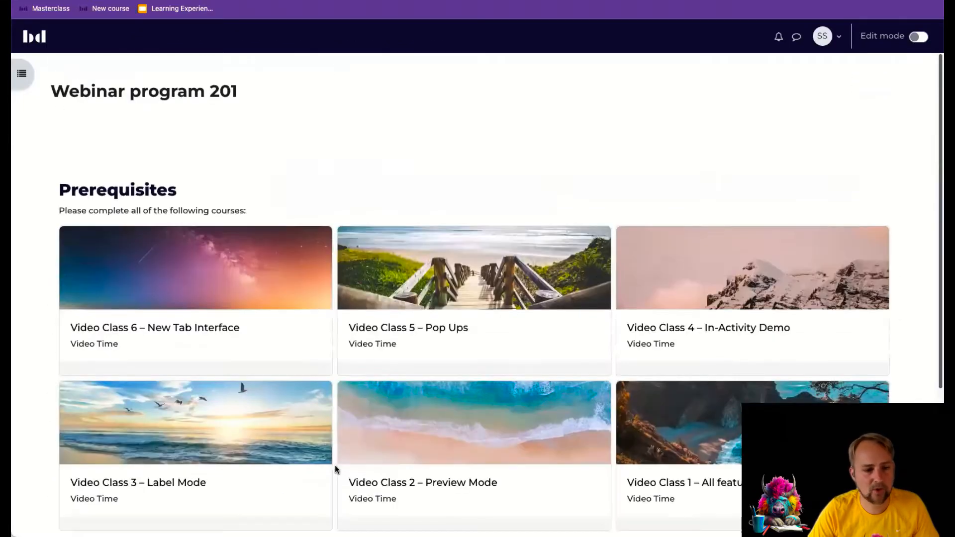
pyautogui.scroll(3)
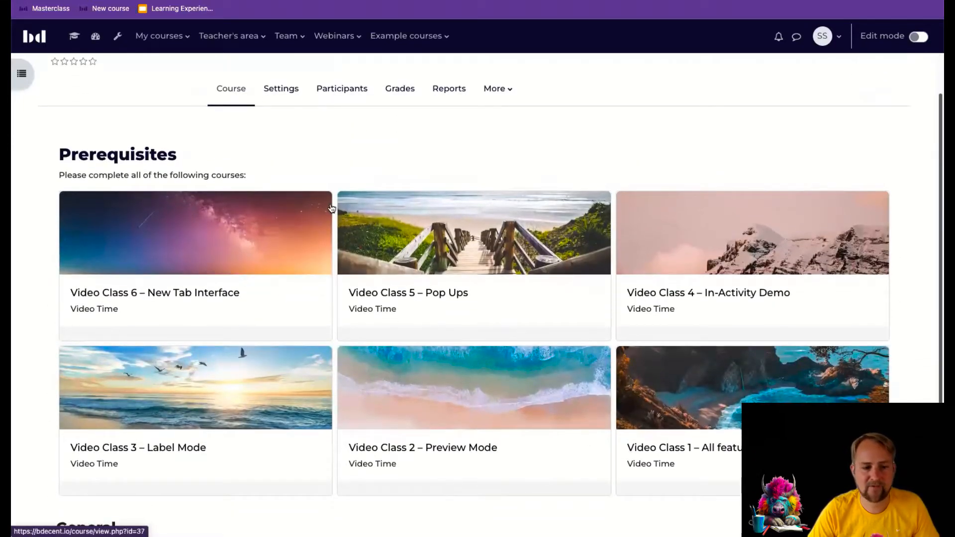
pyautogui.scroll(-3)
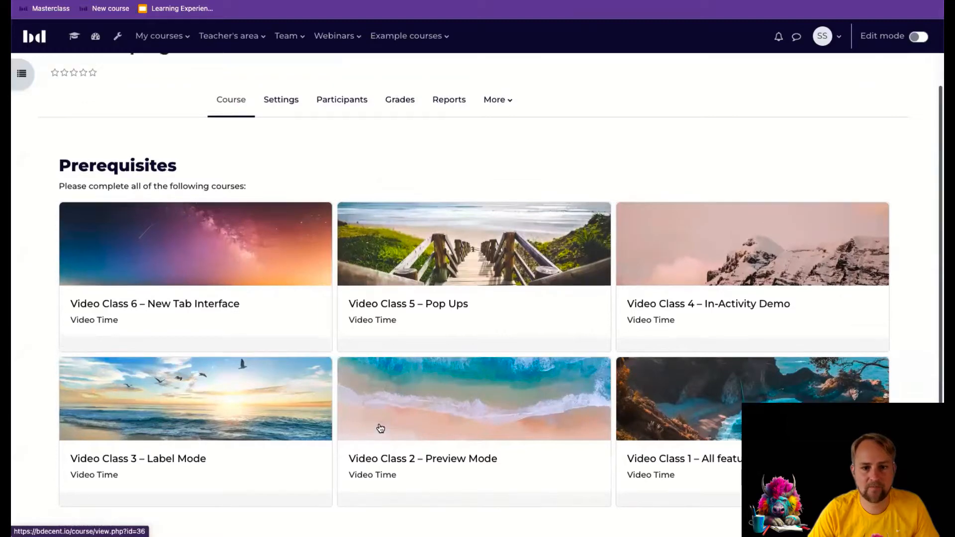
pyautogui.scroll(3)
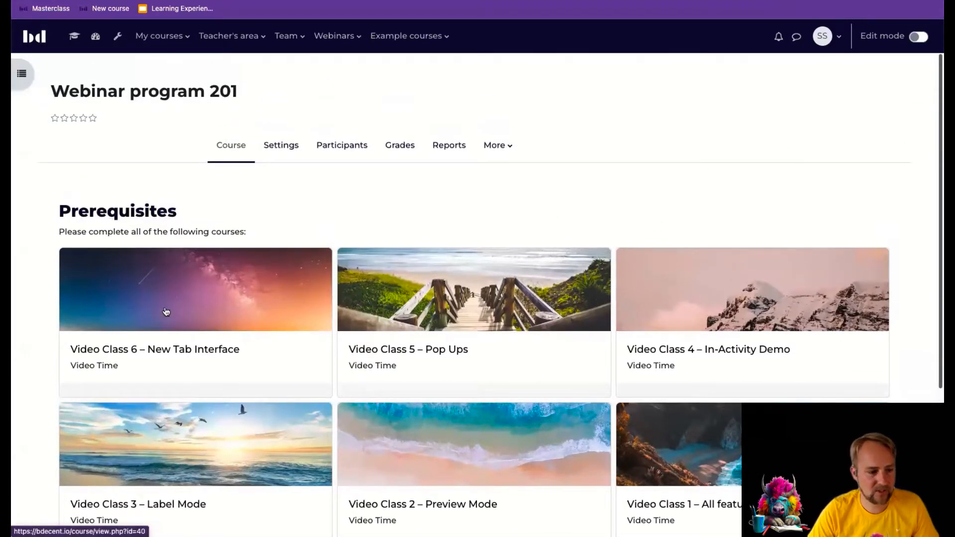
pyautogui.click(918, 36)
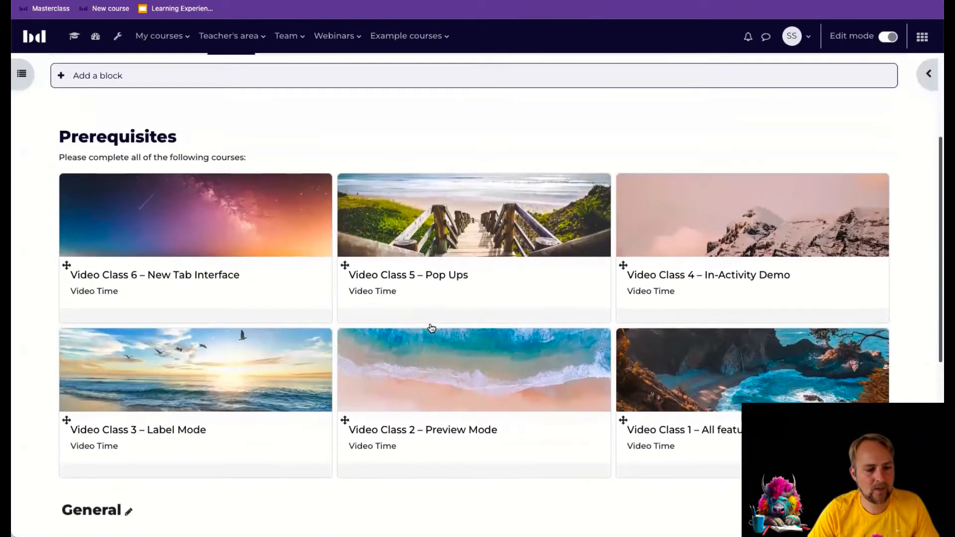
# Drag the prerequisite cards into order, Video Class 1 through Video Class 6.
pyautogui.scroll(-3)
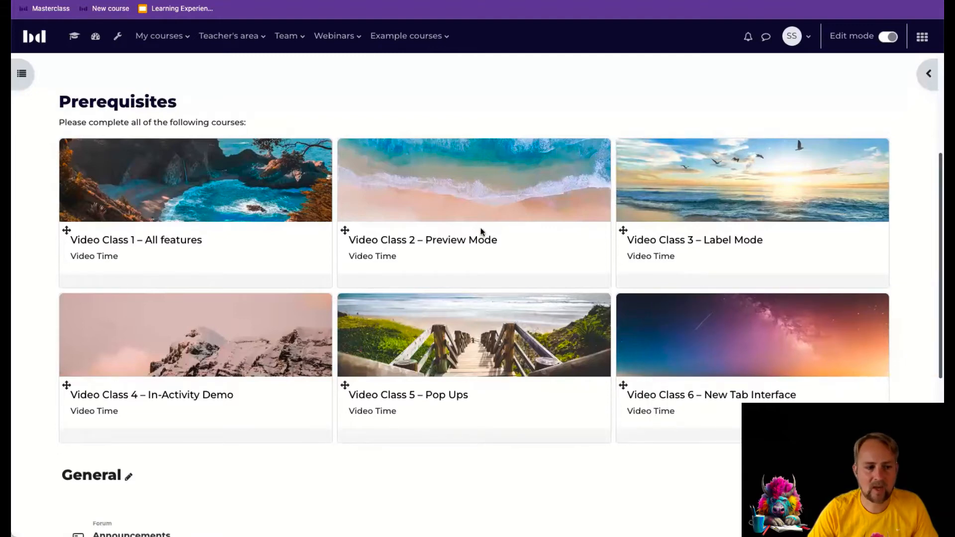
pyautogui.scroll(-3)
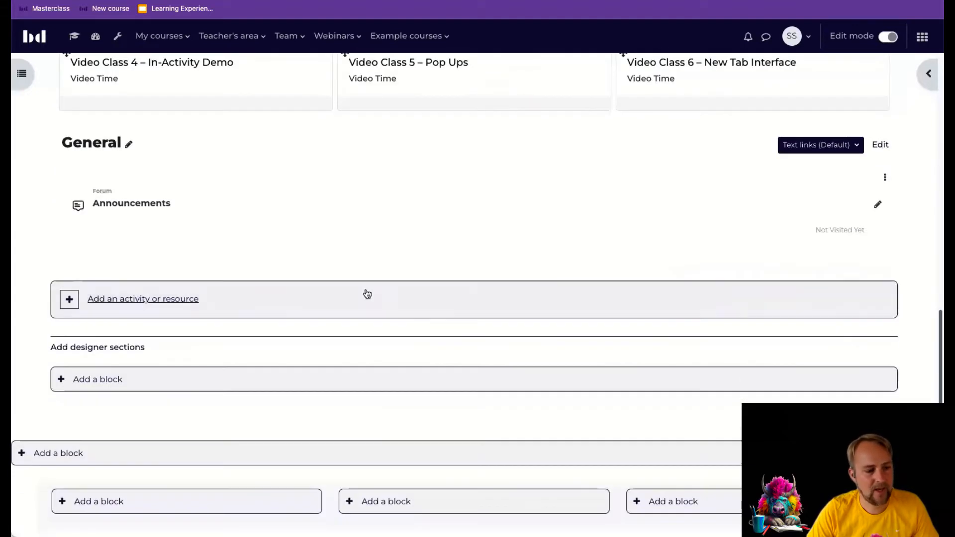
pyautogui.scroll(3)
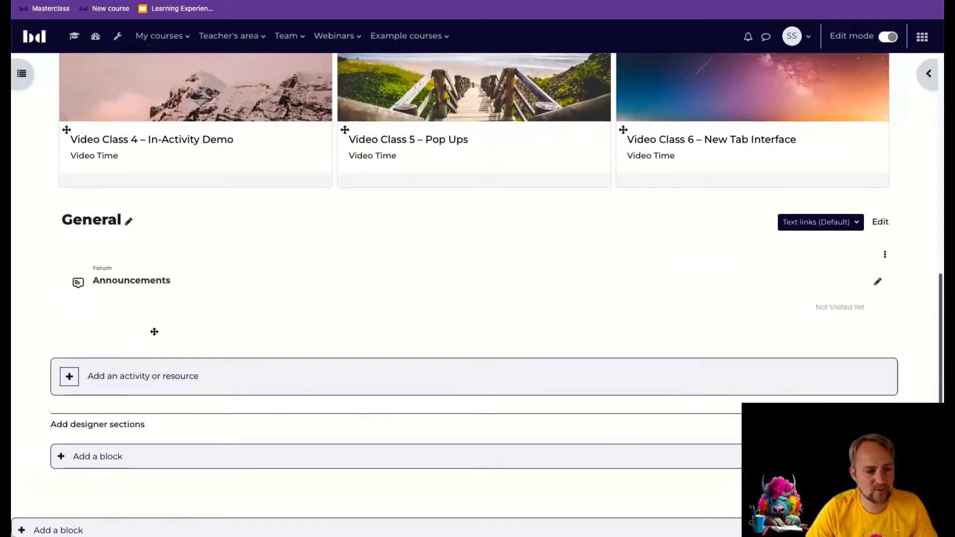
pyautogui.moveTo(211, 290)
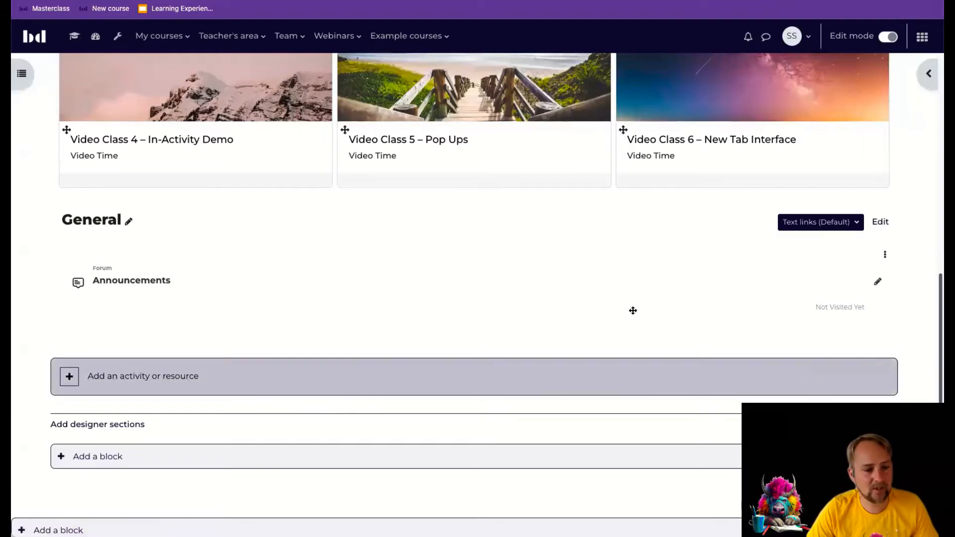
pyautogui.moveTo(714, 308)
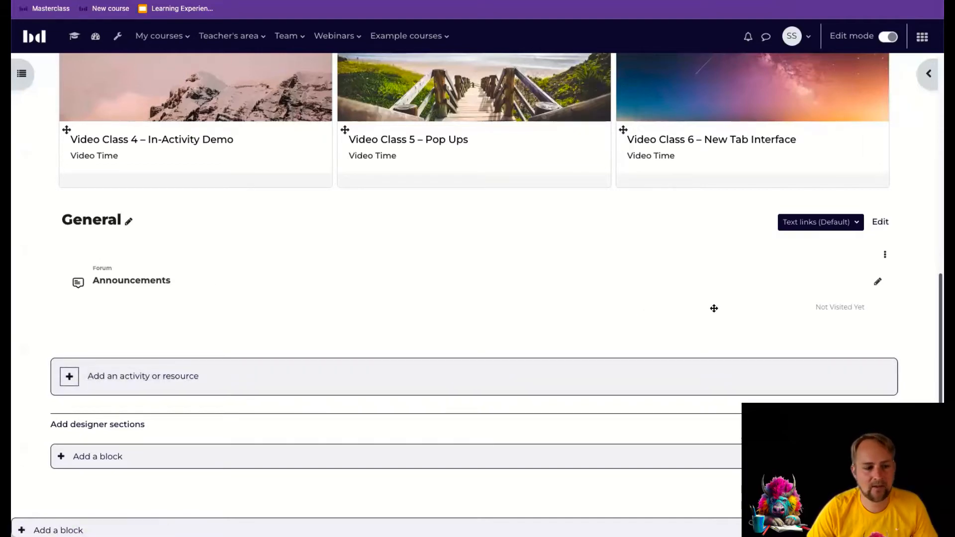
pyautogui.click(819, 222)
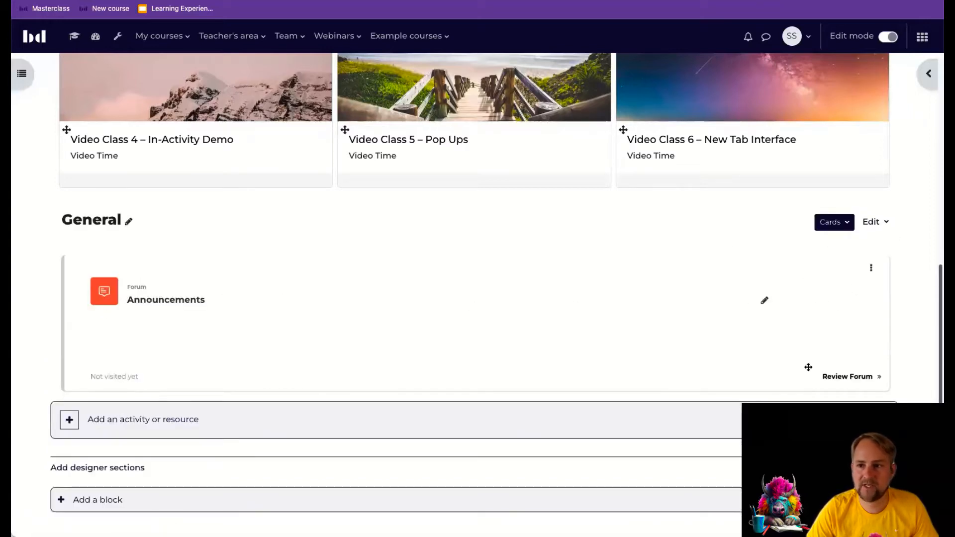
pyautogui.moveTo(491, 299)
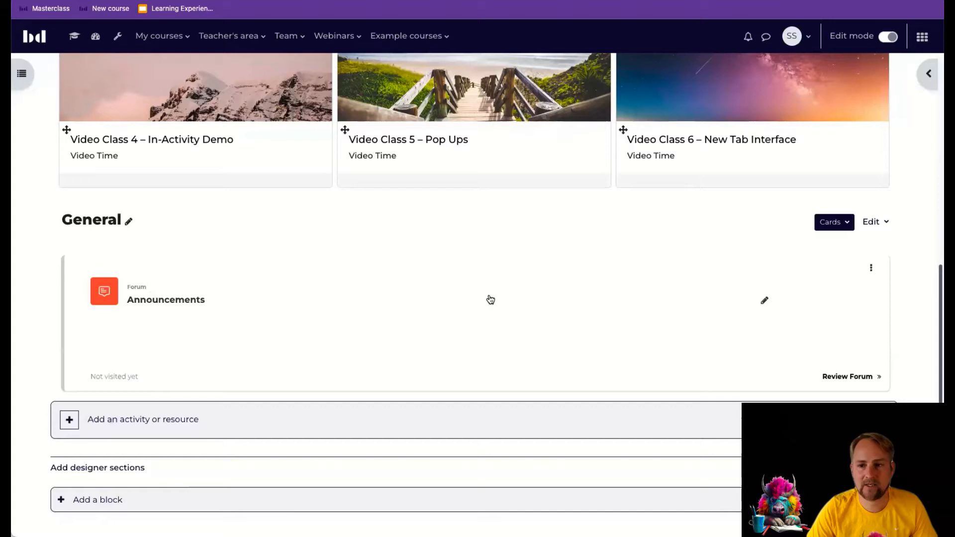
pyautogui.moveTo(349, 423)
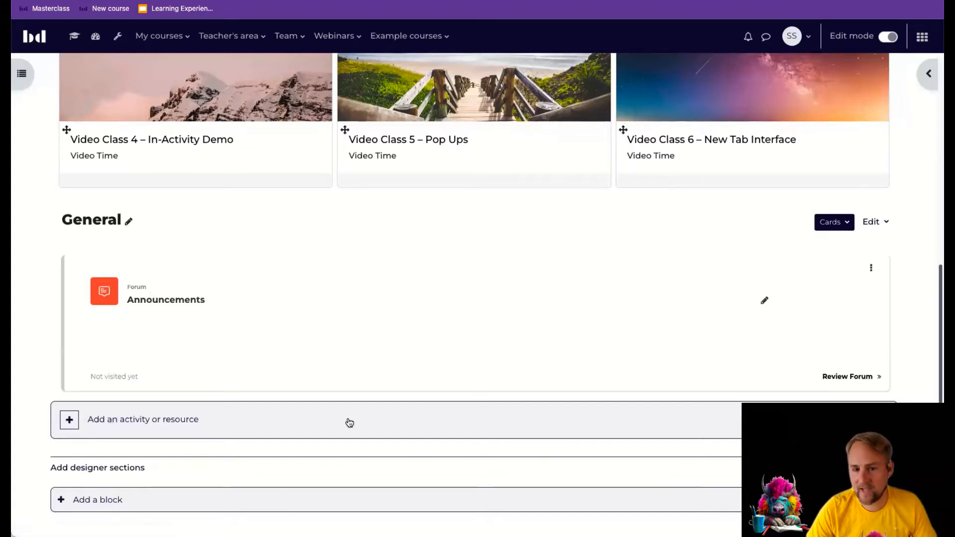
pyautogui.scroll(3)
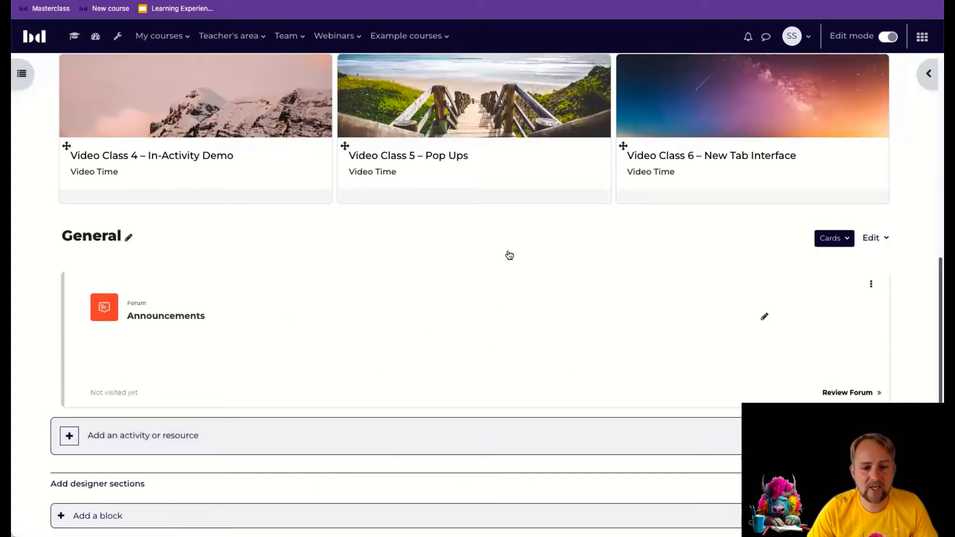
pyautogui.scroll(3)
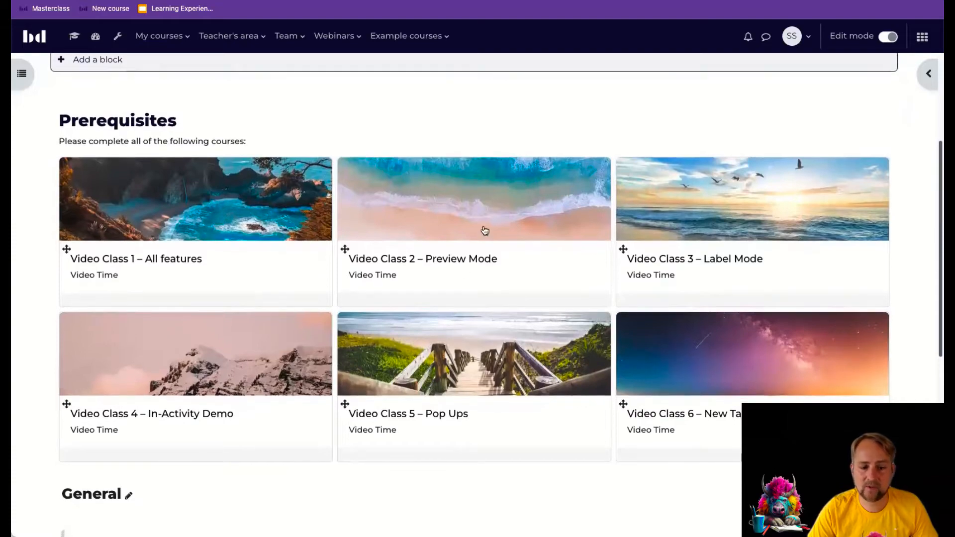
pyautogui.scroll(-3)
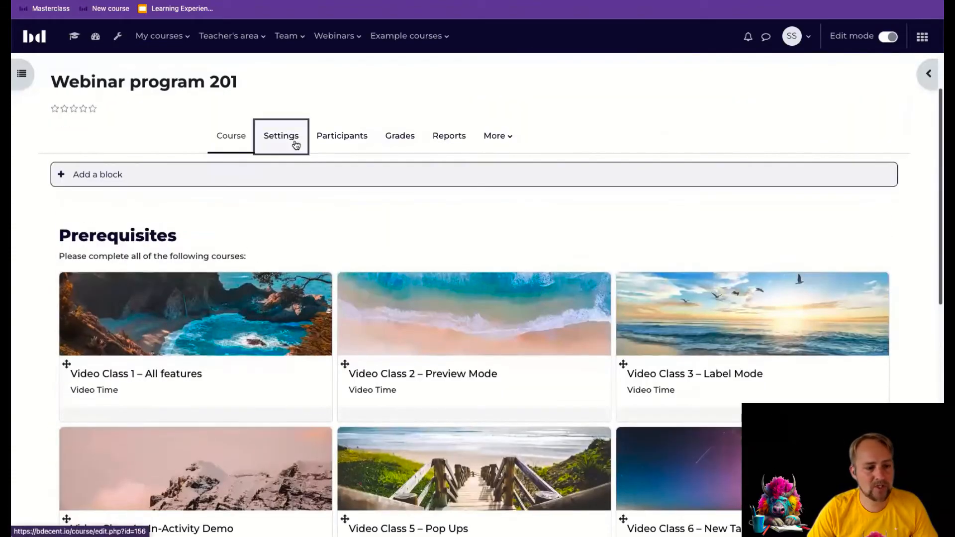
# Set Show gradebook to students to No under Appearance and save the settings.
pyautogui.click(280, 135)
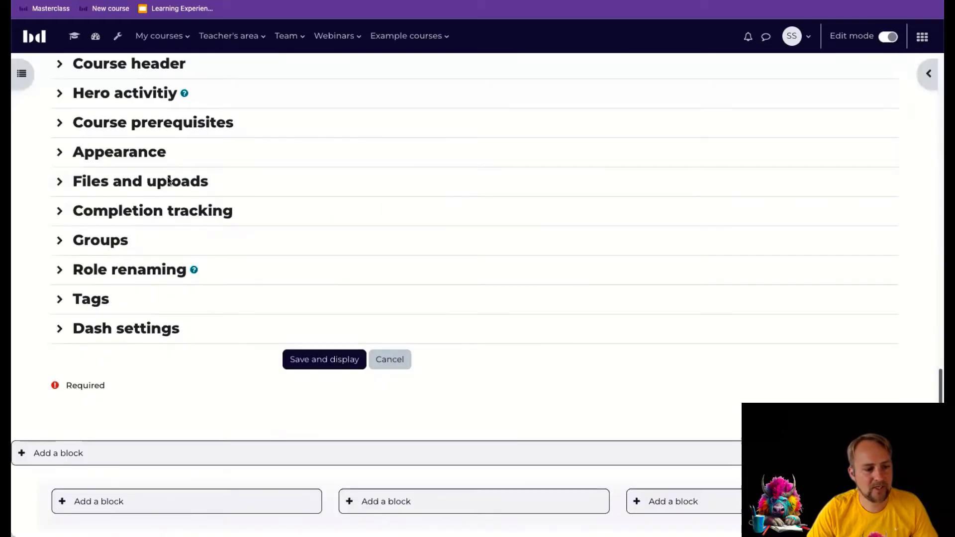
pyautogui.click(119, 152)
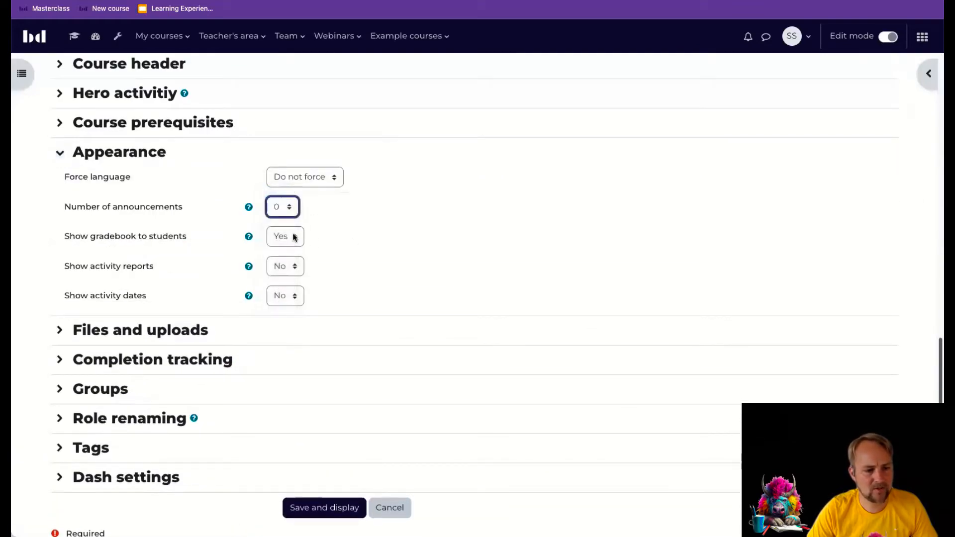
pyautogui.click(285, 237)
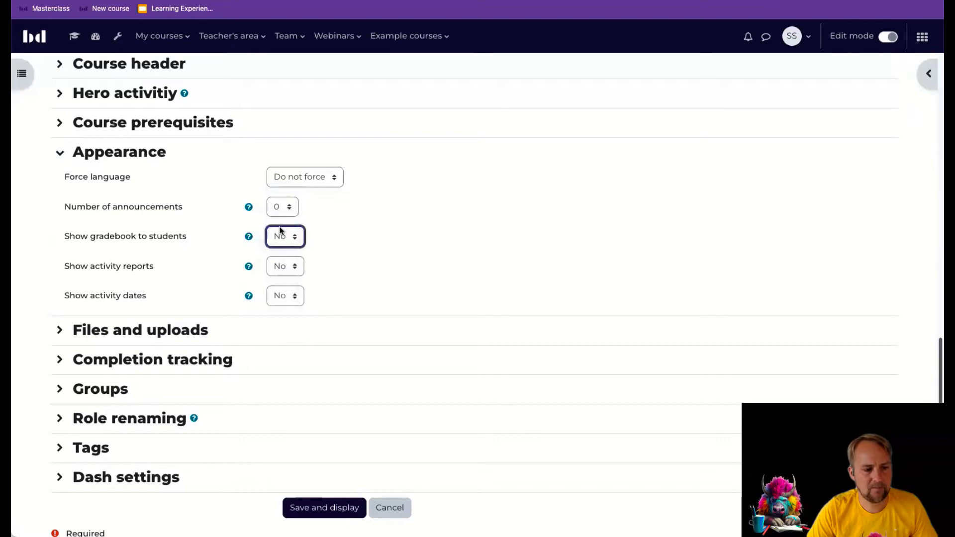
pyautogui.scroll(-3)
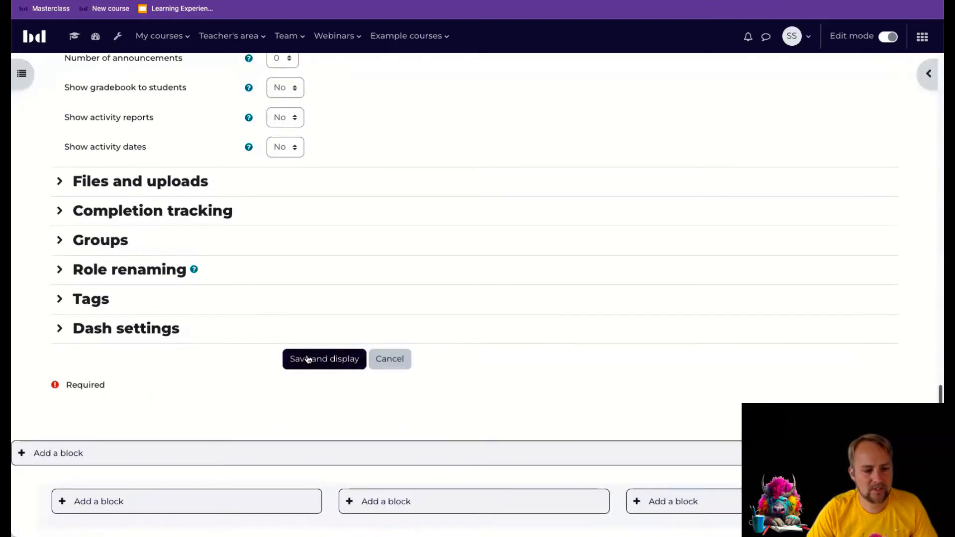
pyautogui.click(323, 358)
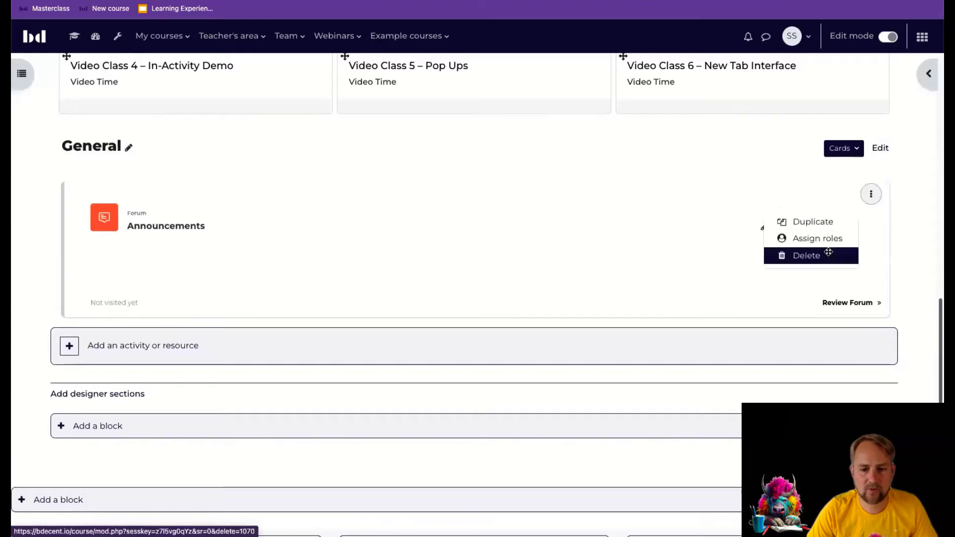
# Delete the Announcements forum from General and review the course page with editing off.
pyautogui.click(806, 255)
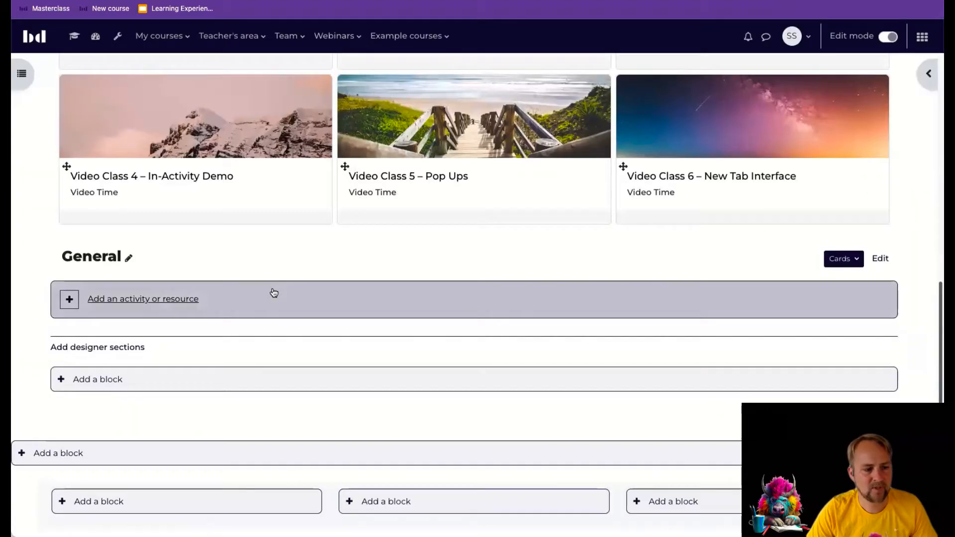
pyautogui.moveTo(396, 329)
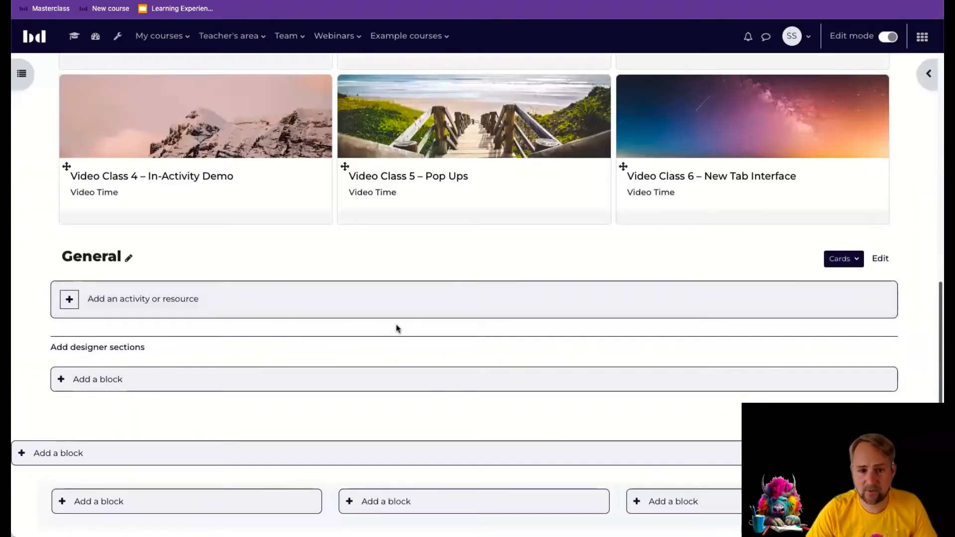
pyautogui.scroll(3)
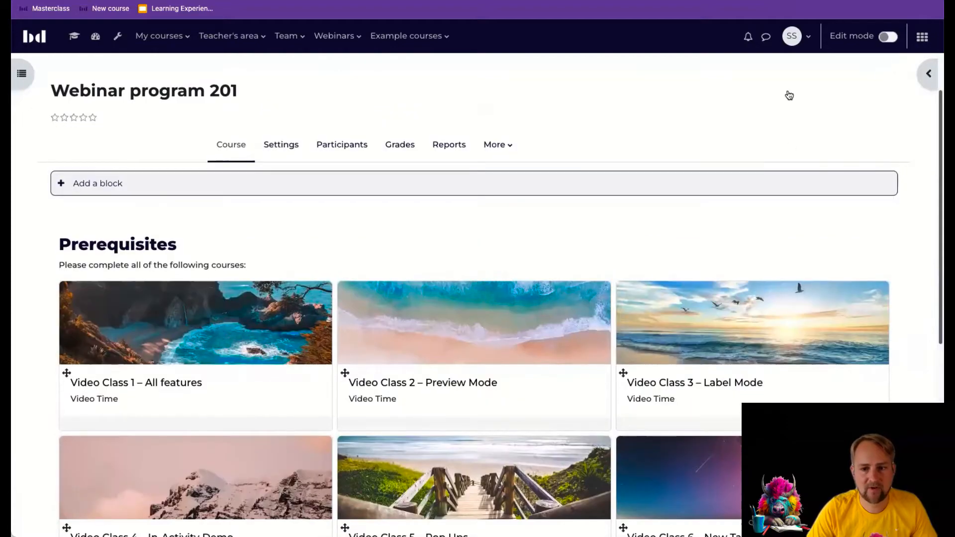
pyautogui.scroll(-3)
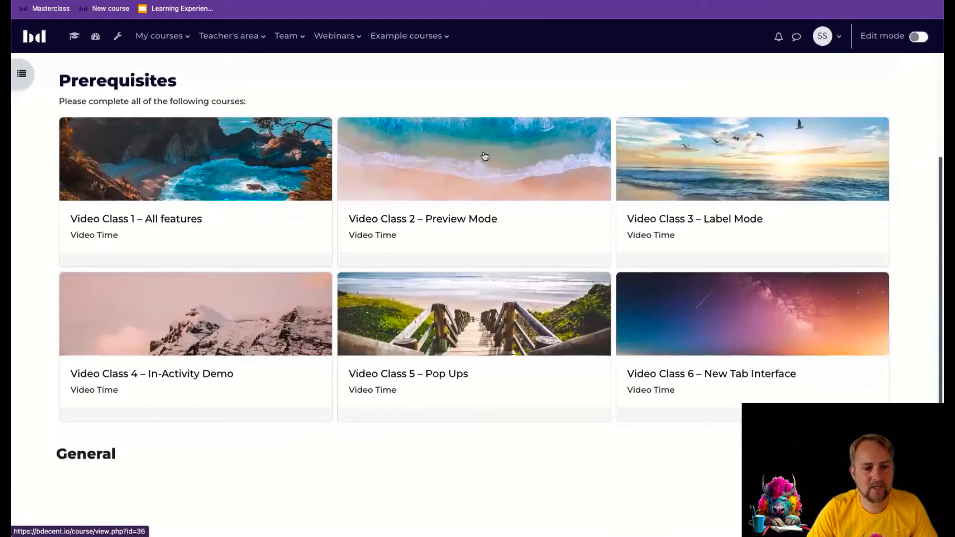
pyautogui.moveTo(640, 247)
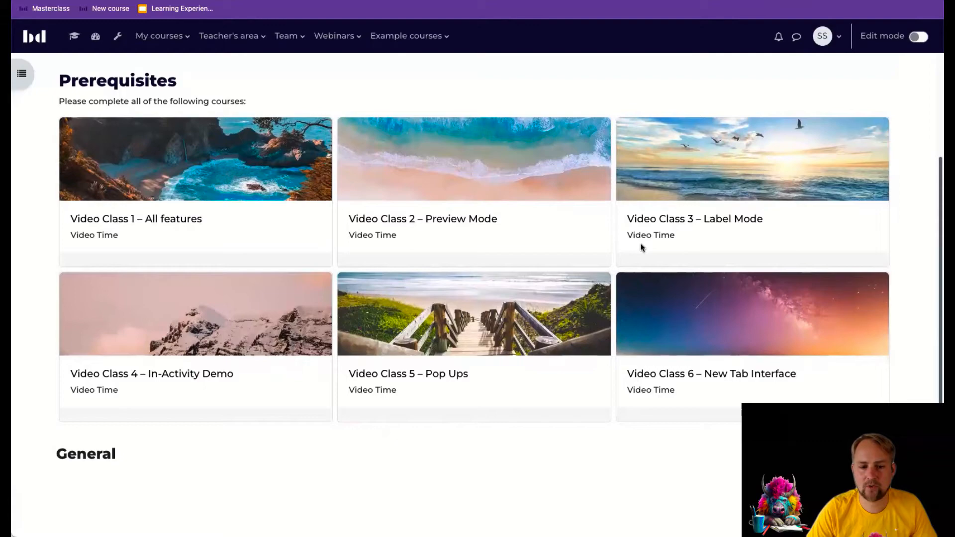
pyautogui.moveTo(79, 458)
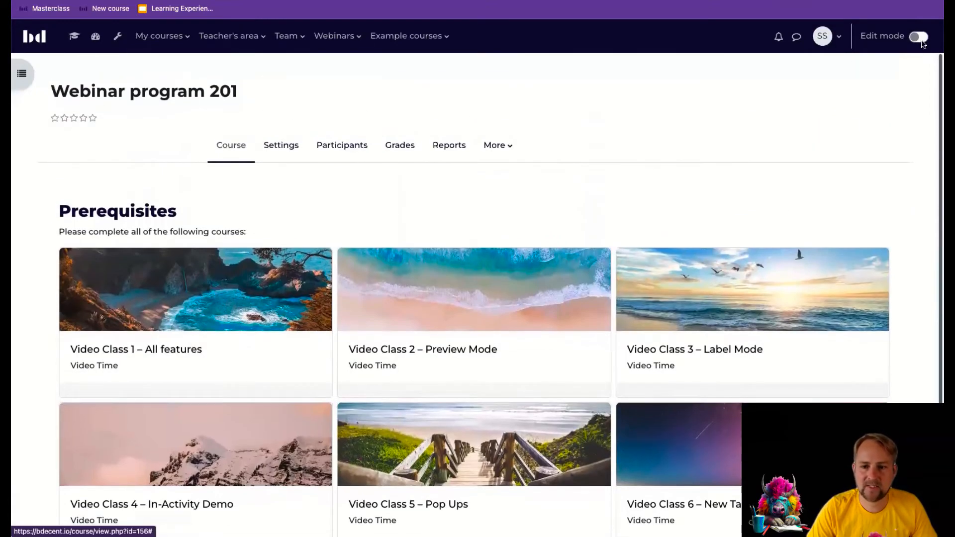
# With editing on, tick Hide section title for the General section and save.
pyautogui.click(918, 35)
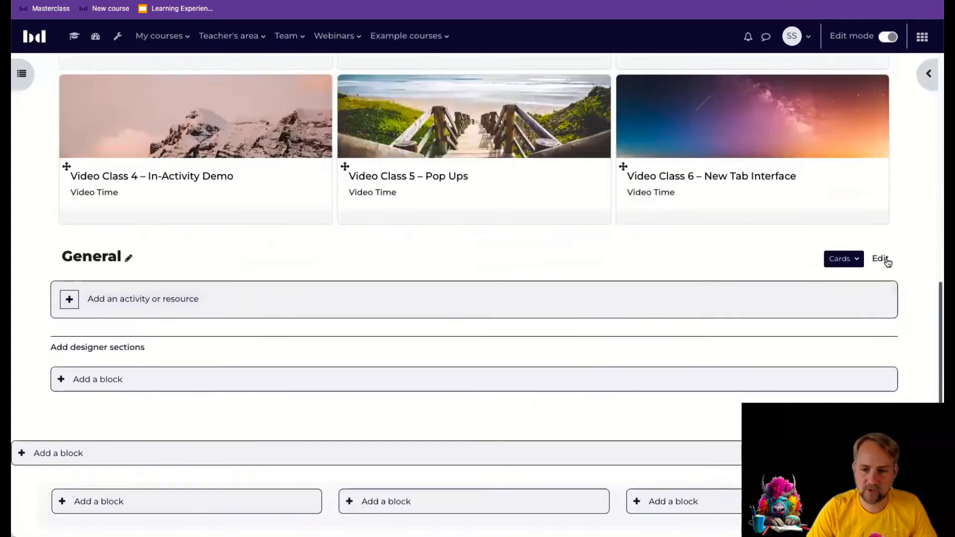
pyautogui.click(879, 259)
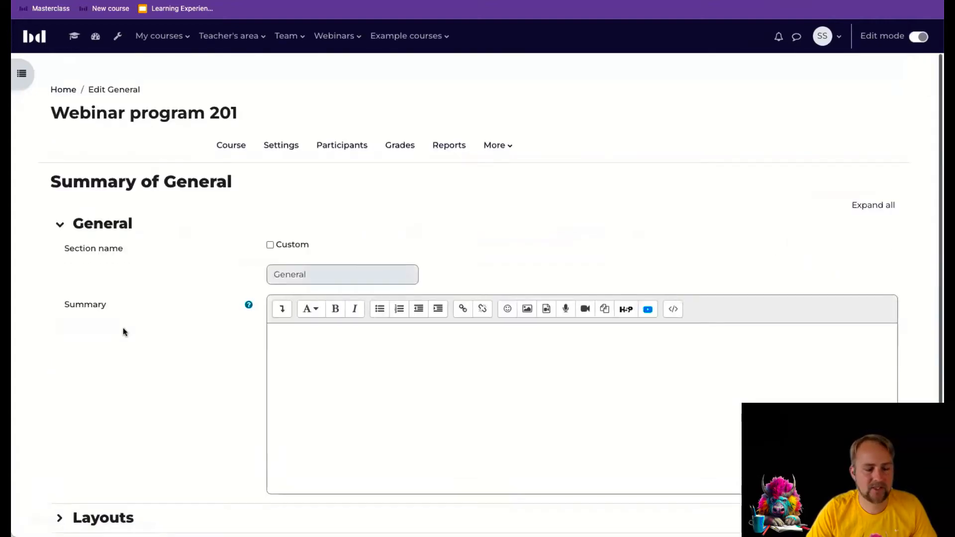
pyautogui.scroll(-3)
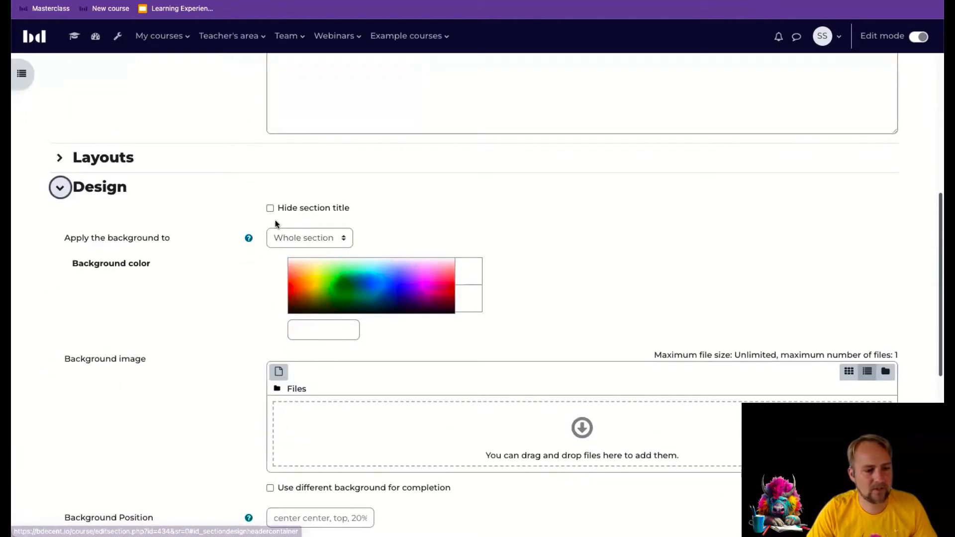
pyautogui.click(270, 208)
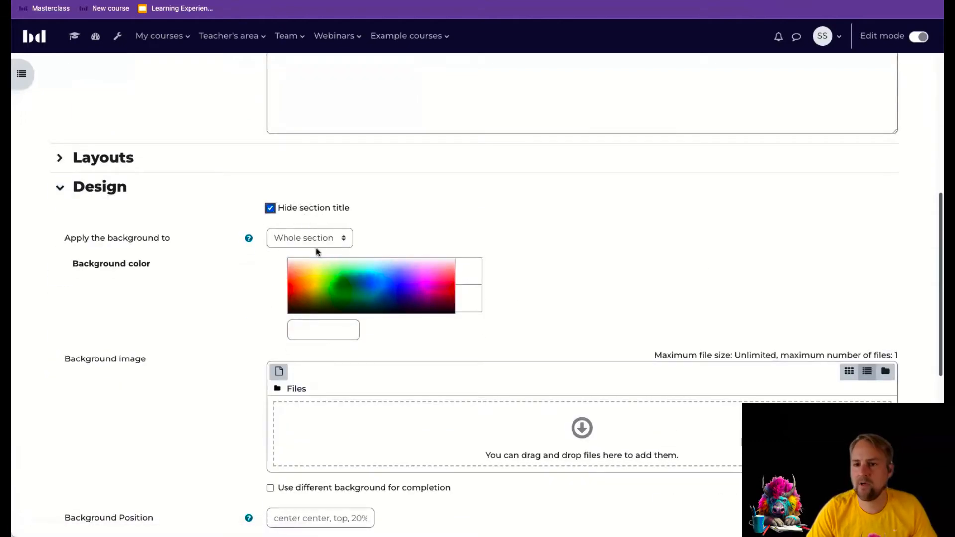
pyautogui.scroll(-3)
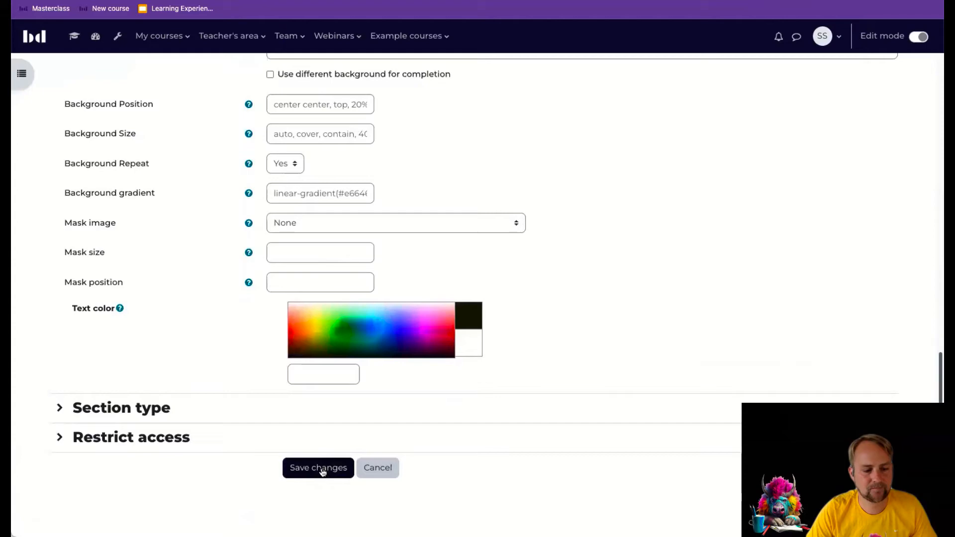
pyautogui.click(317, 467)
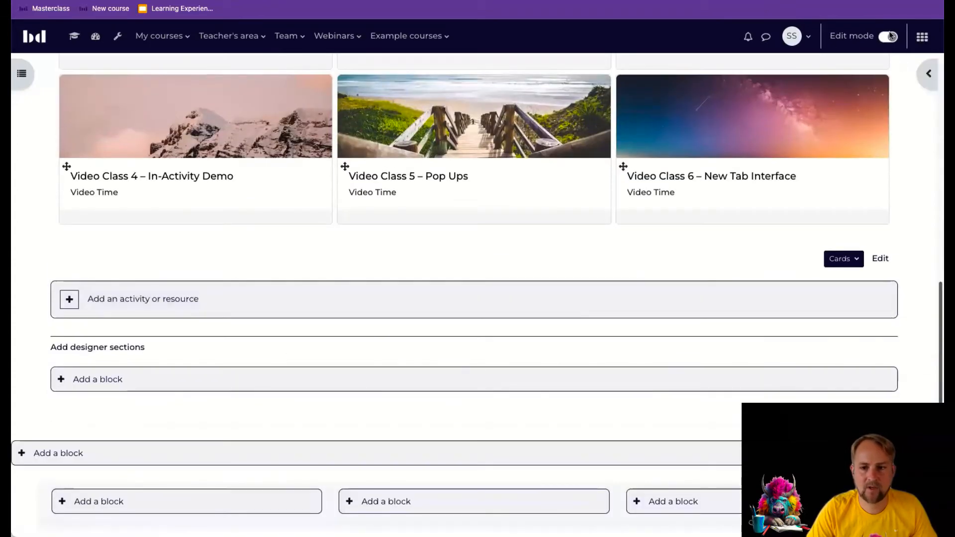
# Turn editing off and scroll up to preview the six Prerequisites cards.
pyautogui.click(889, 36)
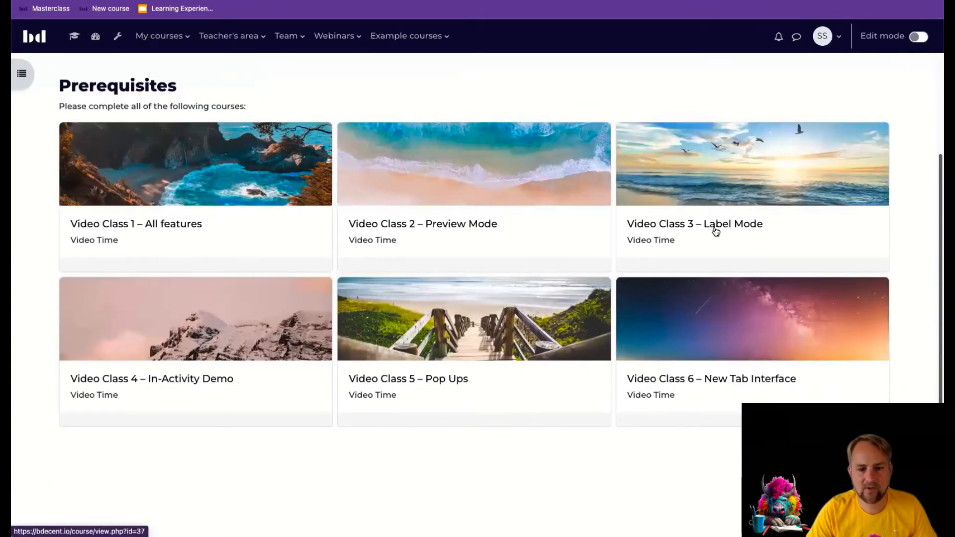
pyautogui.scroll(3)
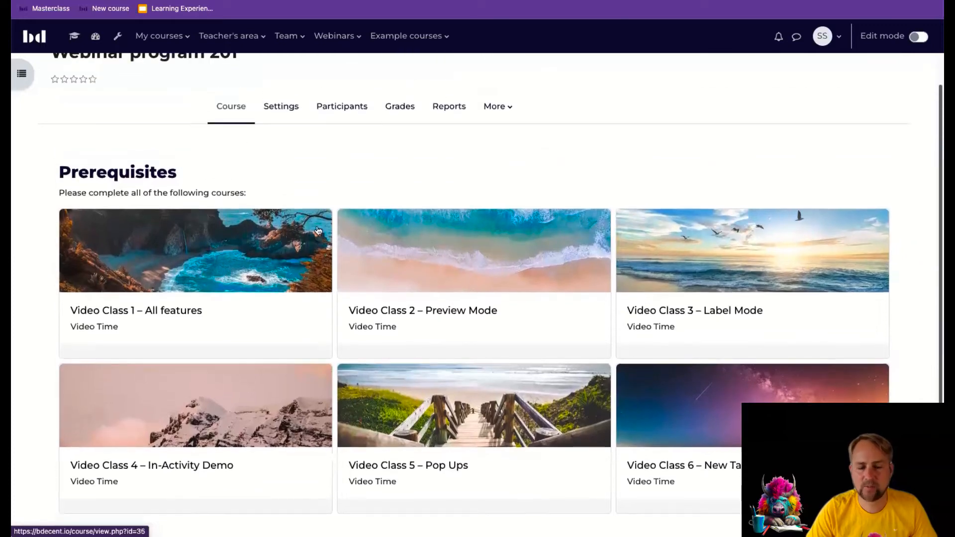
pyautogui.moveTo(527, 236)
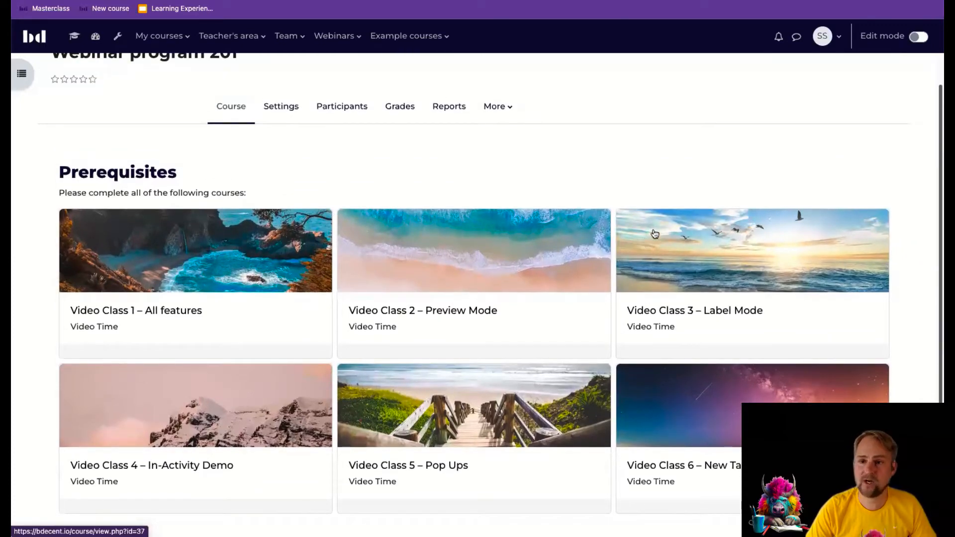
pyautogui.moveTo(409, 263)
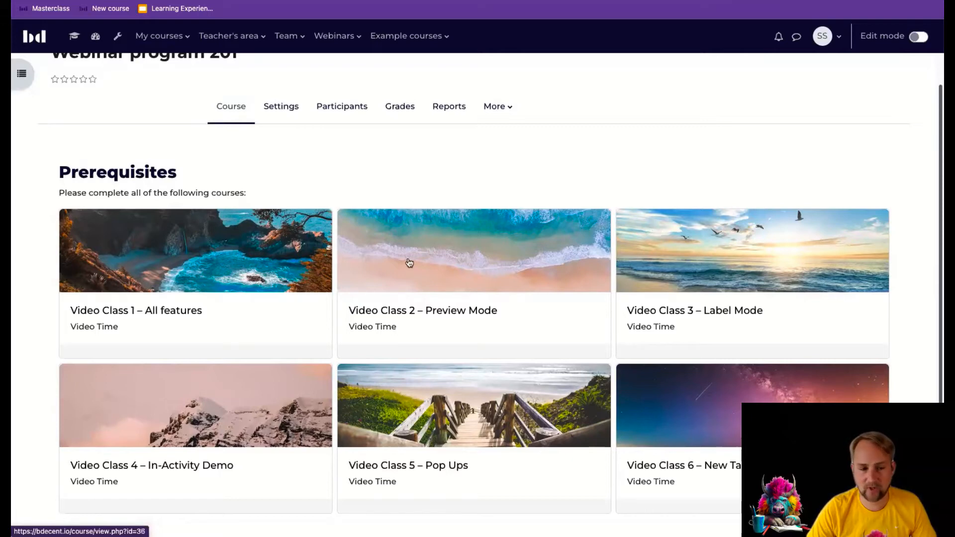
pyautogui.moveTo(317, 145)
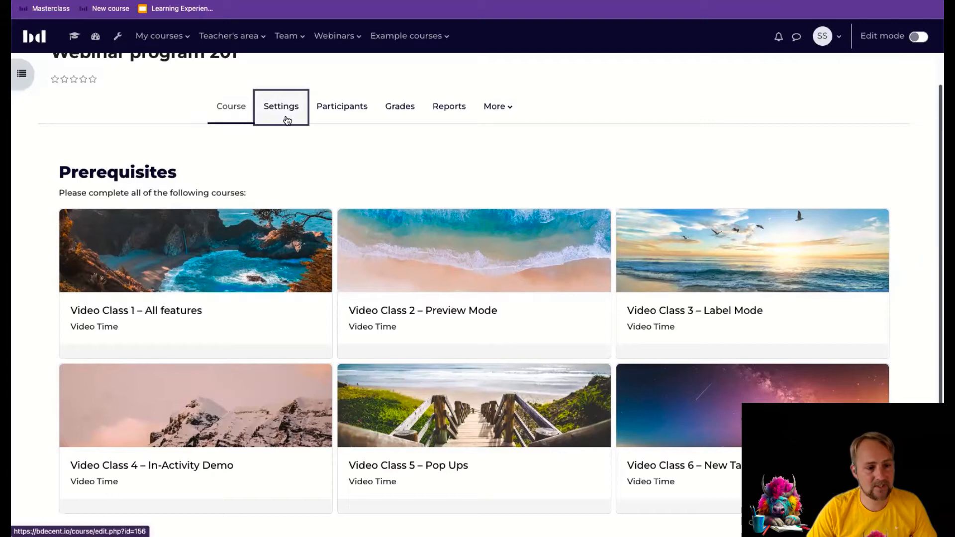
# Enter 'Available video classes' as the prerequisites title and add lorem ipsum info text.
pyautogui.click(281, 105)
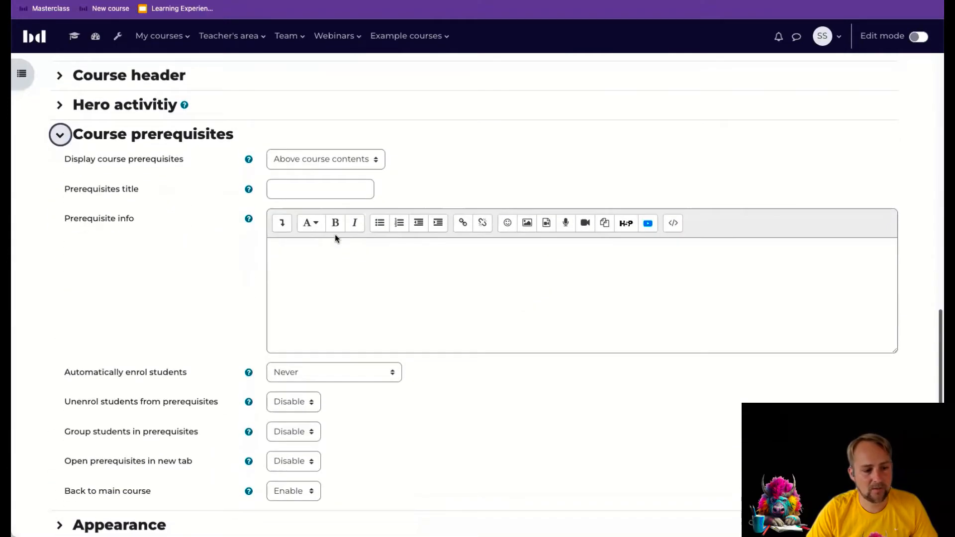
pyautogui.scroll(3)
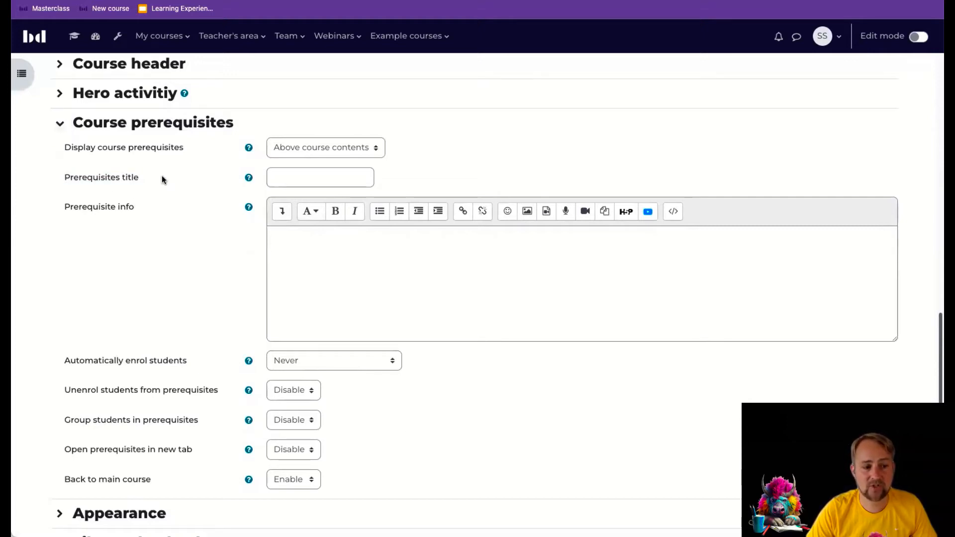
pyautogui.click(320, 177)
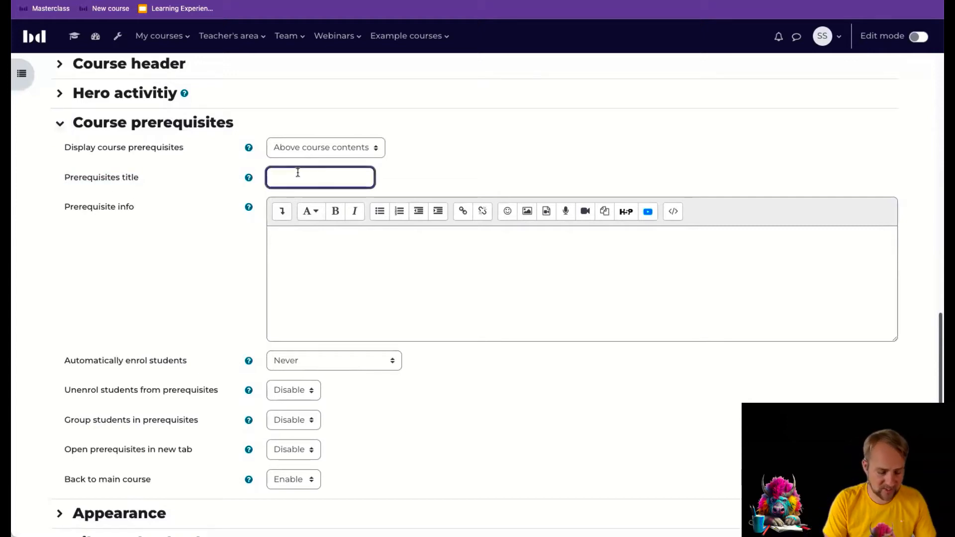
pyautogui.write('Available video classes')
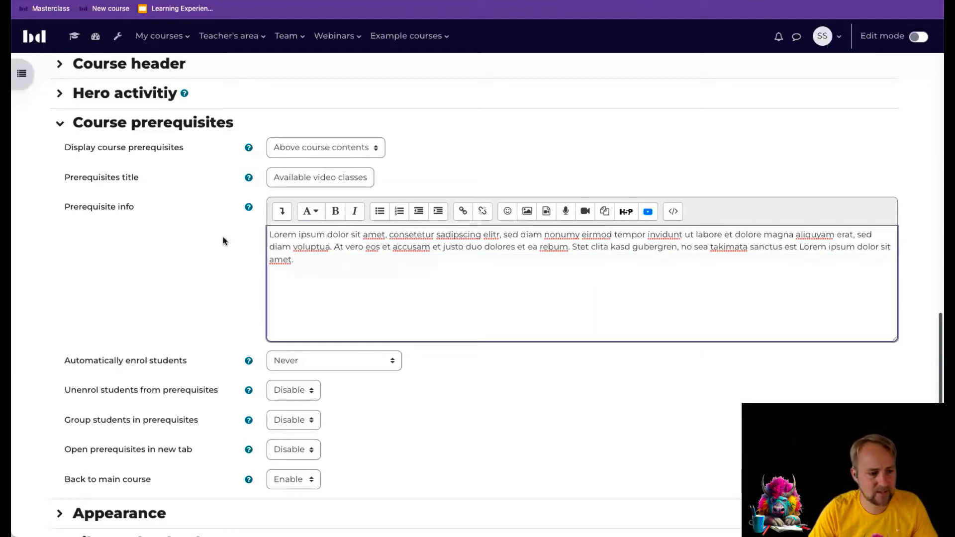
pyautogui.scroll(-3)
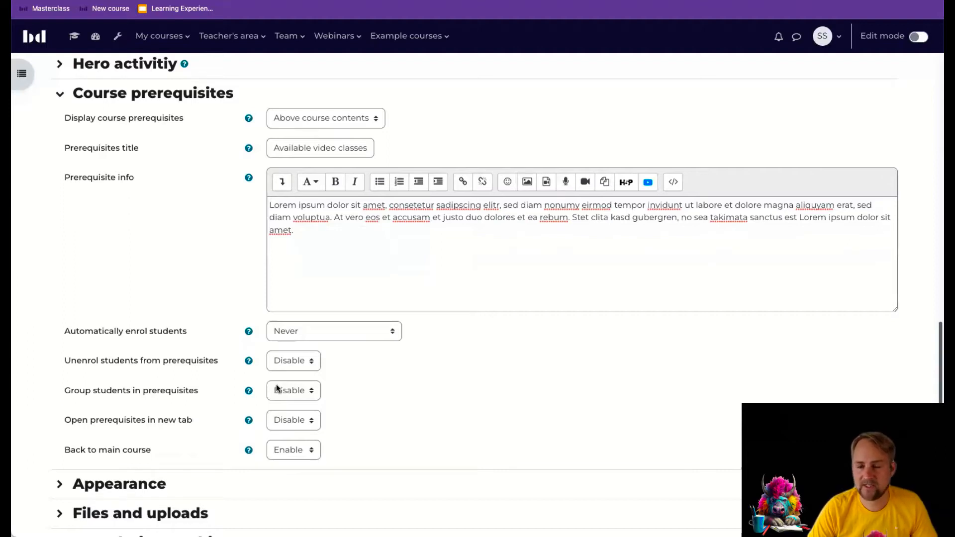
pyautogui.moveTo(92, 334)
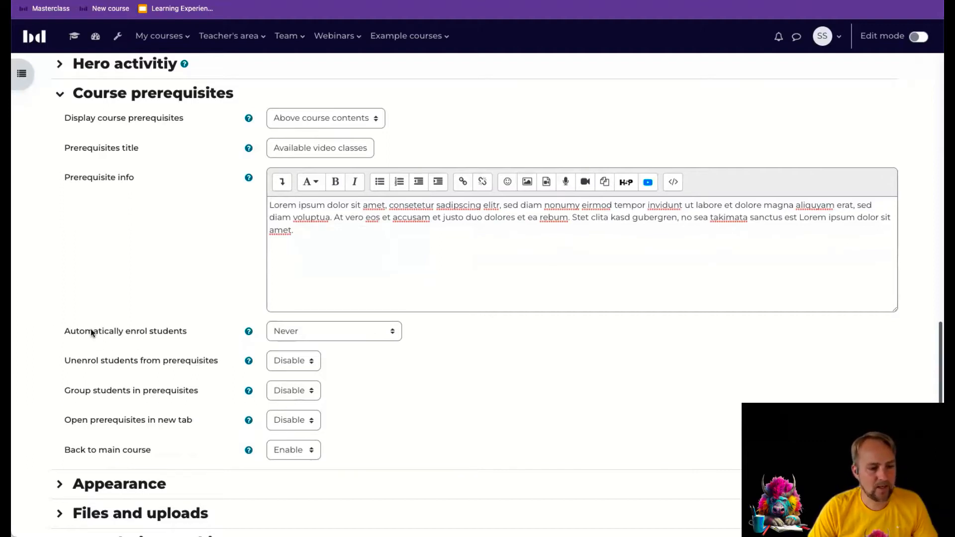
# Set Automatically enrol students to 'Only if not already enrolled'.
pyautogui.doubleClick(125, 331)
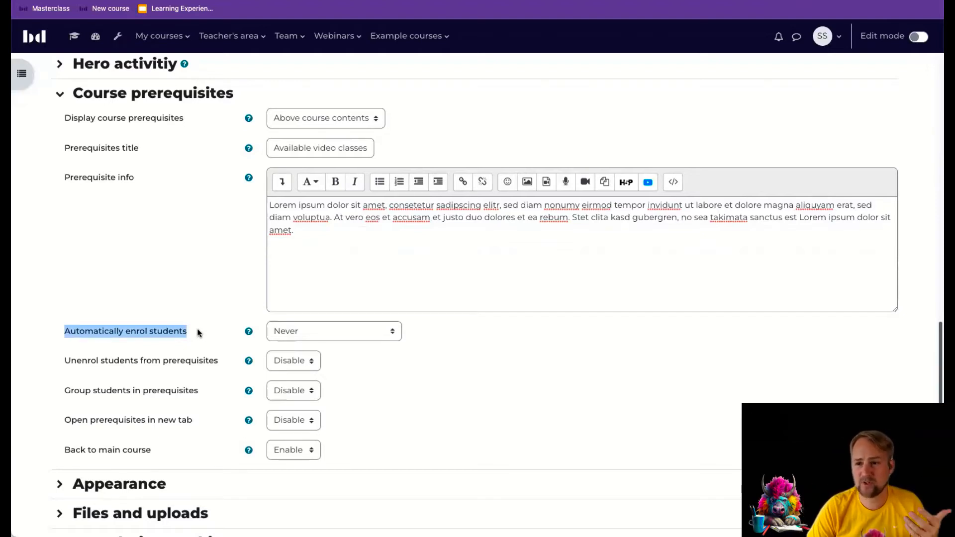
pyautogui.moveTo(364, 331)
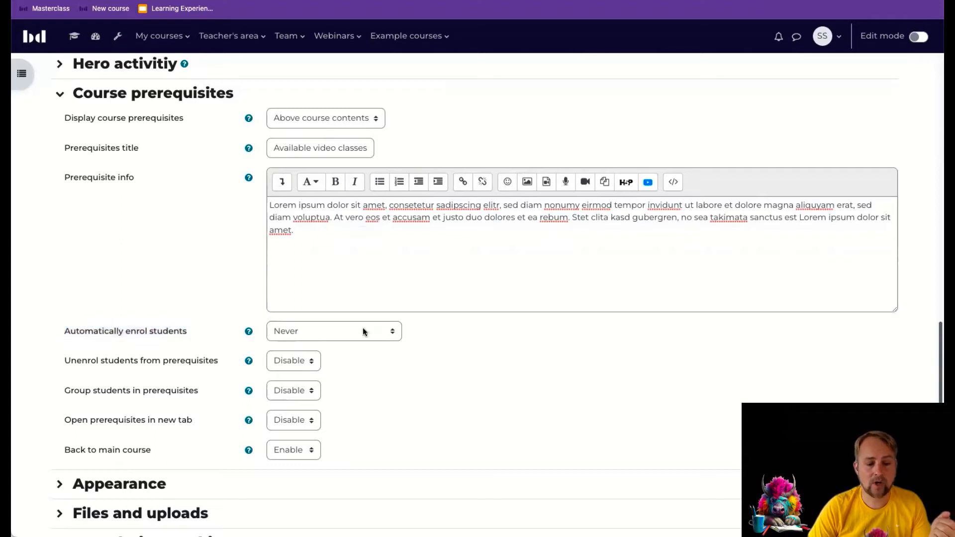
pyautogui.click(333, 331)
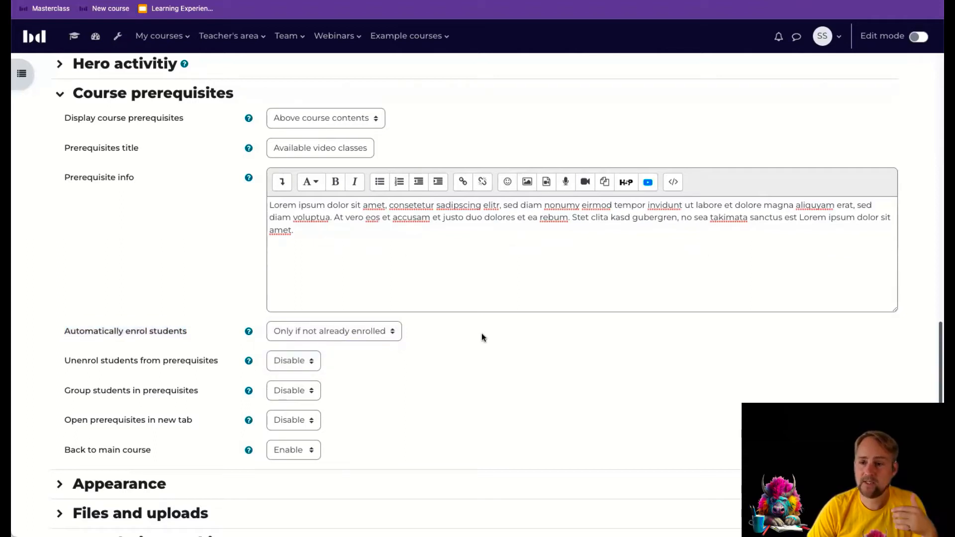
pyautogui.moveTo(475, 334)
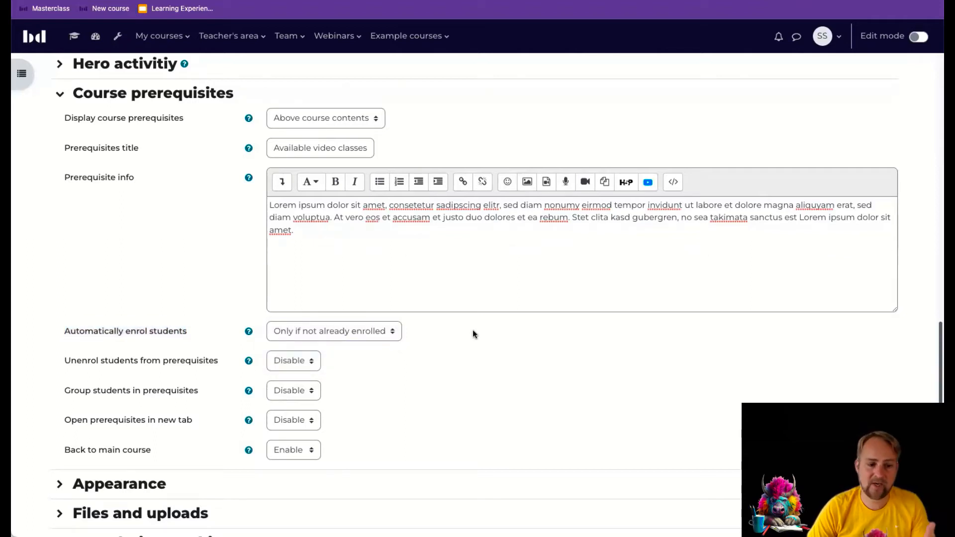
pyautogui.moveTo(386, 331)
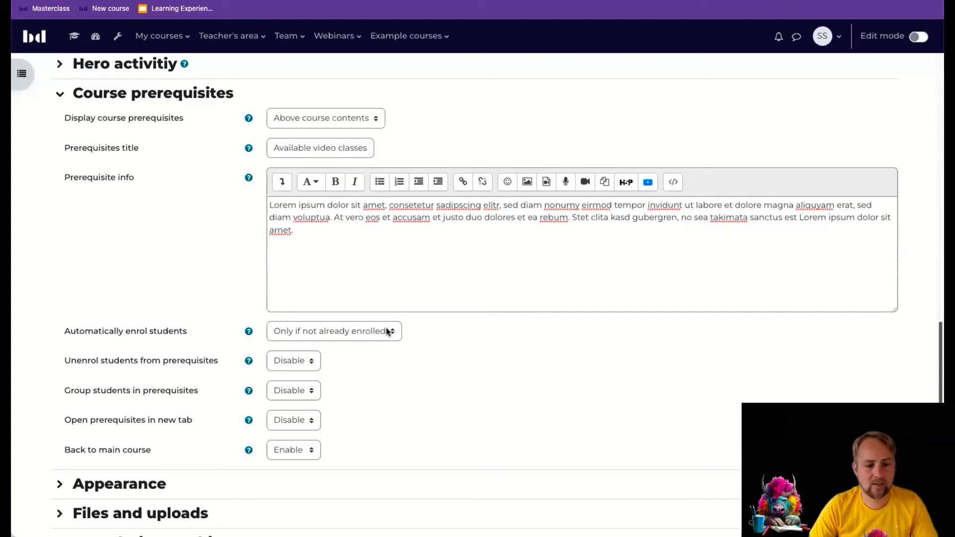
pyautogui.moveTo(380, 354)
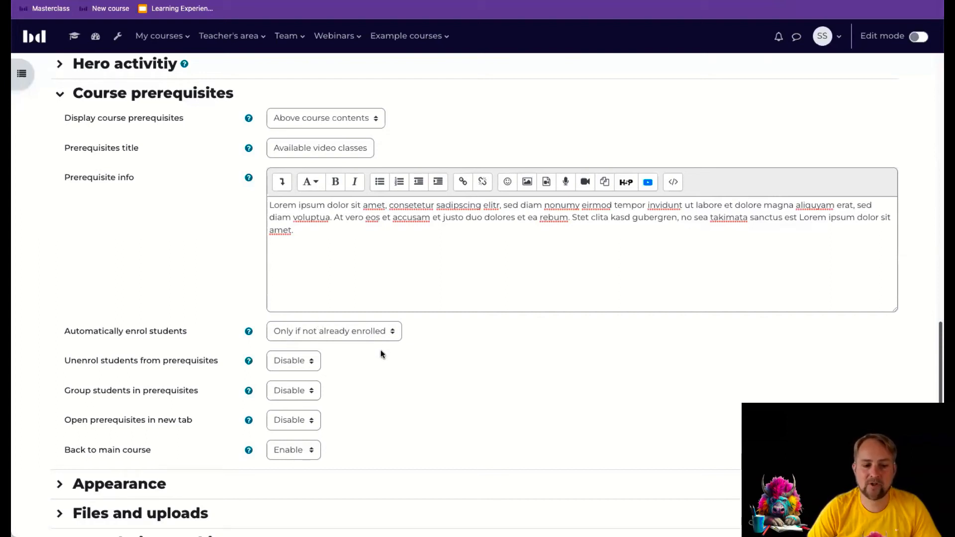
pyautogui.moveTo(356, 331)
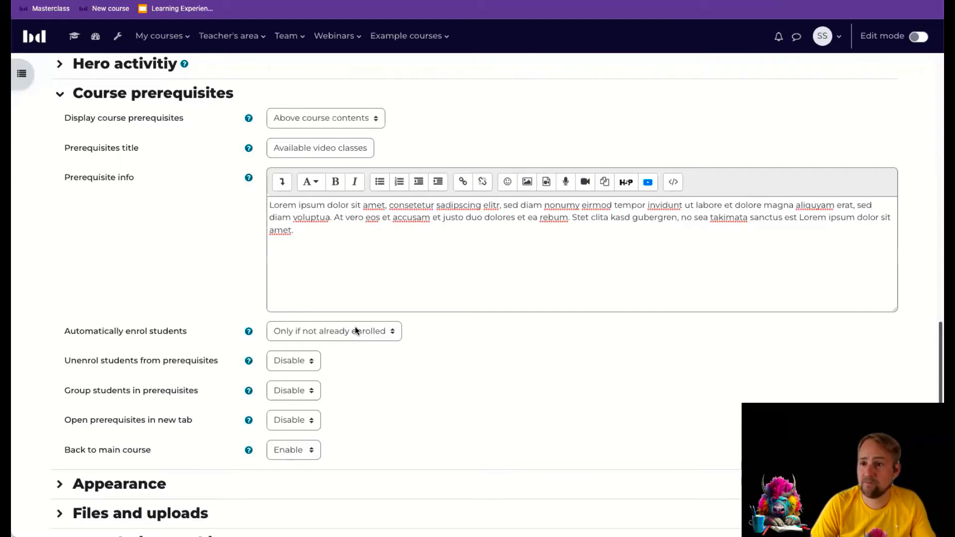
# Set prerequisite auto-enrolment to Always, enable unenrol and group students, and disable back to main course.
pyautogui.click(334, 331)
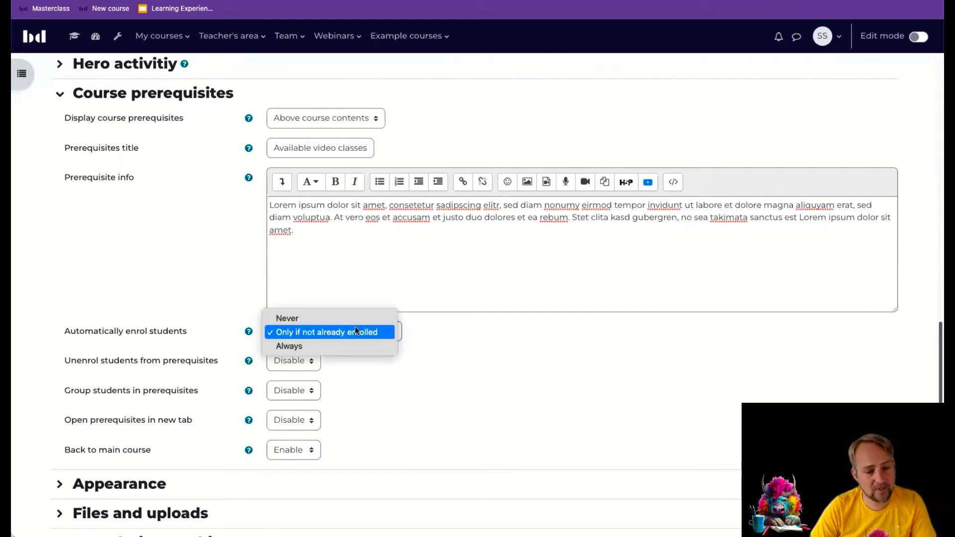
pyautogui.click(289, 346)
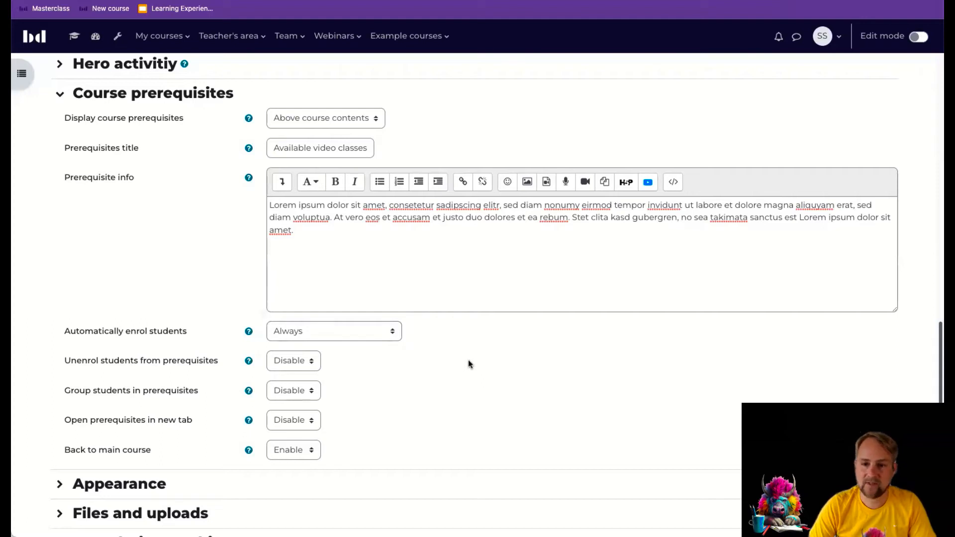
pyautogui.moveTo(386, 328)
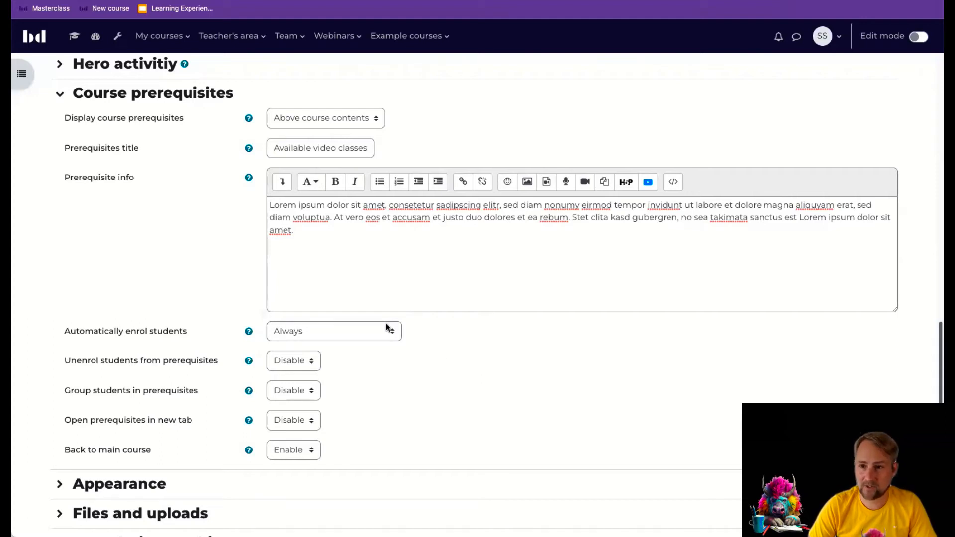
pyautogui.moveTo(318, 329)
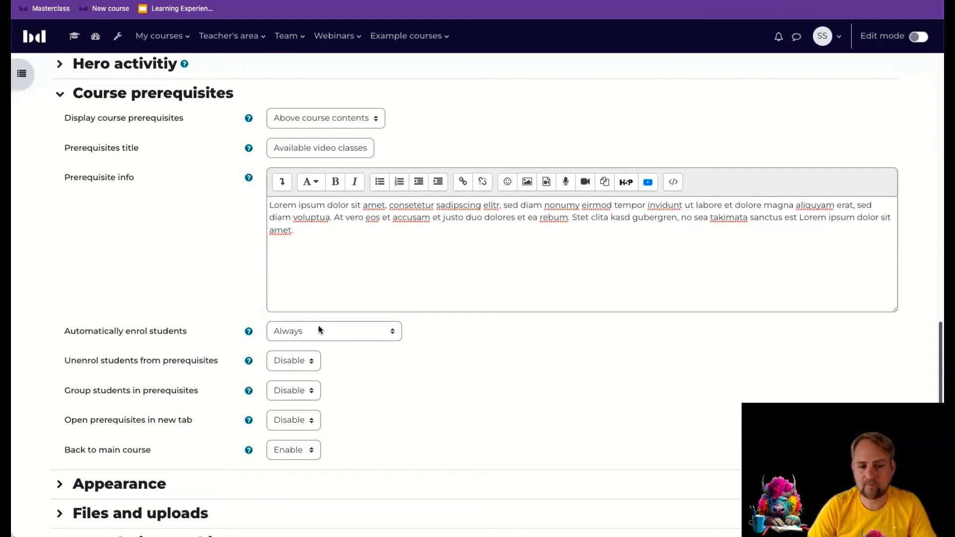
pyautogui.scroll(-3)
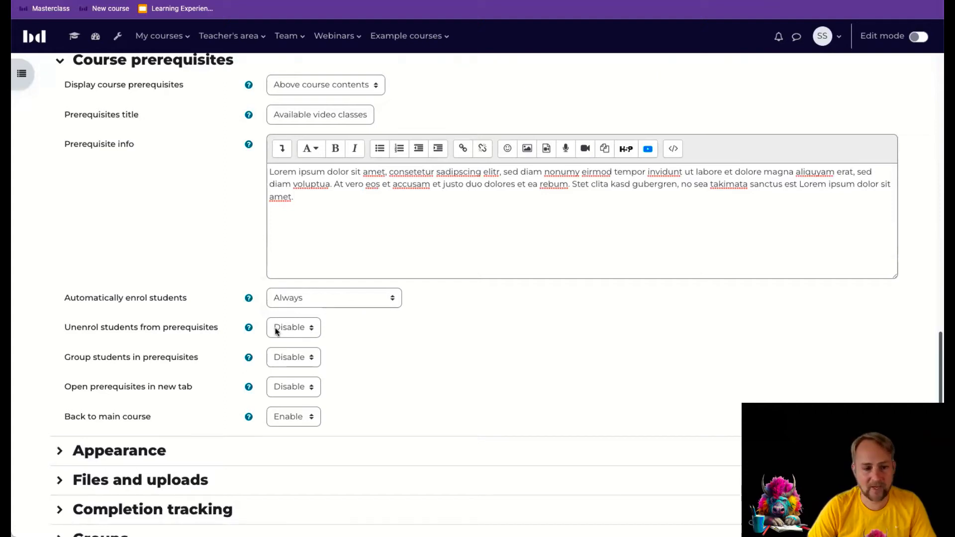
pyautogui.click(293, 327)
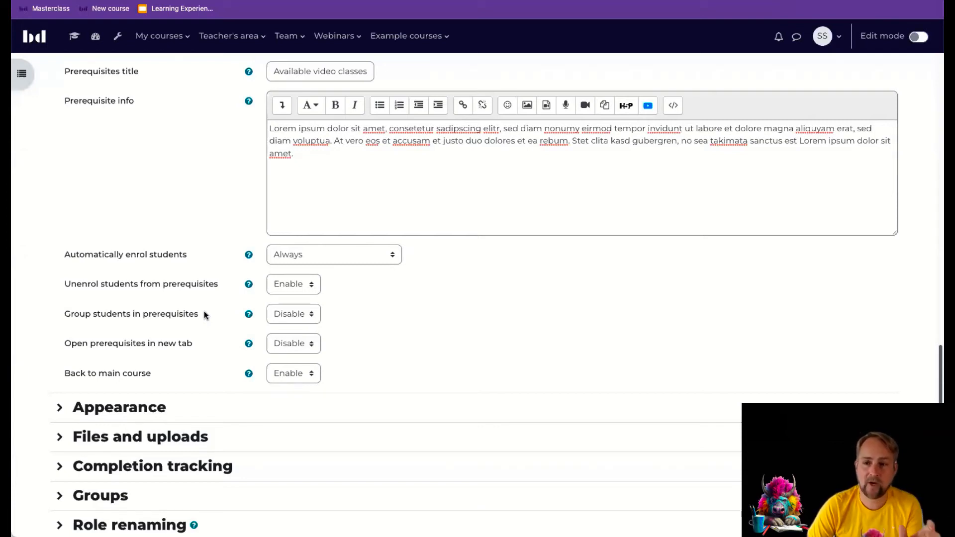
pyautogui.moveTo(245, 347)
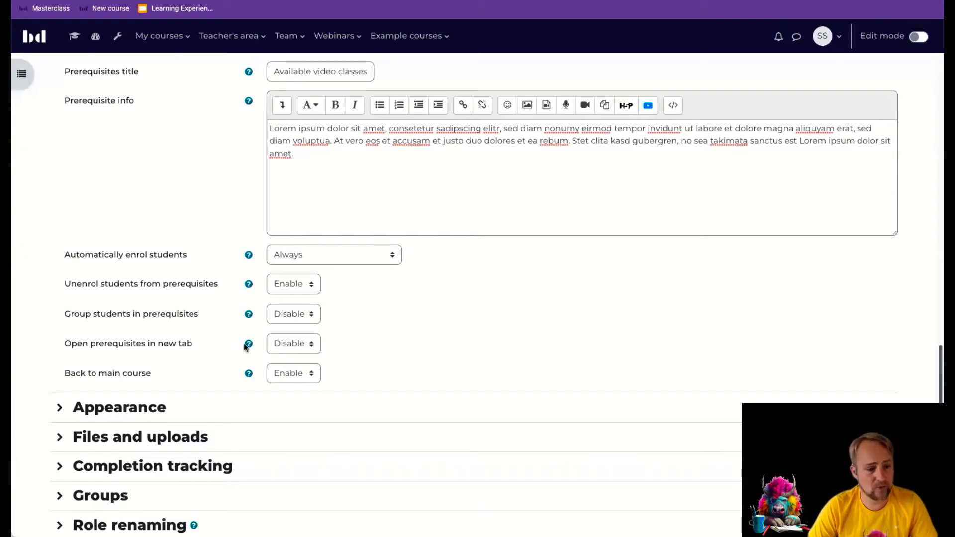
pyautogui.click(293, 314)
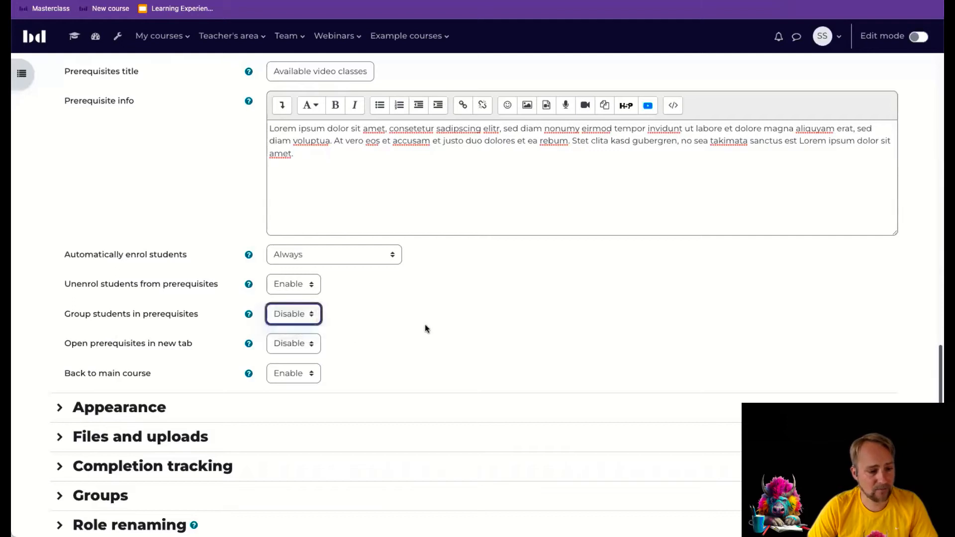
pyautogui.click(293, 314)
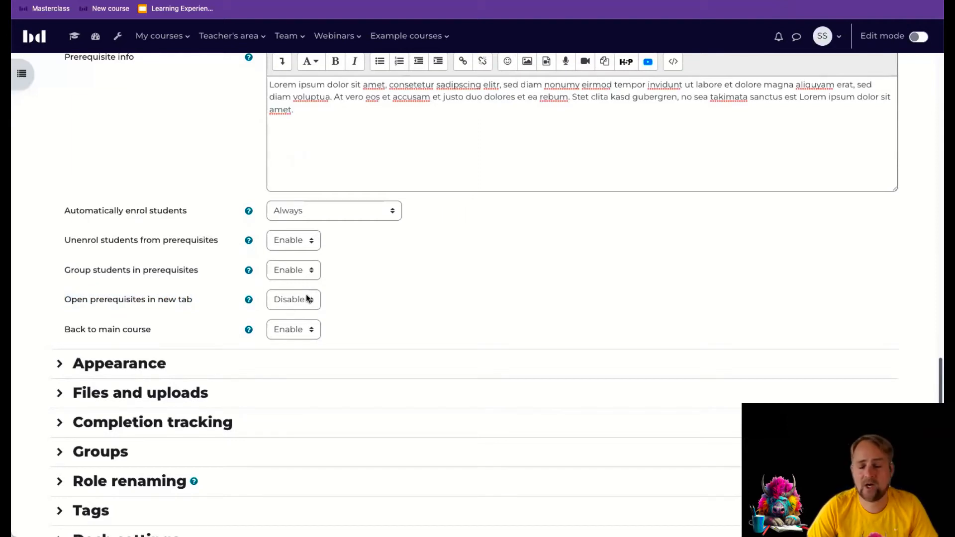
pyautogui.moveTo(341, 301)
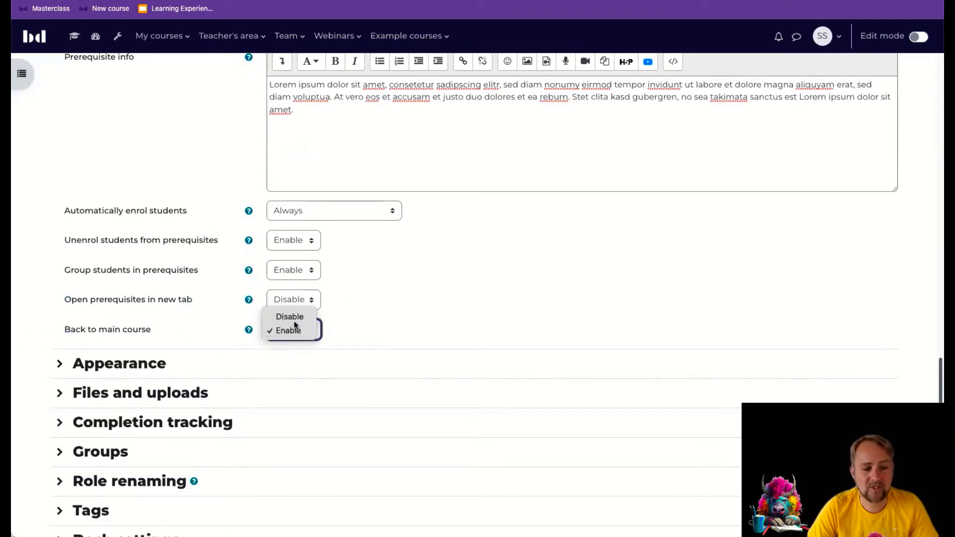
pyautogui.click(290, 316)
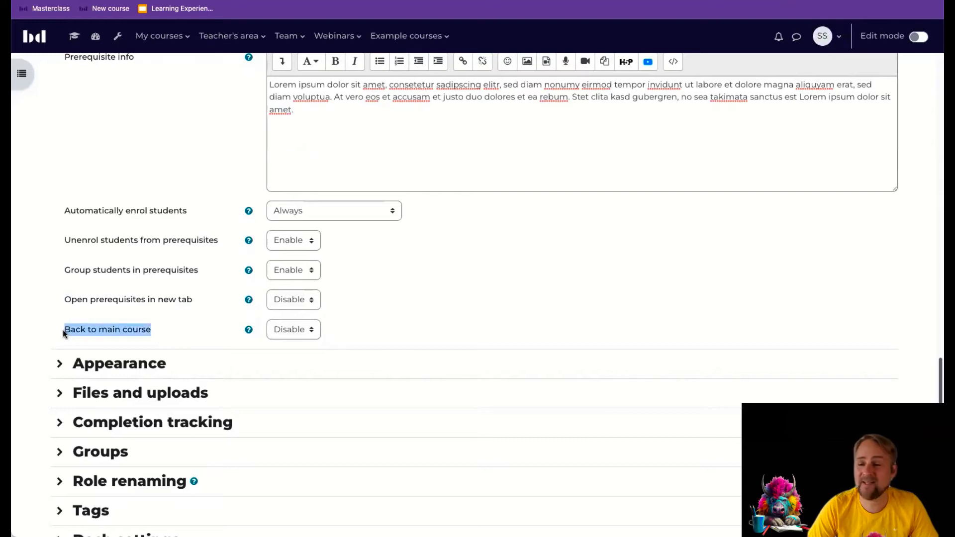
pyautogui.moveTo(171, 333)
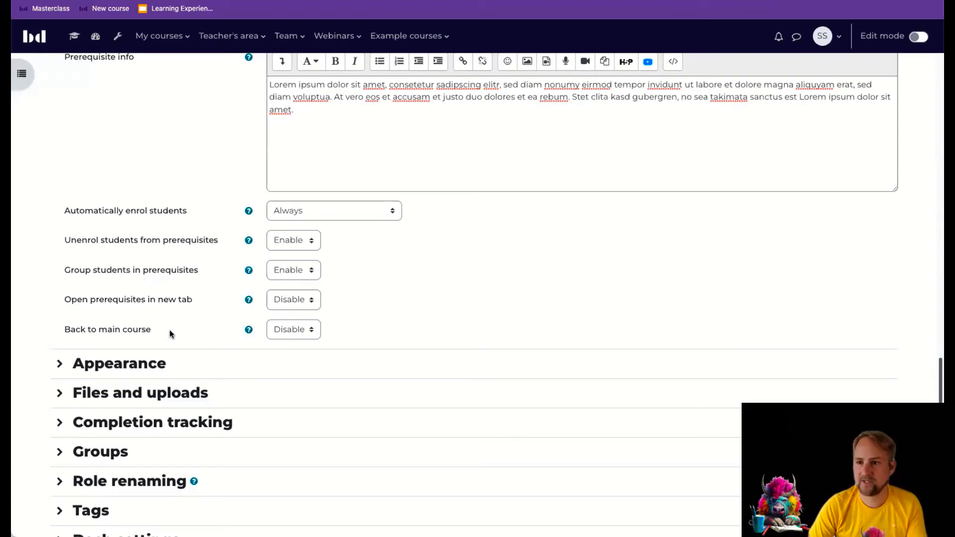
pyautogui.moveTo(437, 341)
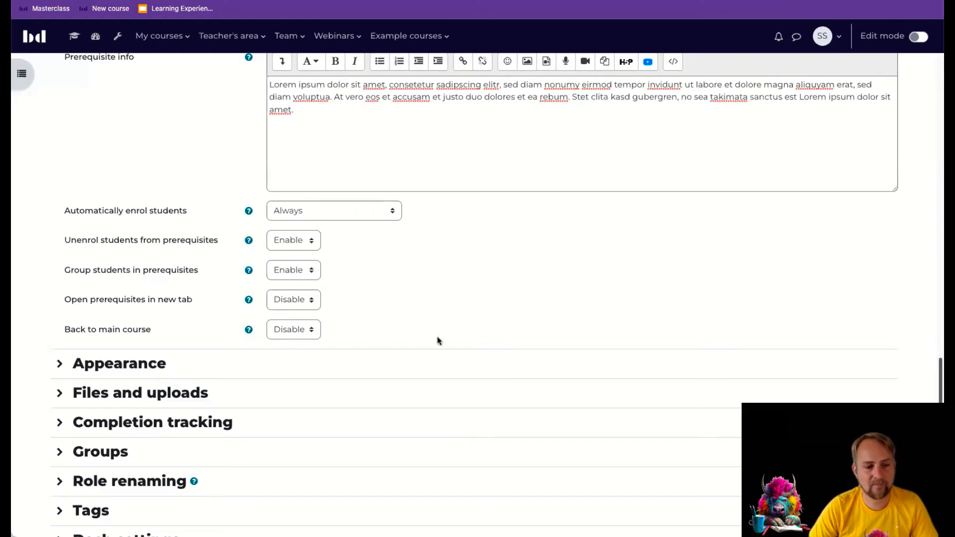
# Save the prerequisite settings with 'Save and display' to return to the course page.
pyautogui.scroll(-3)
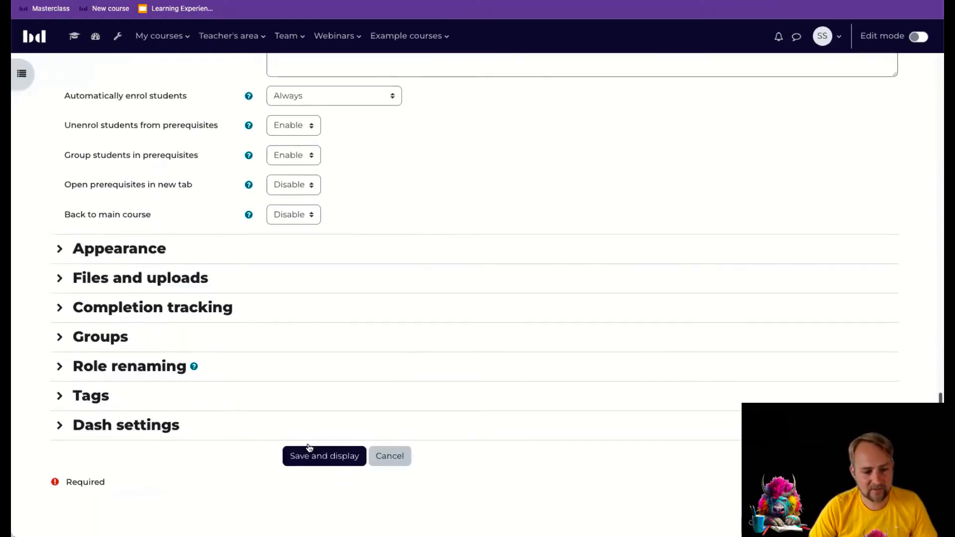
pyautogui.click(323, 455)
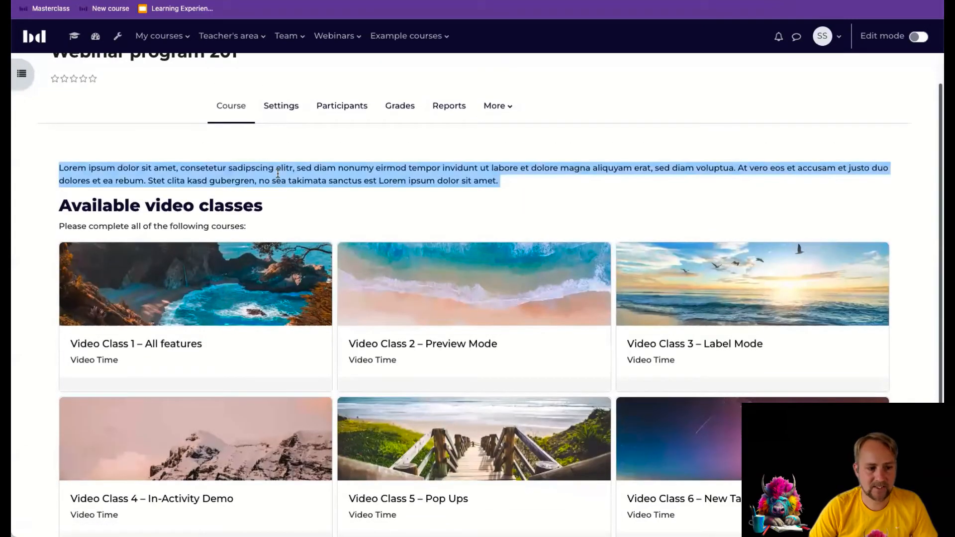
pyautogui.moveTo(170, 219)
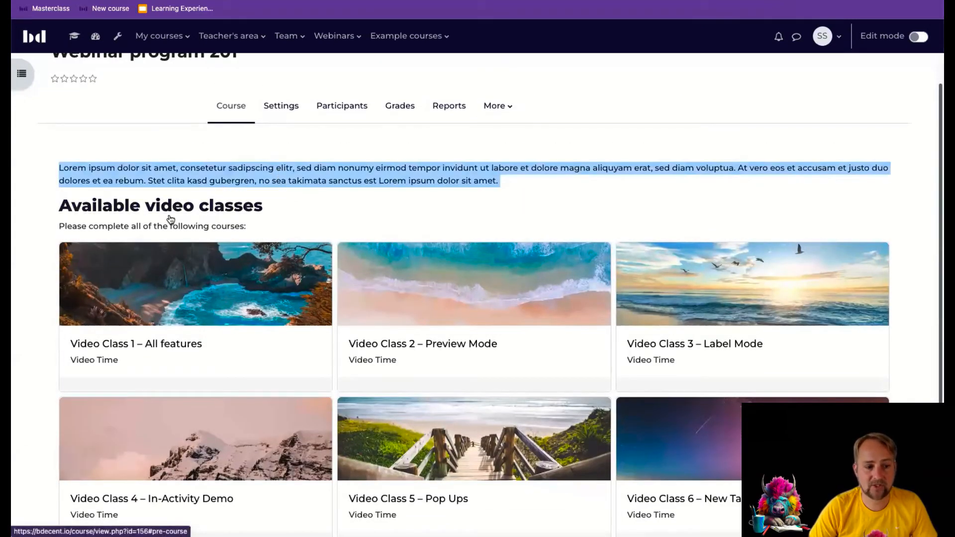
pyautogui.moveTo(341, 106)
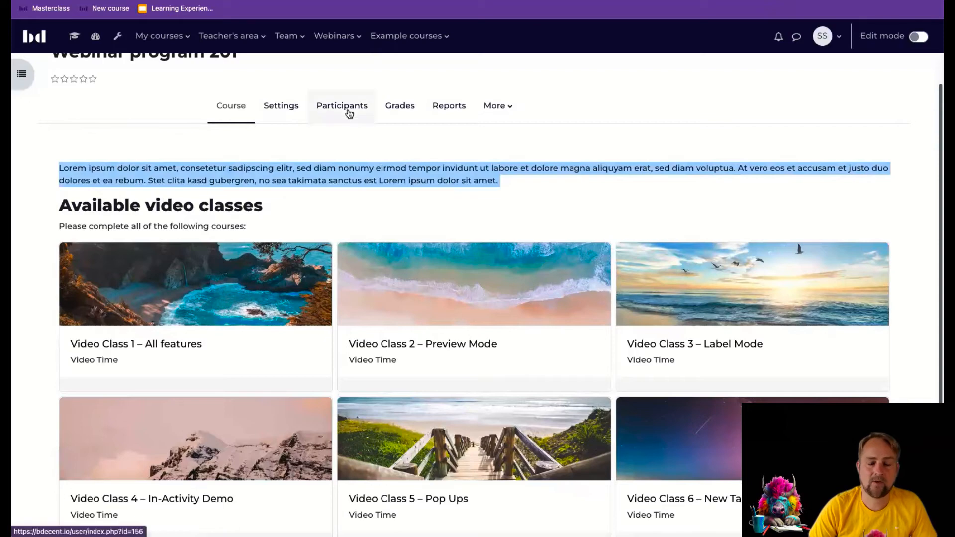
# Enrol Student 1 and Student 3 into the course from the Participants page.
pyautogui.click(341, 106)
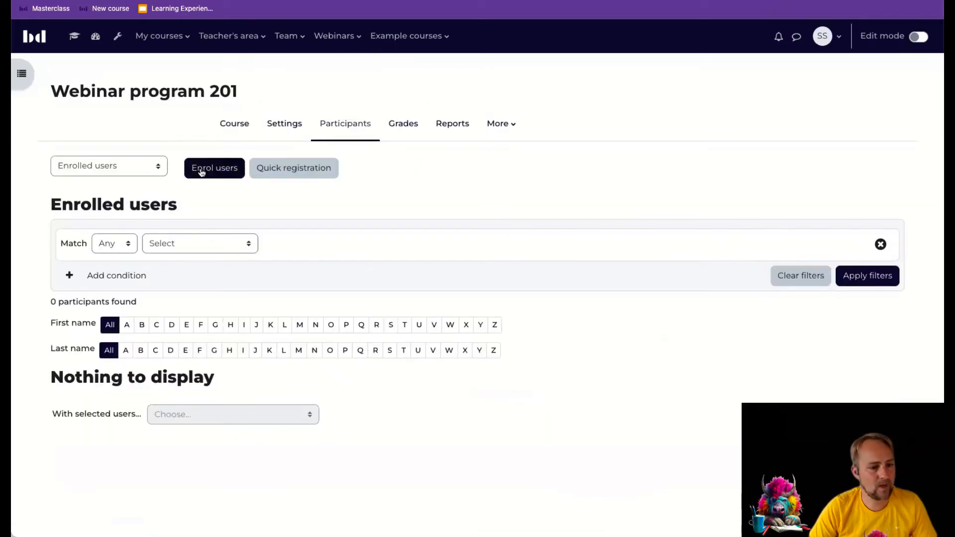
pyautogui.click(214, 167)
pyautogui.write('student')
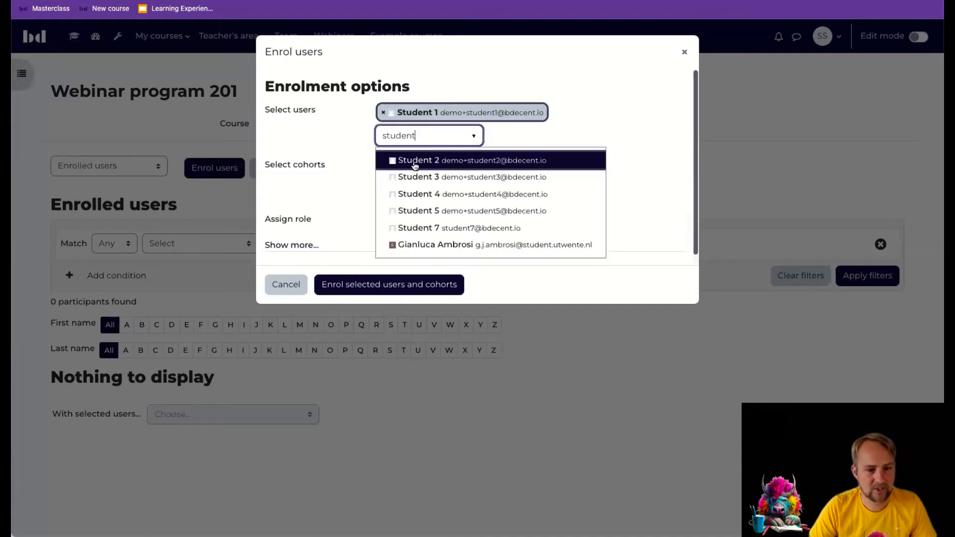
pyautogui.click(472, 177)
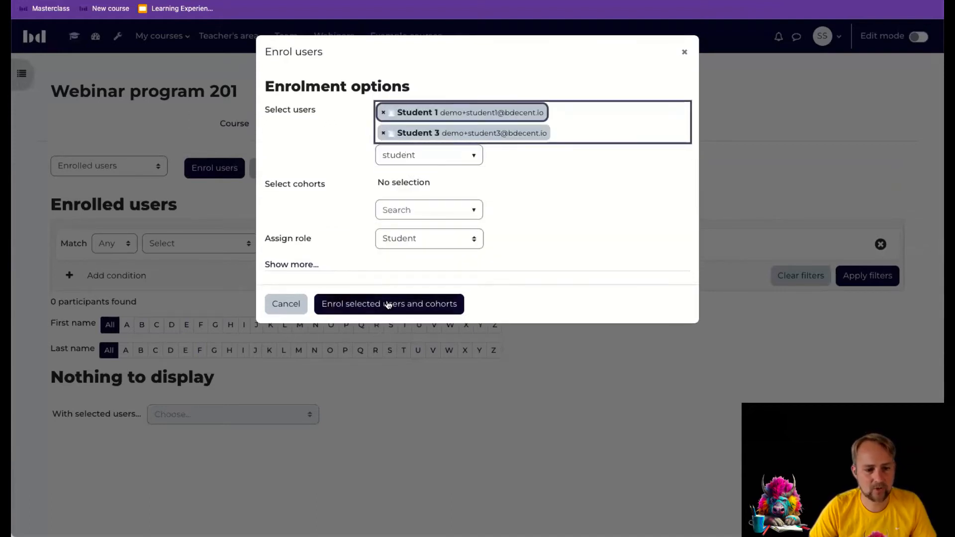
pyautogui.click(387, 304)
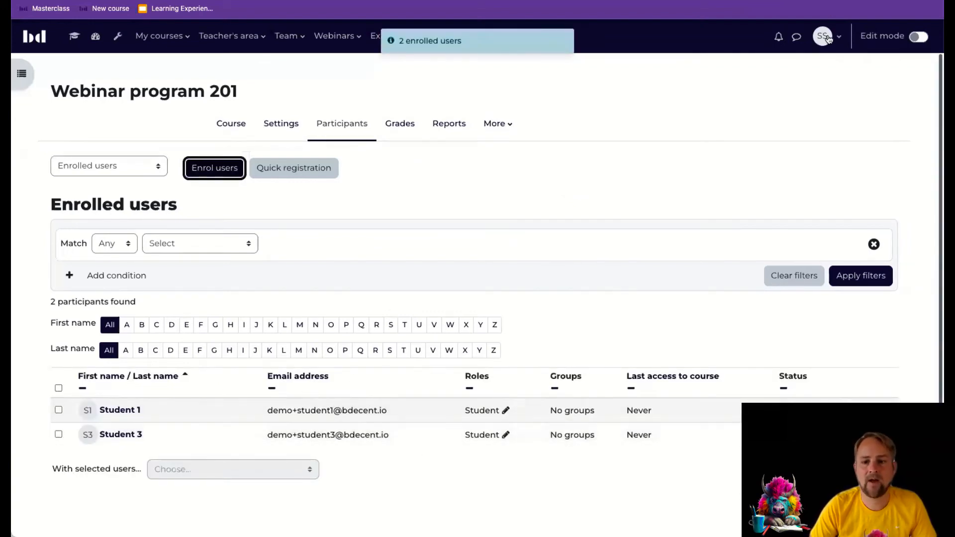
# Log in as Student 1 from the account menu.
pyautogui.click(823, 36)
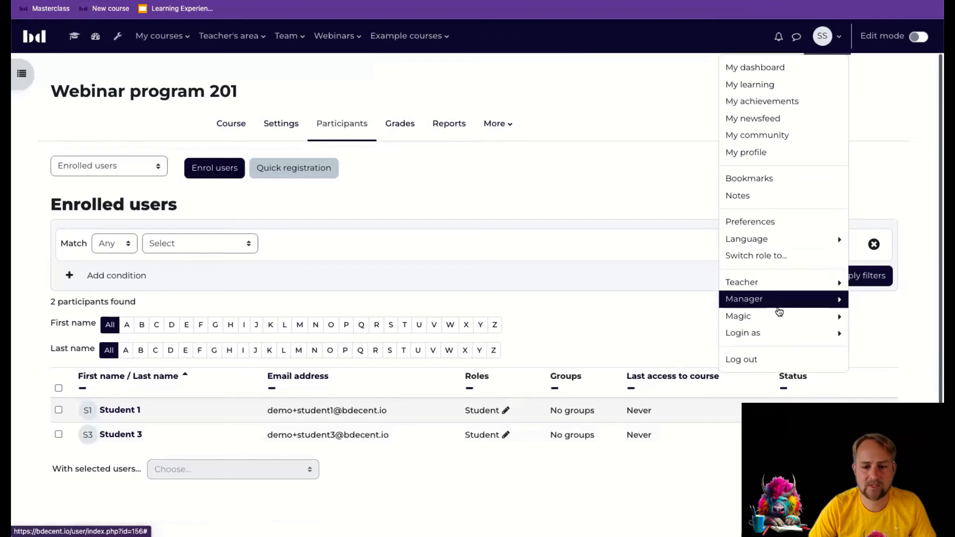
pyautogui.click(742, 332)
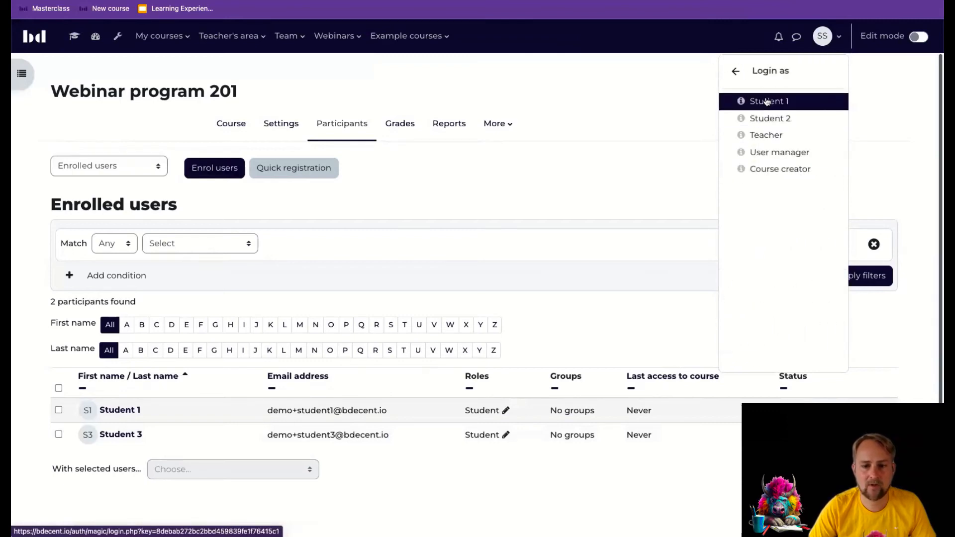
pyautogui.click(768, 101)
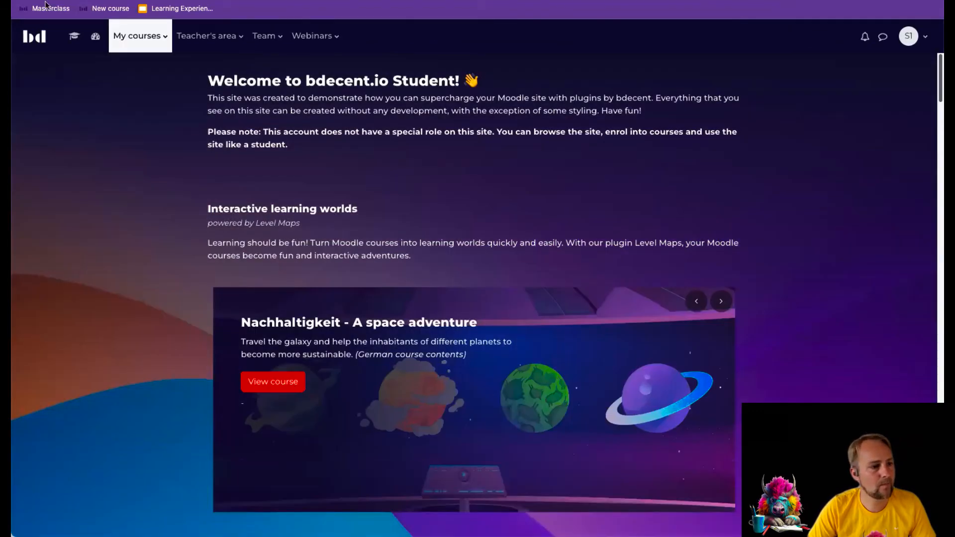
# Return to Webinar program 201 and review the video class completion bars.
pyautogui.click(74, 36)
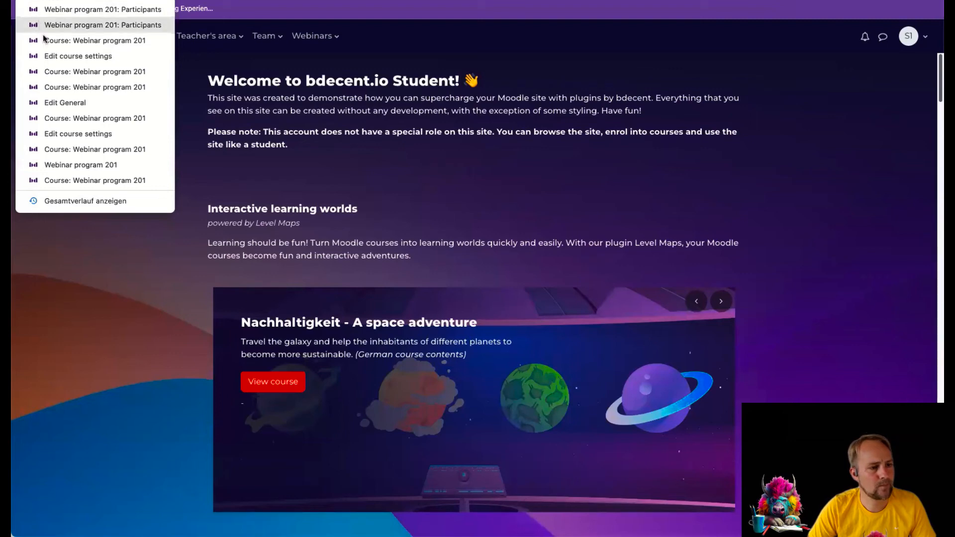
pyautogui.click(81, 165)
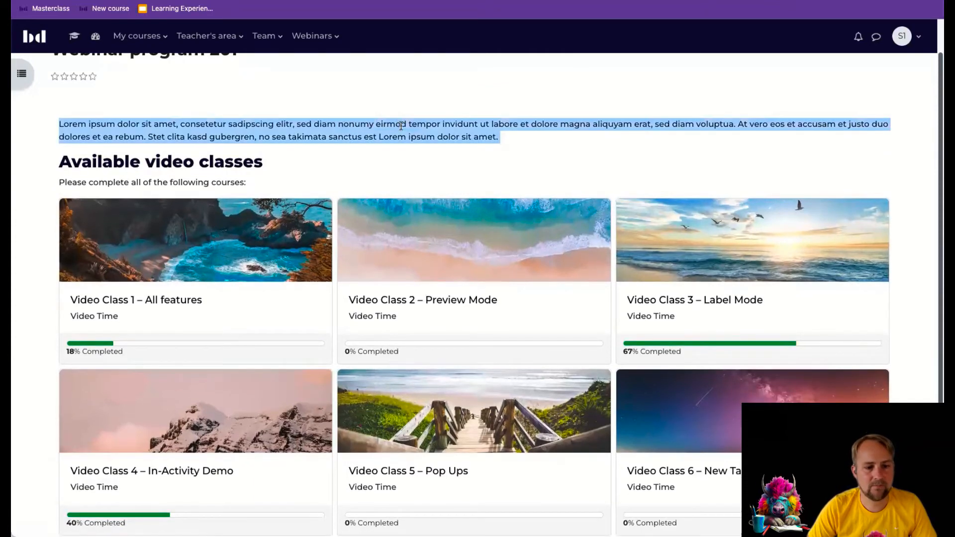
pyautogui.scroll(-3)
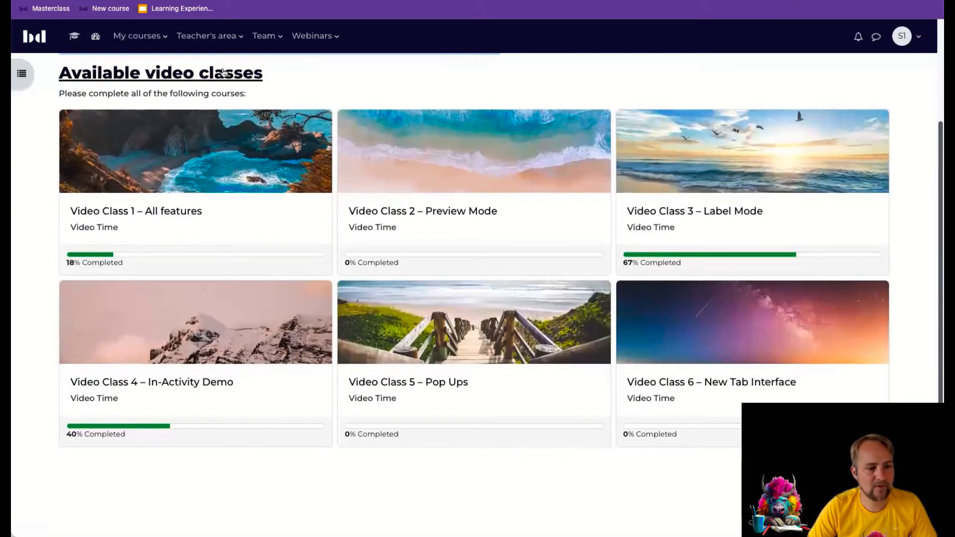
pyautogui.moveTo(764, 265)
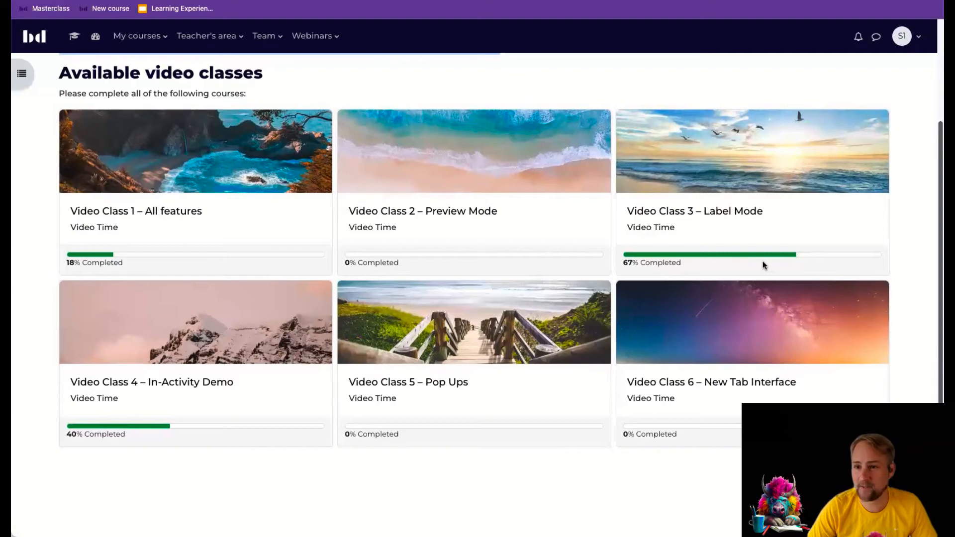
pyautogui.moveTo(742, 143)
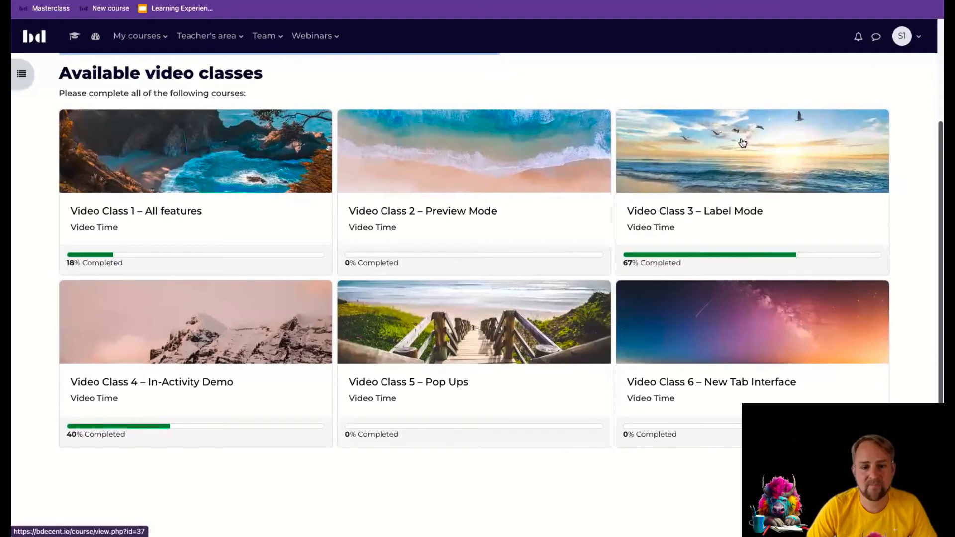
pyautogui.moveTo(480, 331)
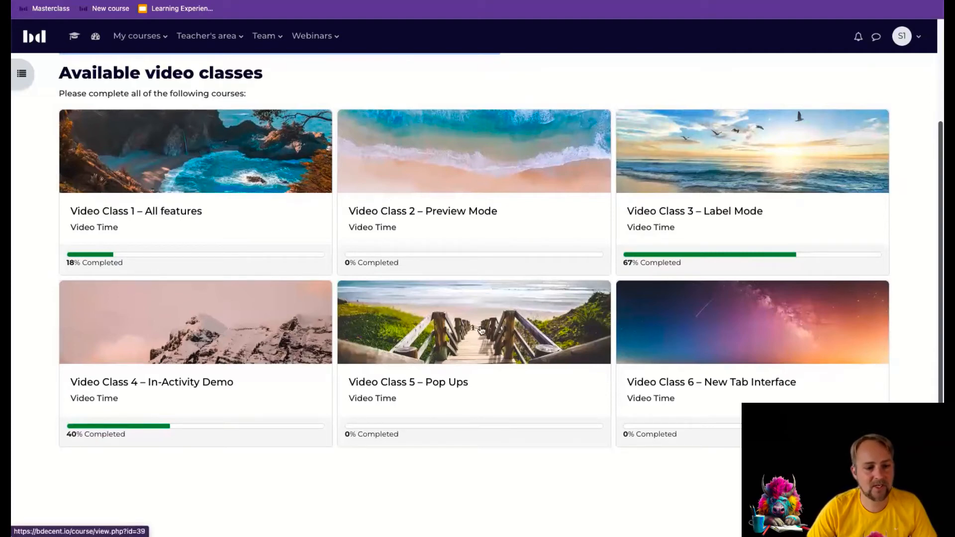
pyautogui.moveTo(529, 313)
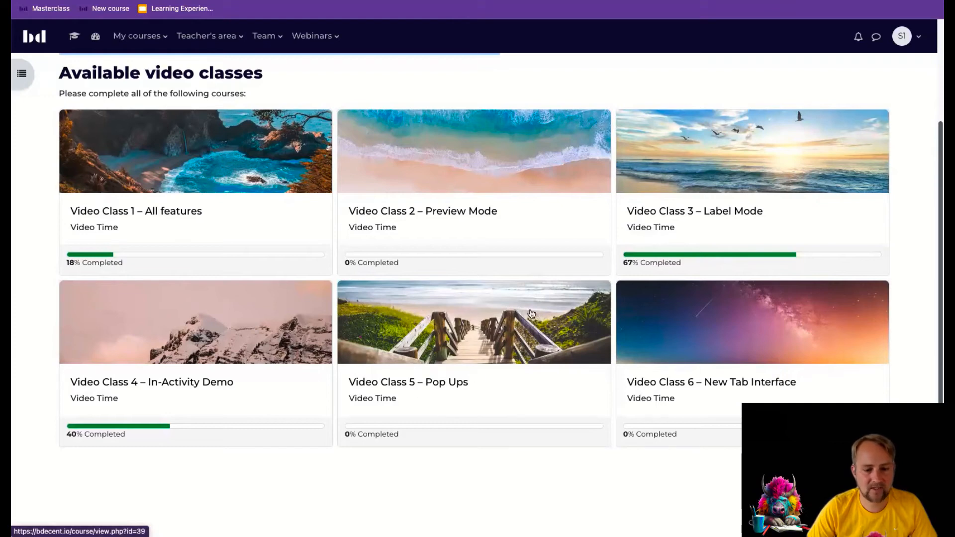
pyautogui.moveTo(716, 322)
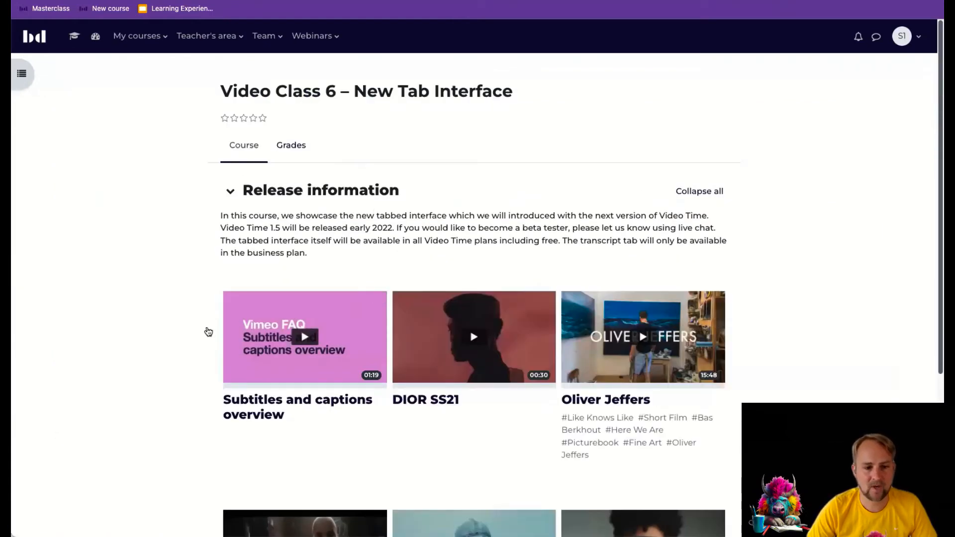
pyautogui.moveTo(366, 300)
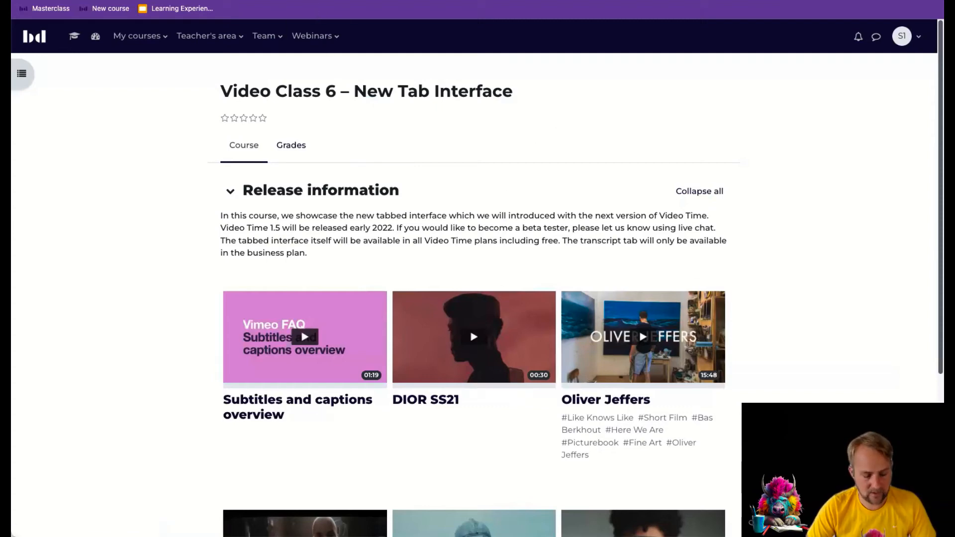
pyautogui.moveTo(724, 176)
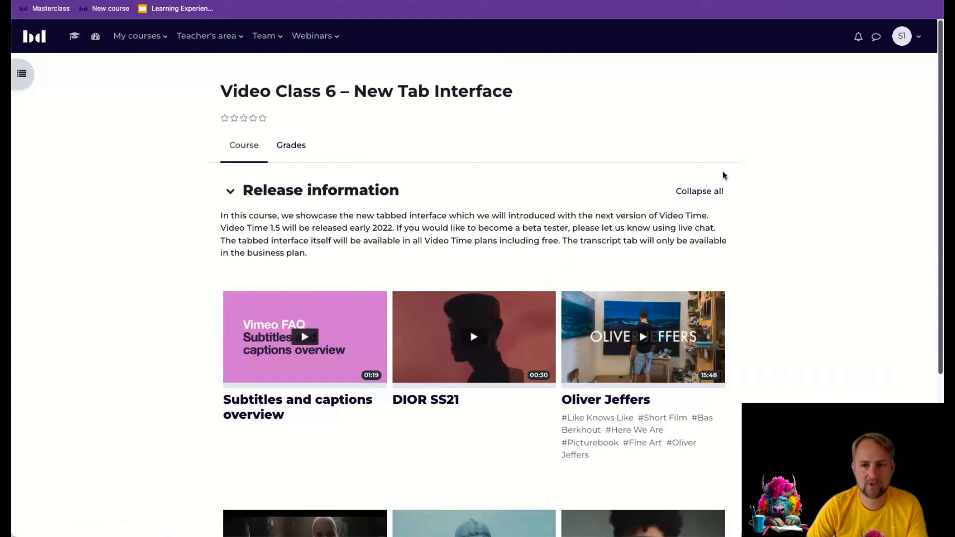
pyautogui.moveTo(849, 112)
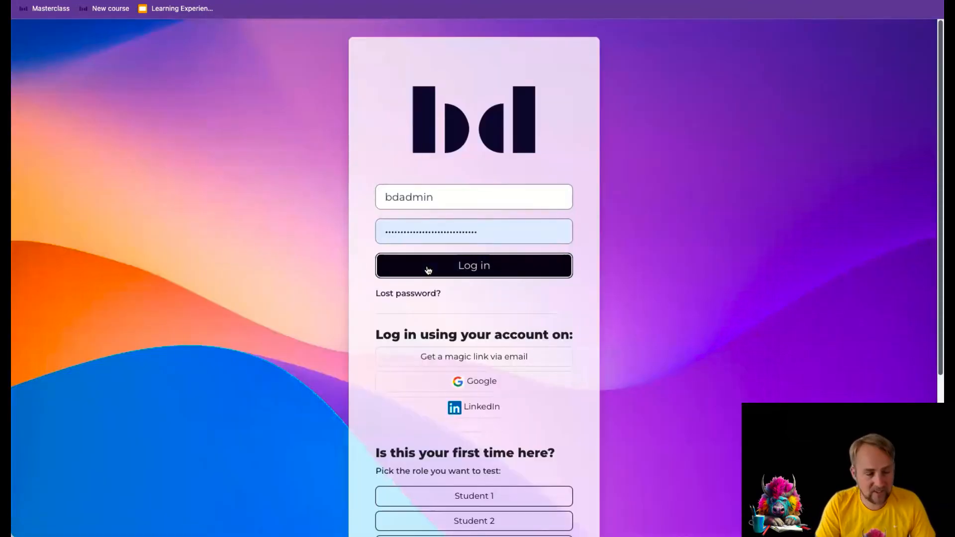
# Log back in as administrator and check the Video Class 6 participants' groups.
pyautogui.click(473, 265)
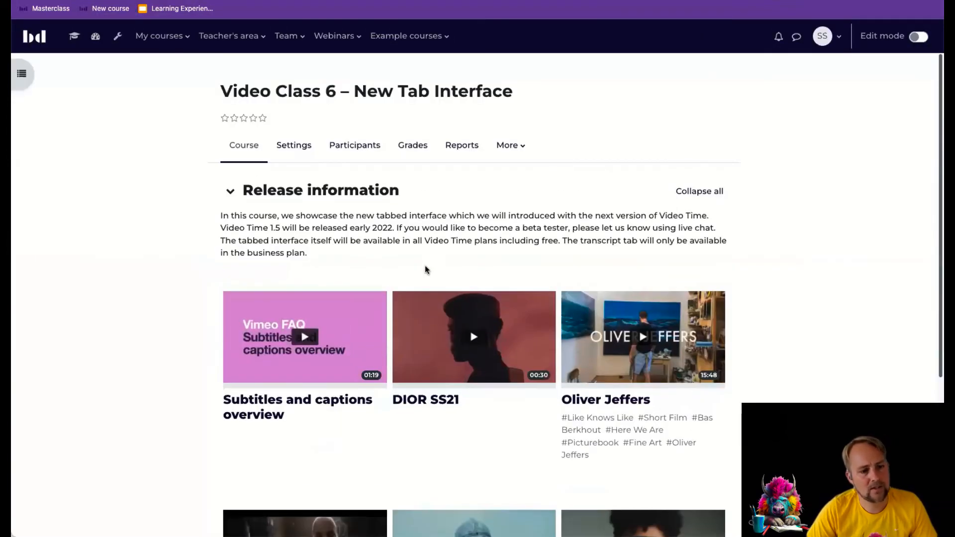
pyautogui.moveTo(350, 116)
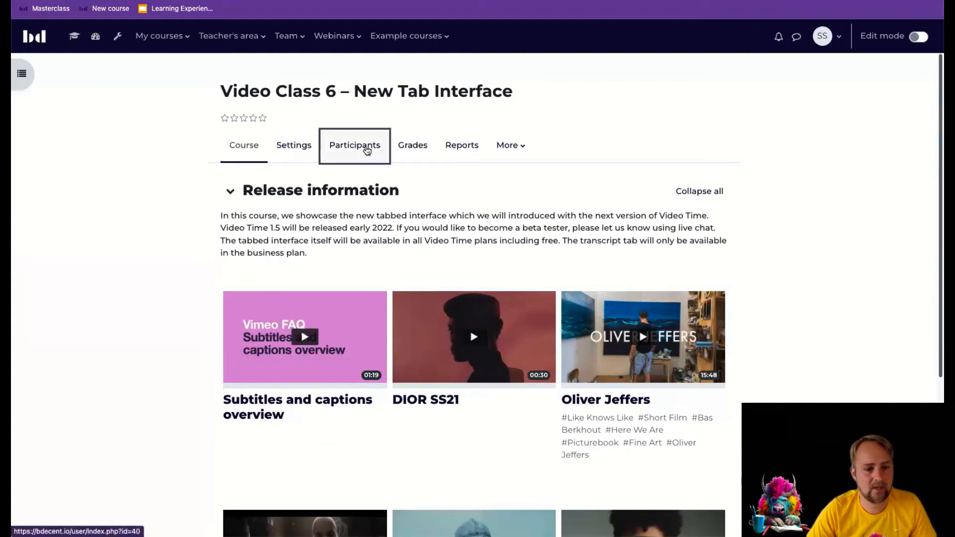
pyautogui.click(354, 145)
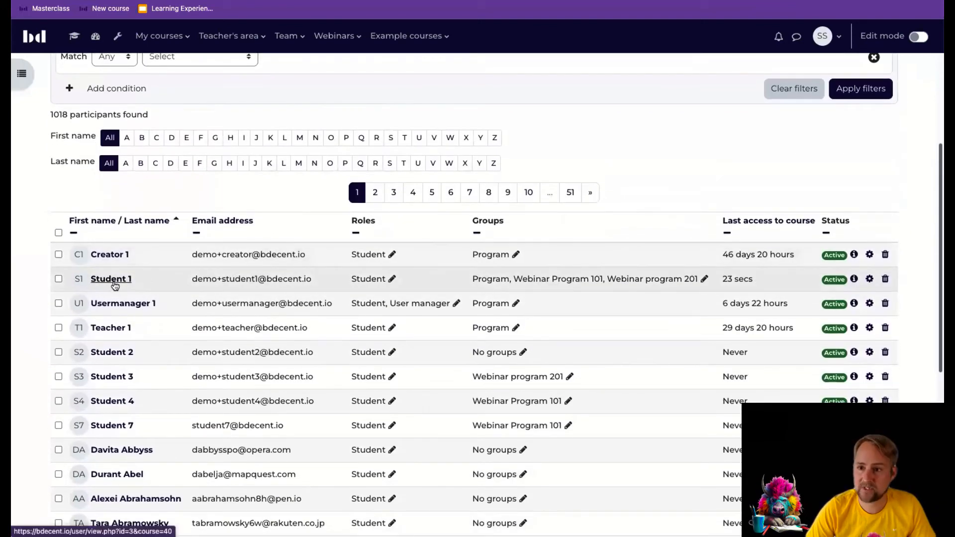
pyautogui.moveTo(493, 282)
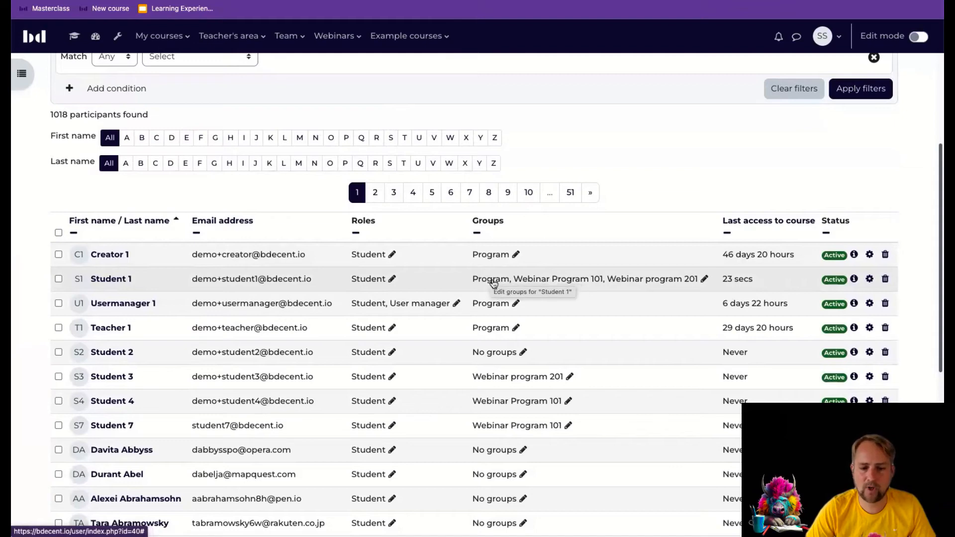
pyautogui.moveTo(705, 279)
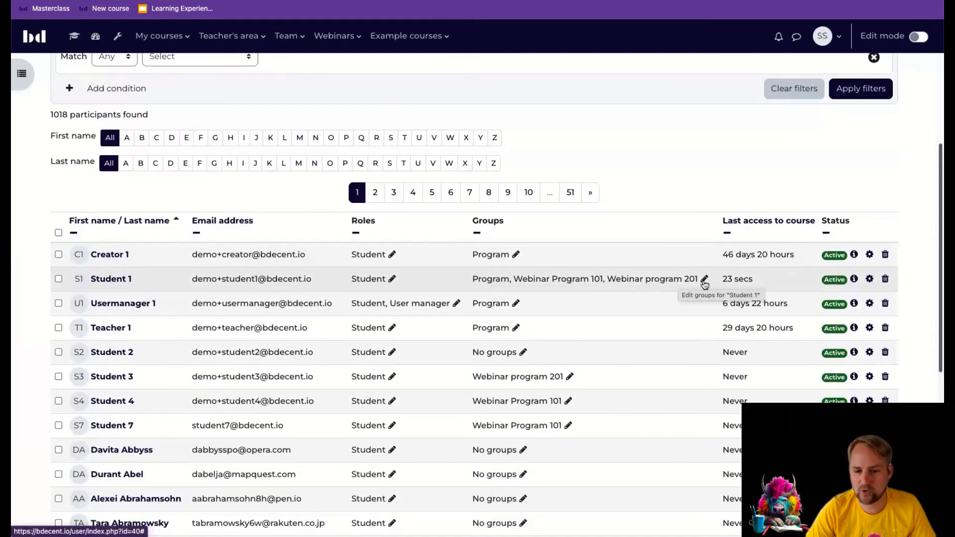
pyautogui.moveTo(491, 279)
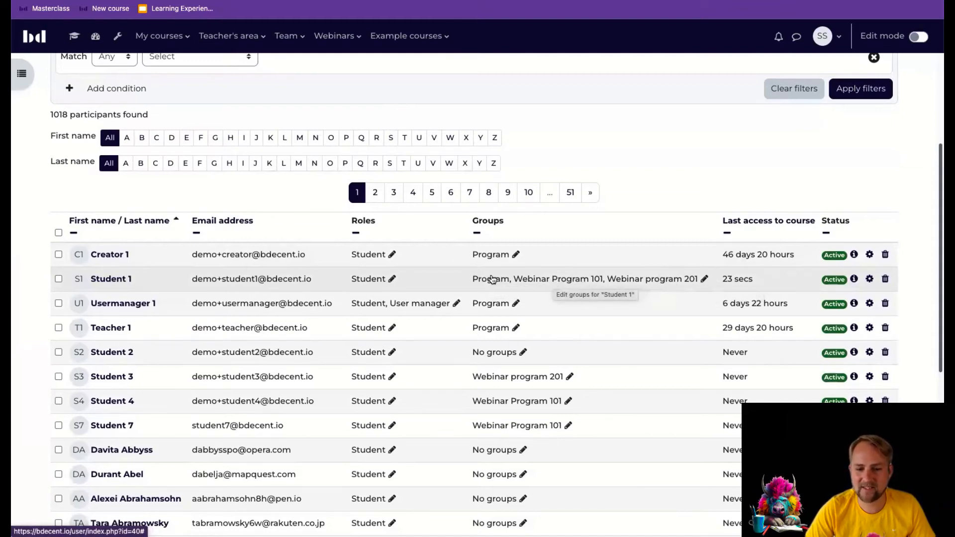
pyautogui.moveTo(481, 283)
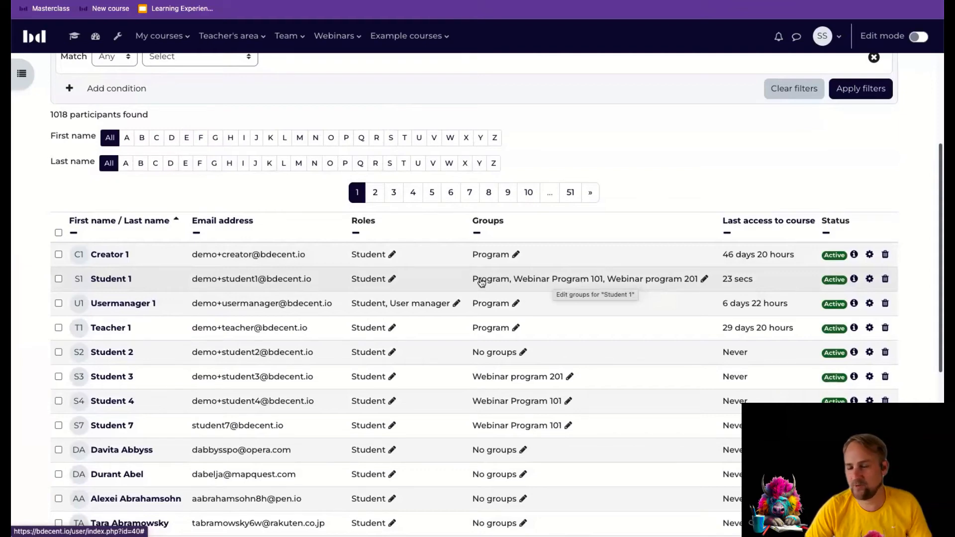
pyautogui.moveTo(572, 275)
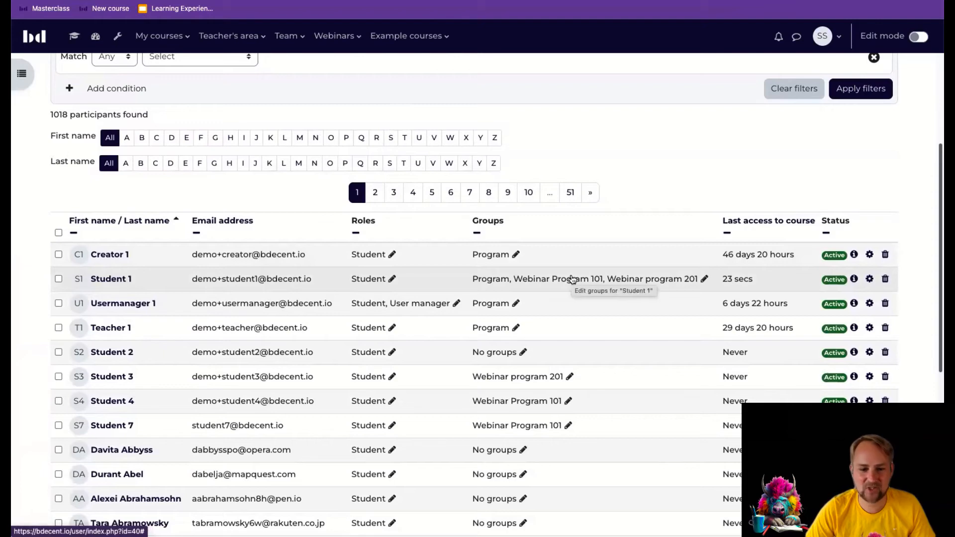
pyautogui.moveTo(664, 281)
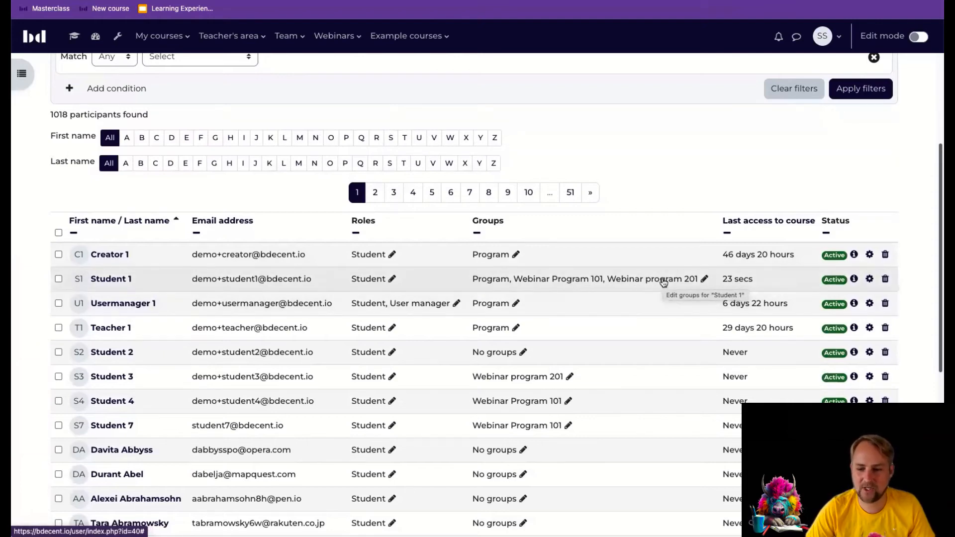
pyautogui.moveTo(696, 285)
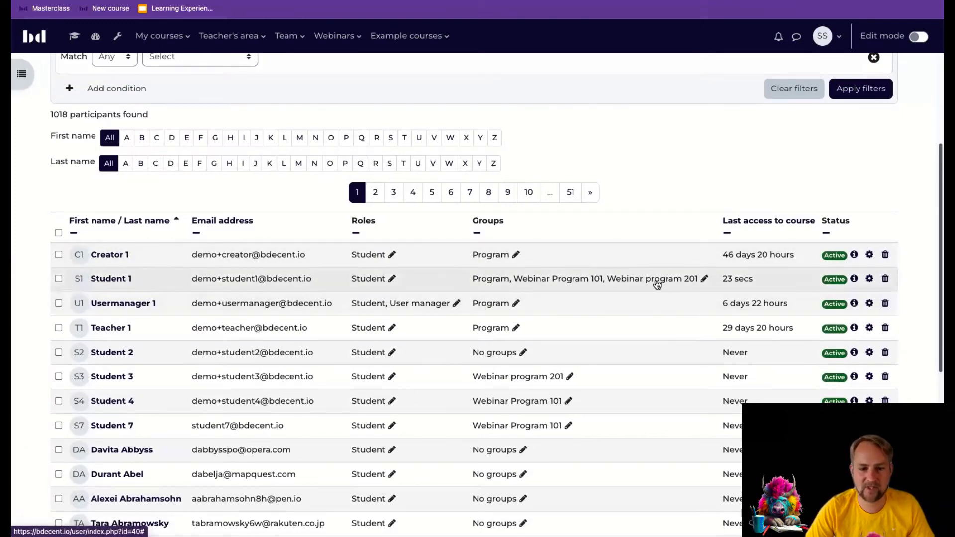
pyautogui.moveTo(704, 279)
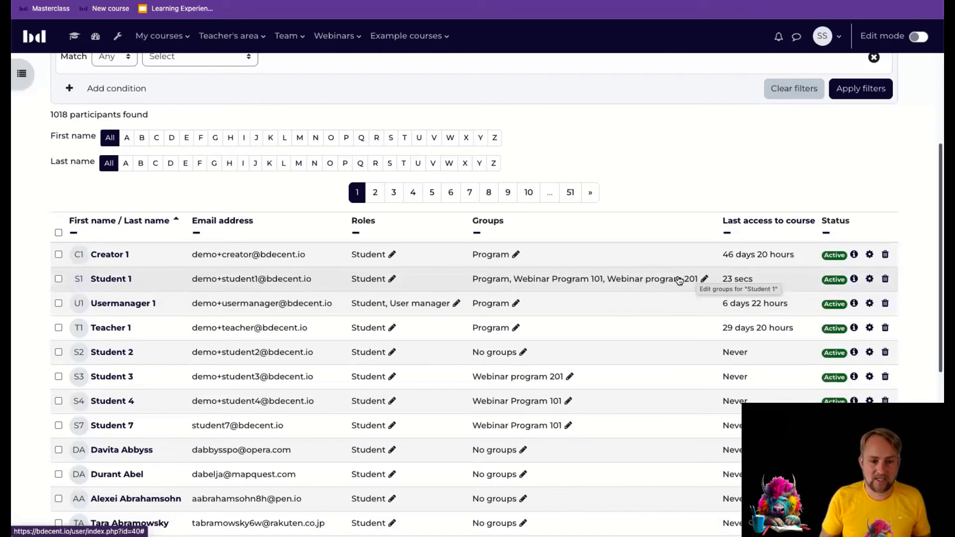
pyautogui.moveTo(678, 280)
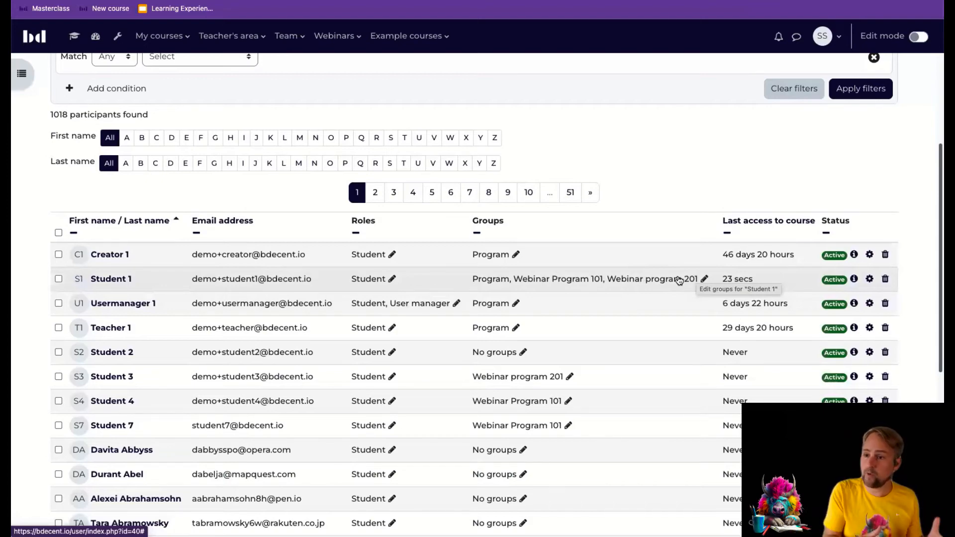
pyautogui.moveTo(621, 281)
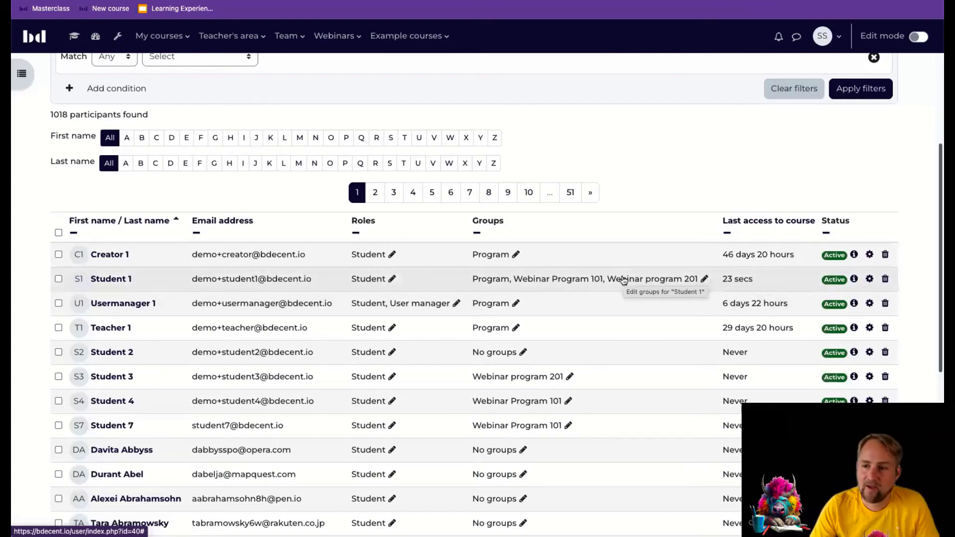
pyautogui.moveTo(557, 277)
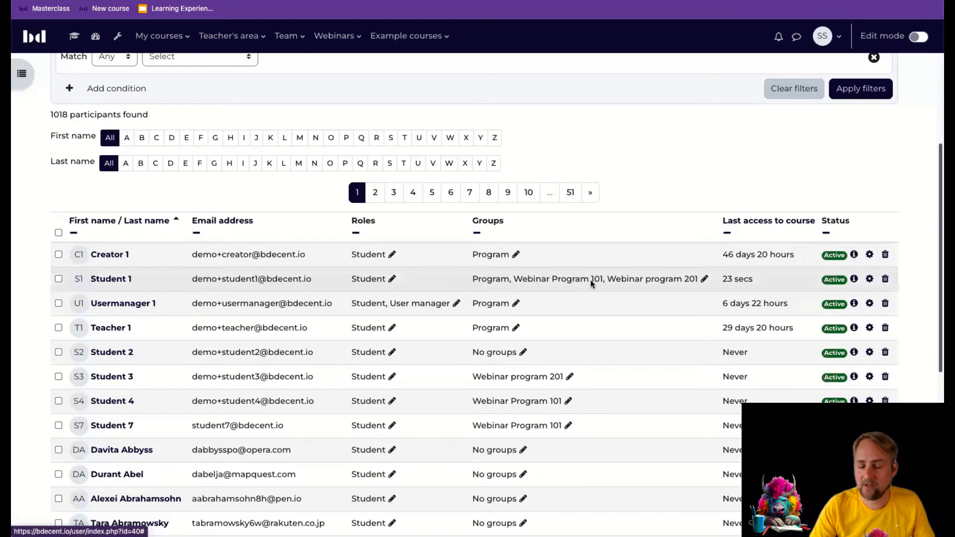
pyautogui.moveTo(630, 287)
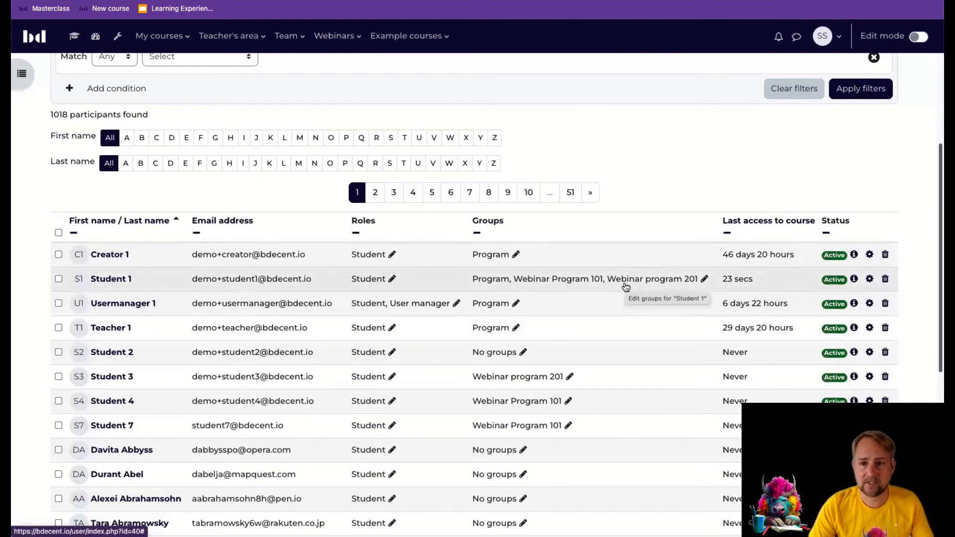
pyautogui.moveTo(523, 285)
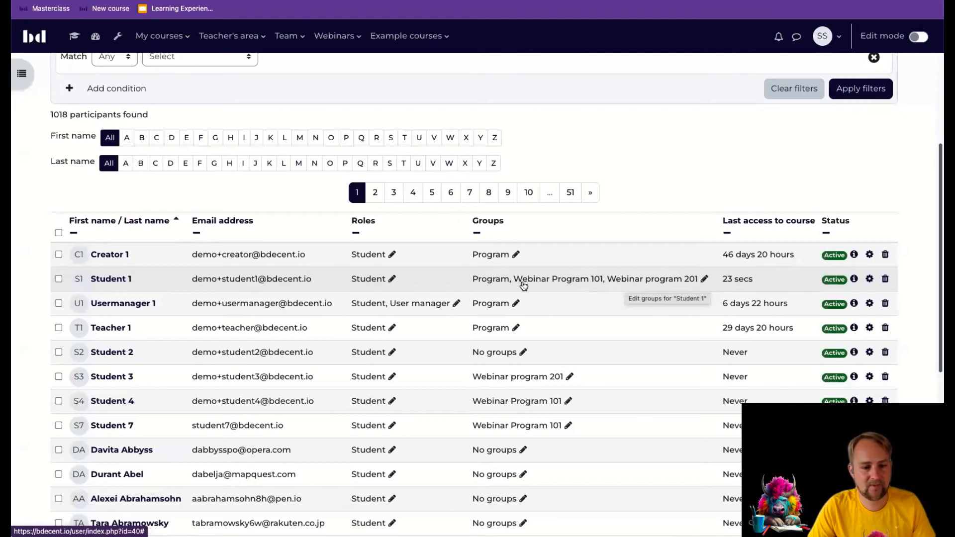
pyautogui.scroll(3)
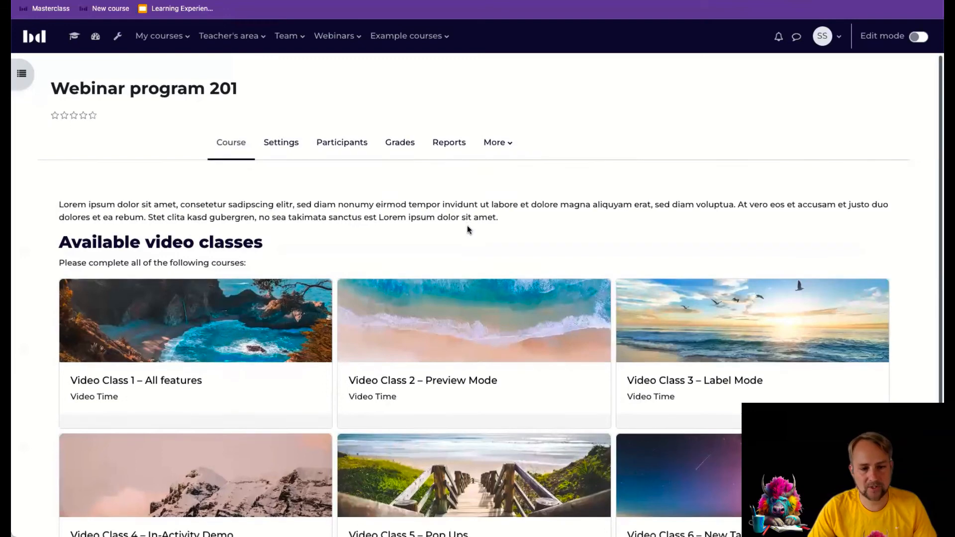
# Scroll through the Available video classes cards on the Webinar program 201 page.
pyautogui.scroll(-3)
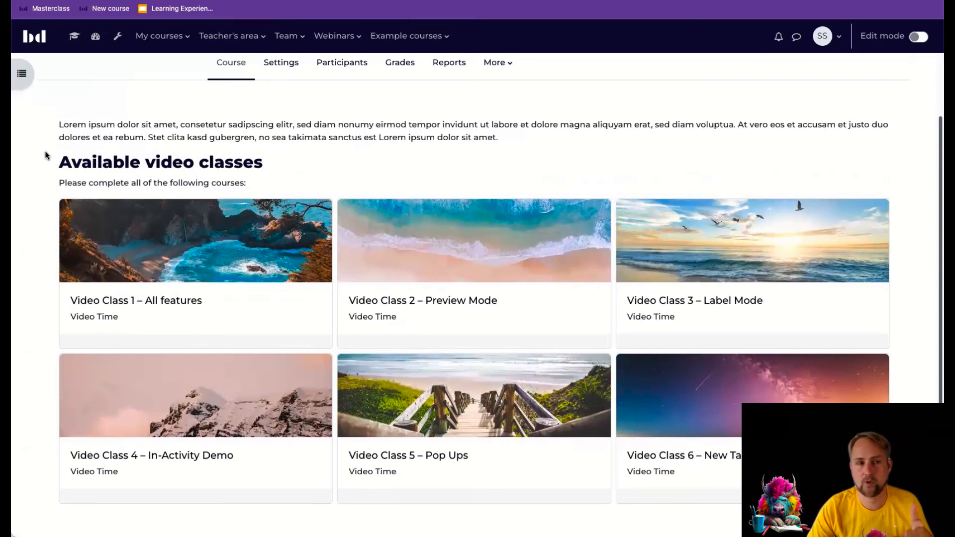
pyautogui.moveTo(411, 249)
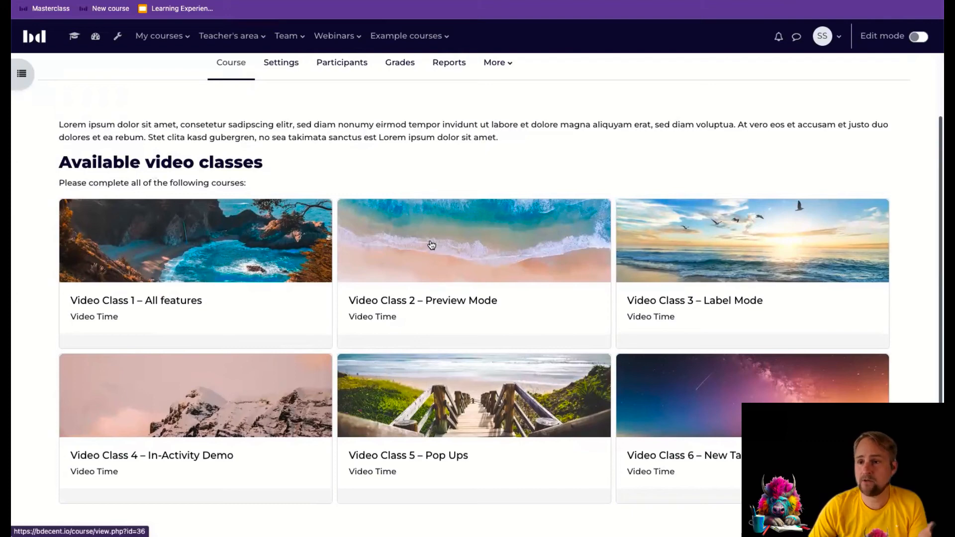
pyautogui.moveTo(231, 249)
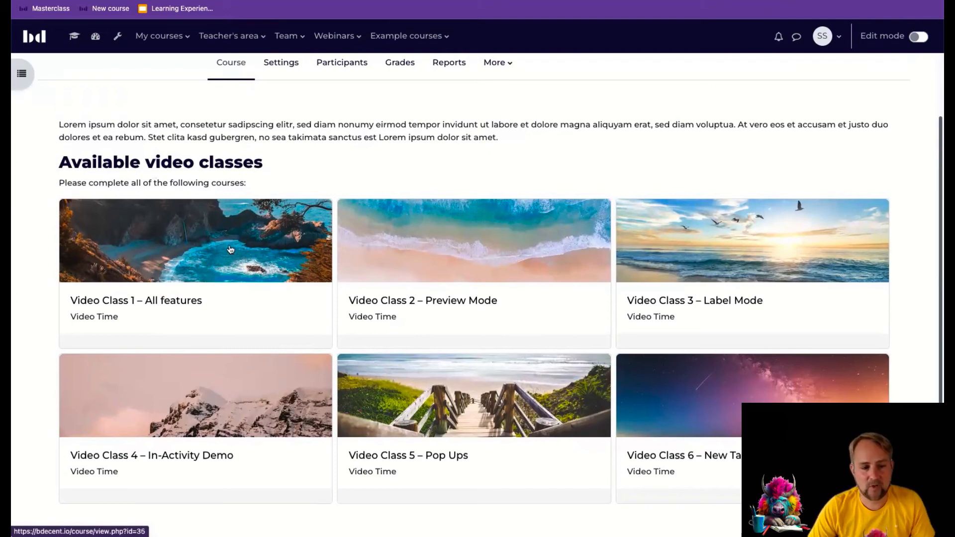
pyautogui.moveTo(236, 404)
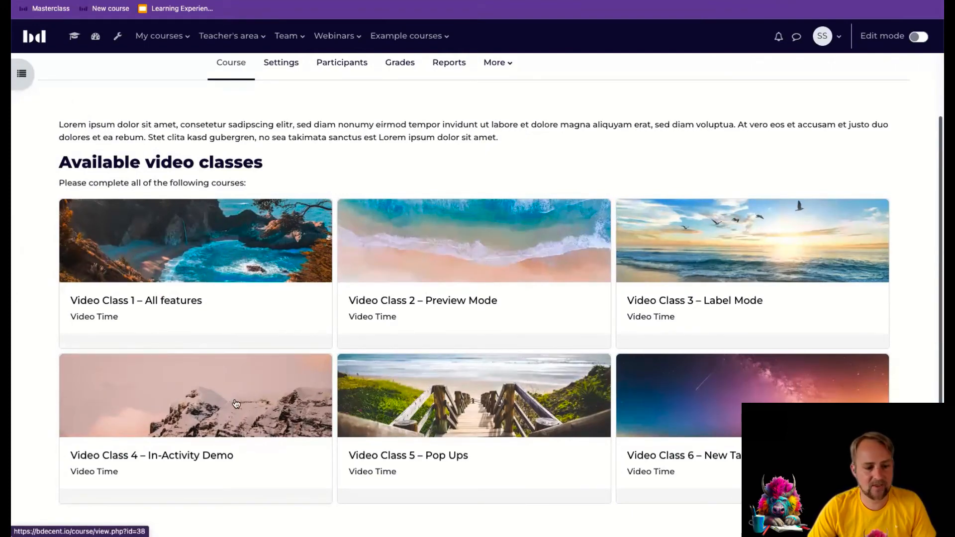
pyautogui.scroll(3)
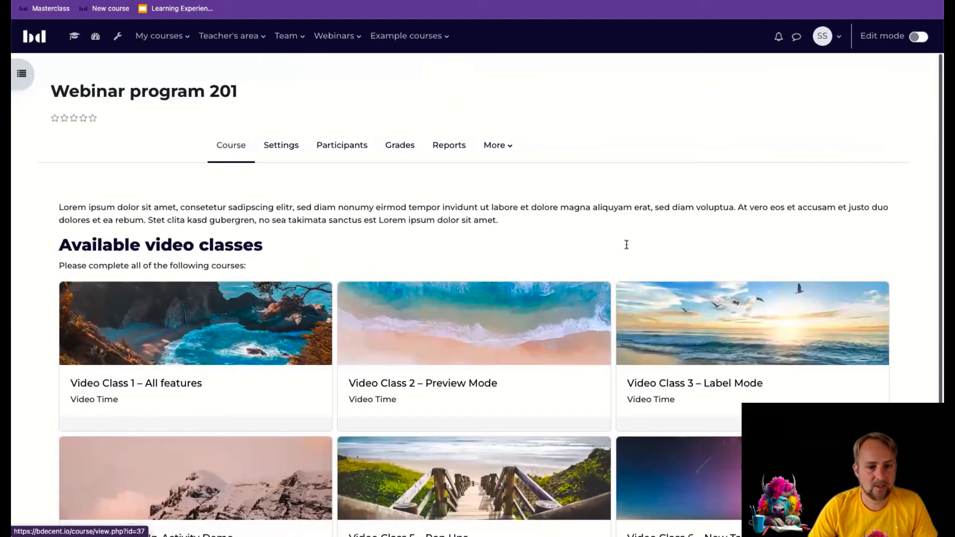
pyautogui.moveTo(498, 145)
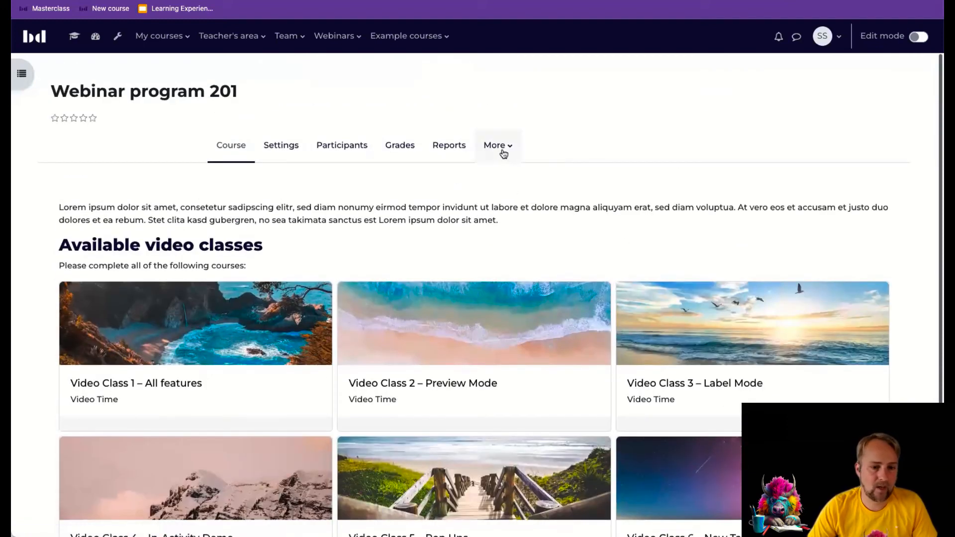
# Create prerequisite group 'Basic Examples' containing Video Classes 1, 2 and 3.
pyautogui.click(498, 145)
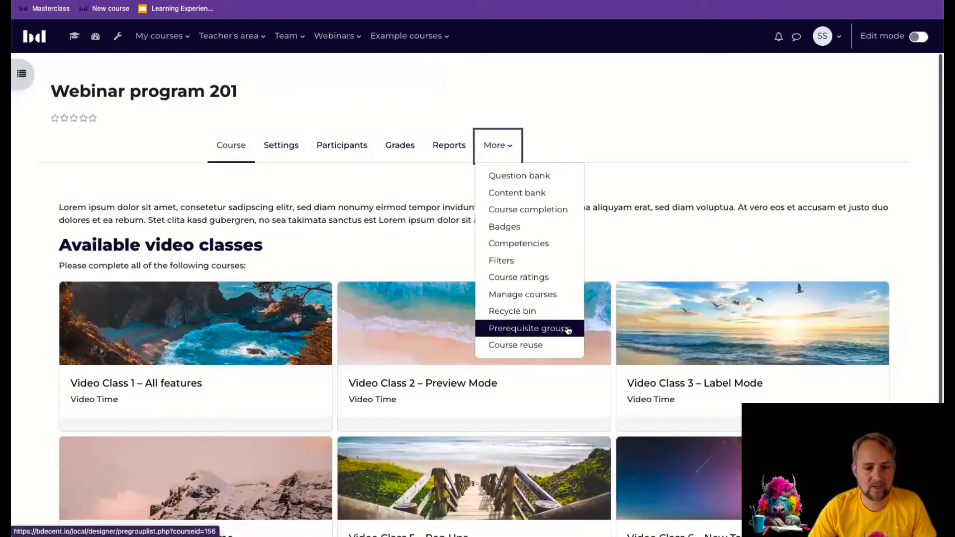
pyautogui.moveTo(551, 329)
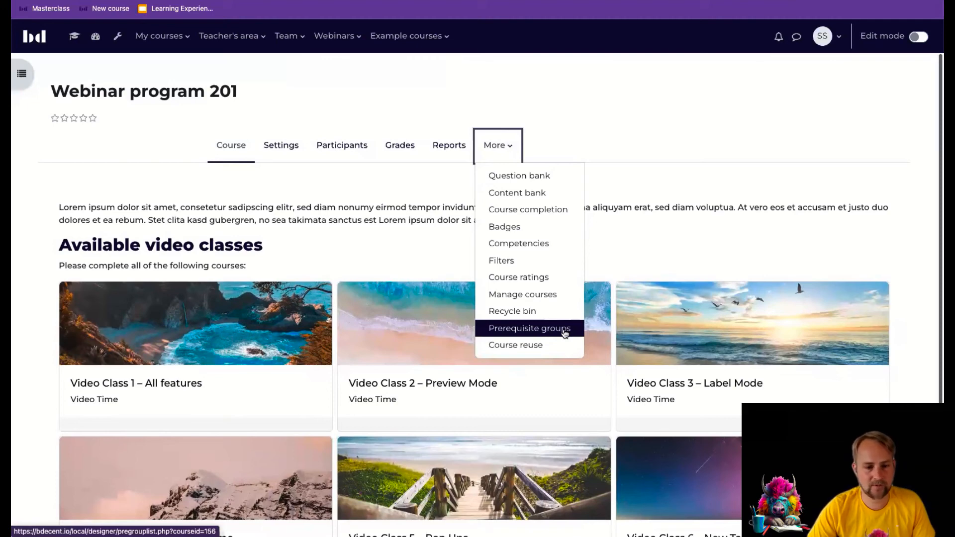
pyautogui.click(529, 328)
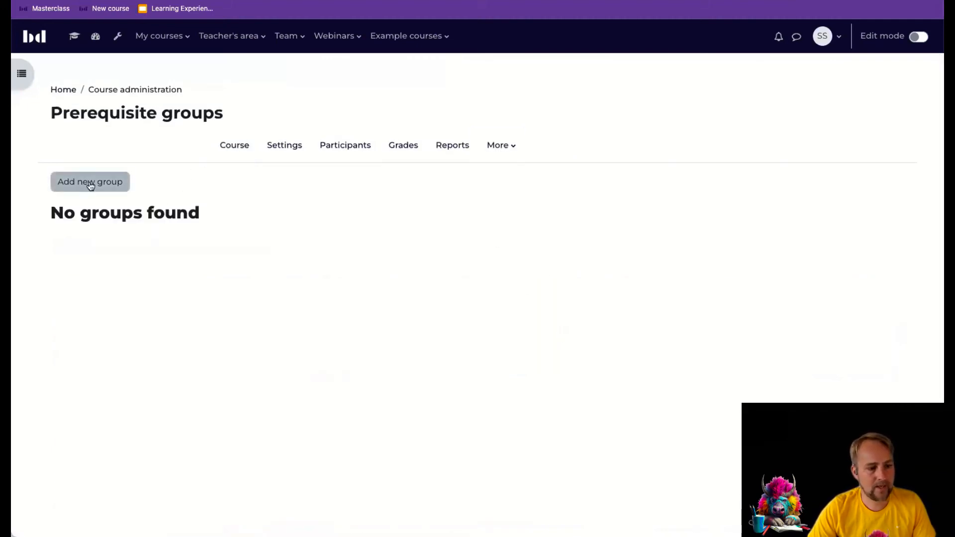
pyautogui.click(90, 182)
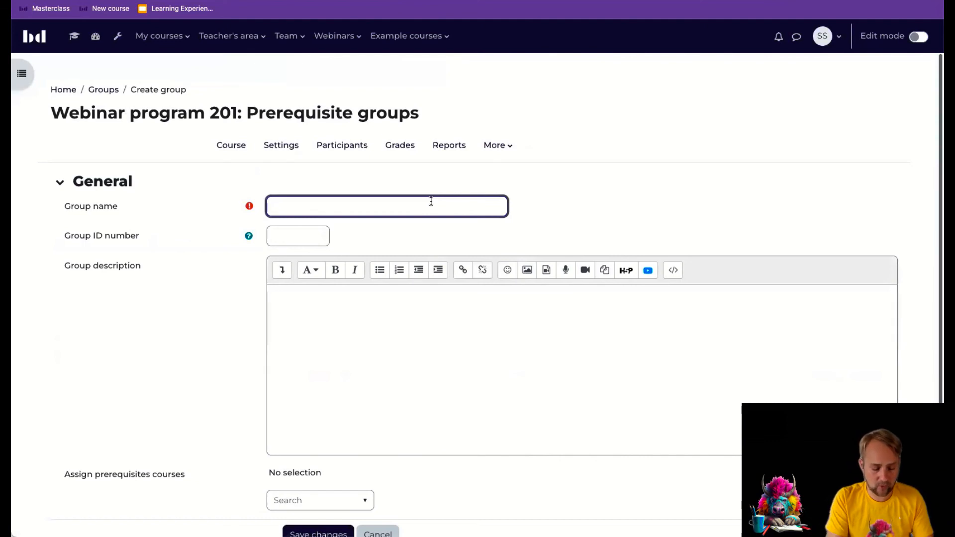
pyautogui.write('Basic')
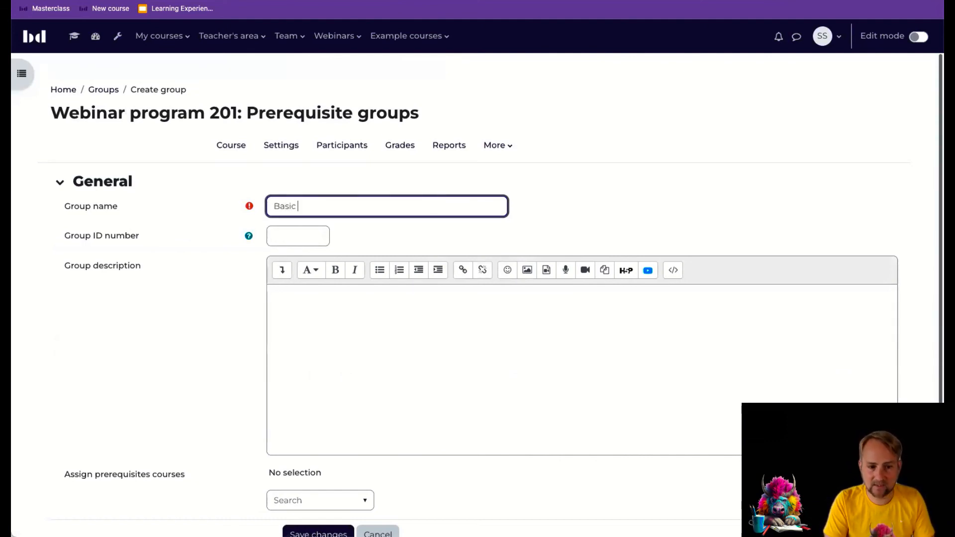
pyautogui.write('Examples')
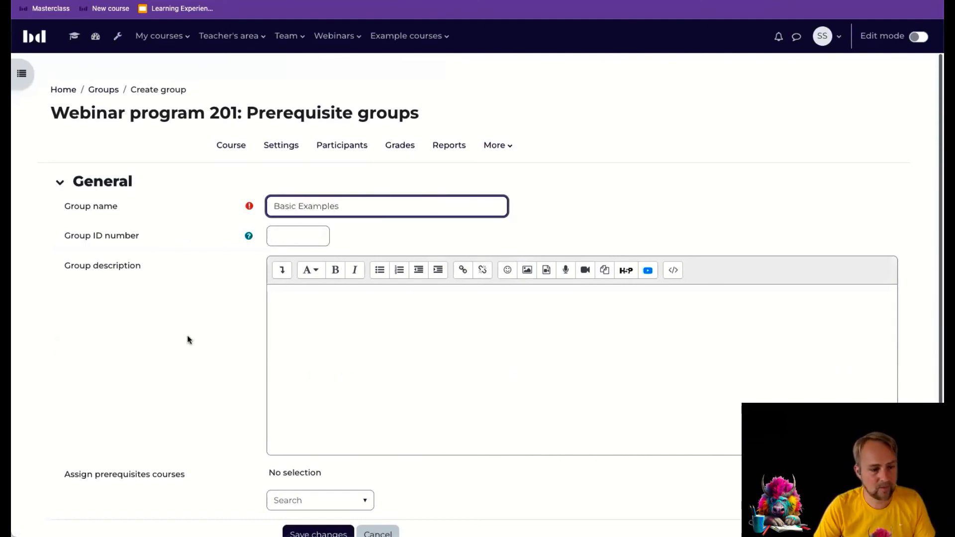
pyautogui.click(320, 499)
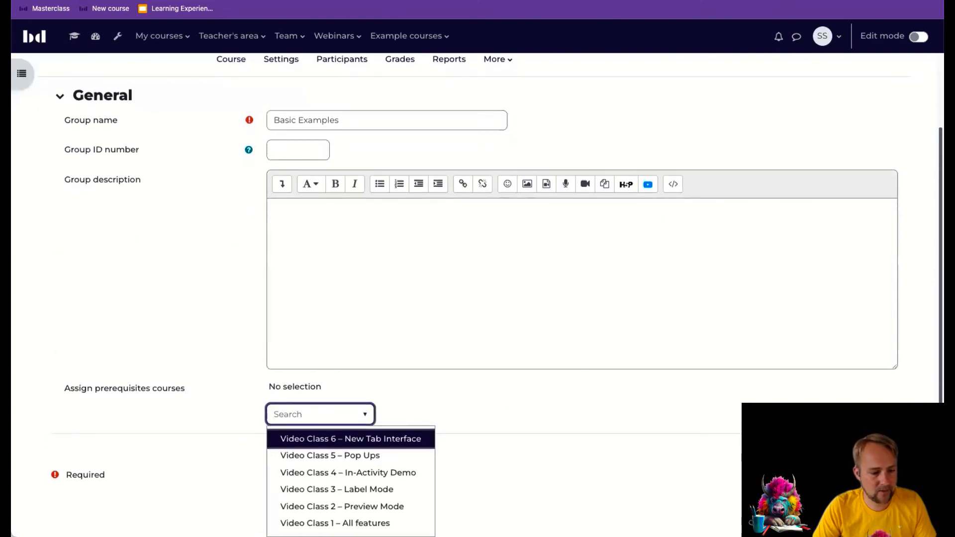
pyautogui.click(341, 506)
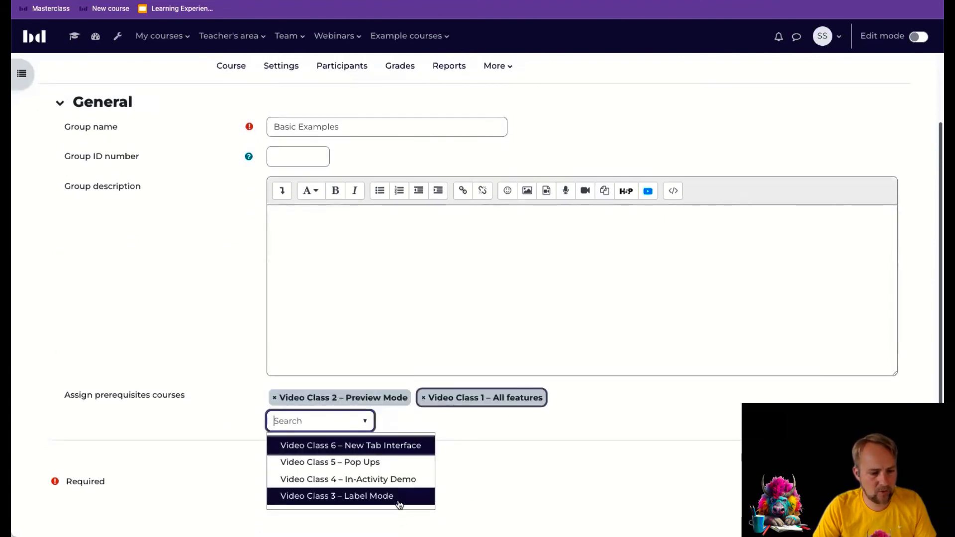
pyautogui.click(337, 495)
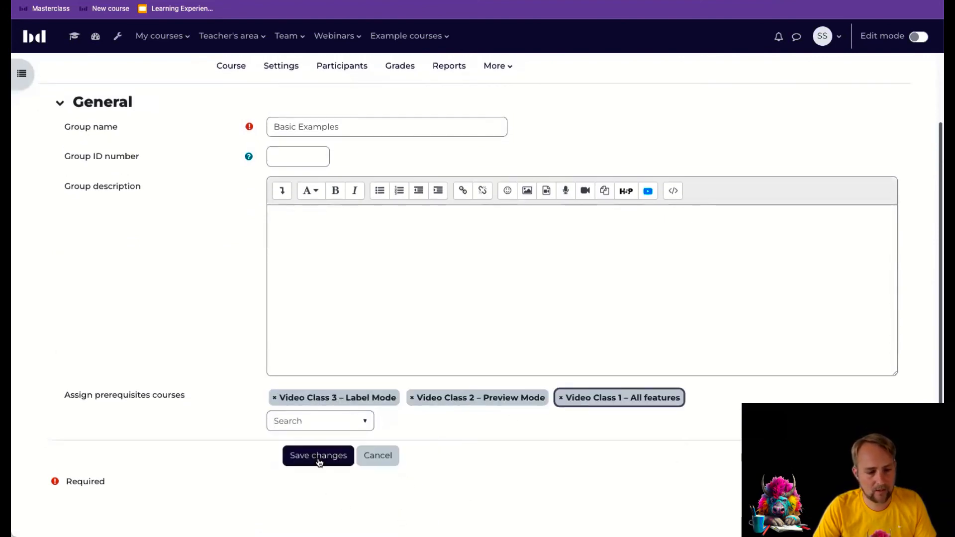
pyautogui.click(317, 455)
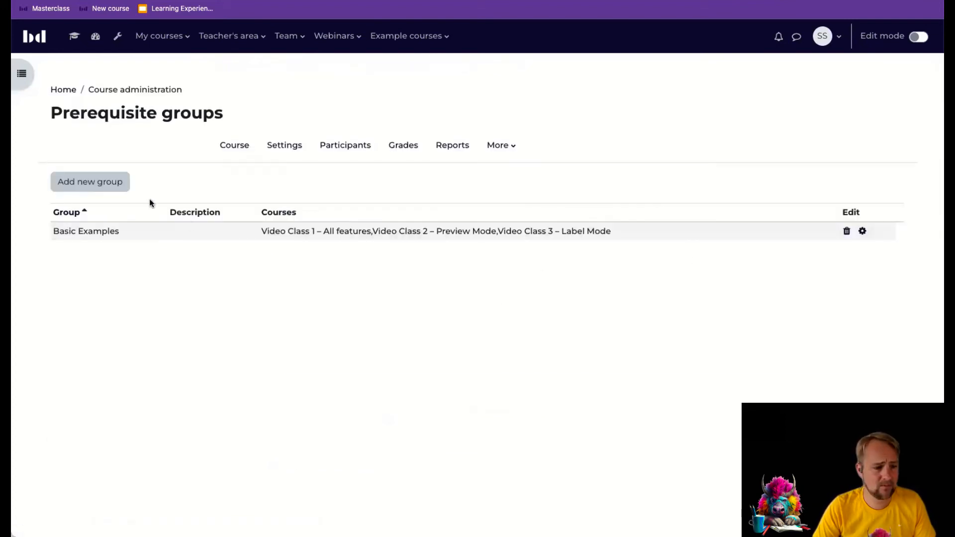
# Create prerequisite group 'Advanced features' containing Video Classes 4, 5 and 6.
pyautogui.click(89, 181)
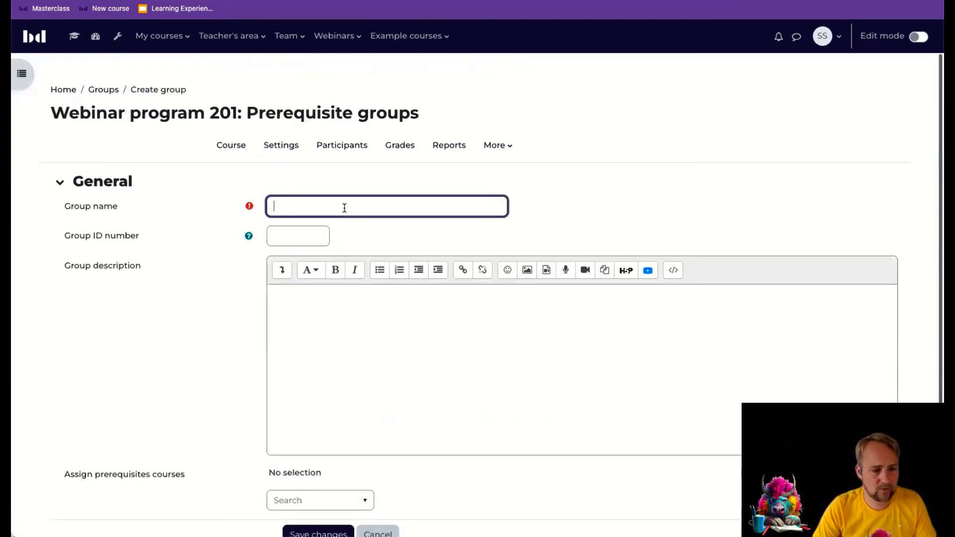
pyautogui.write('Adva')
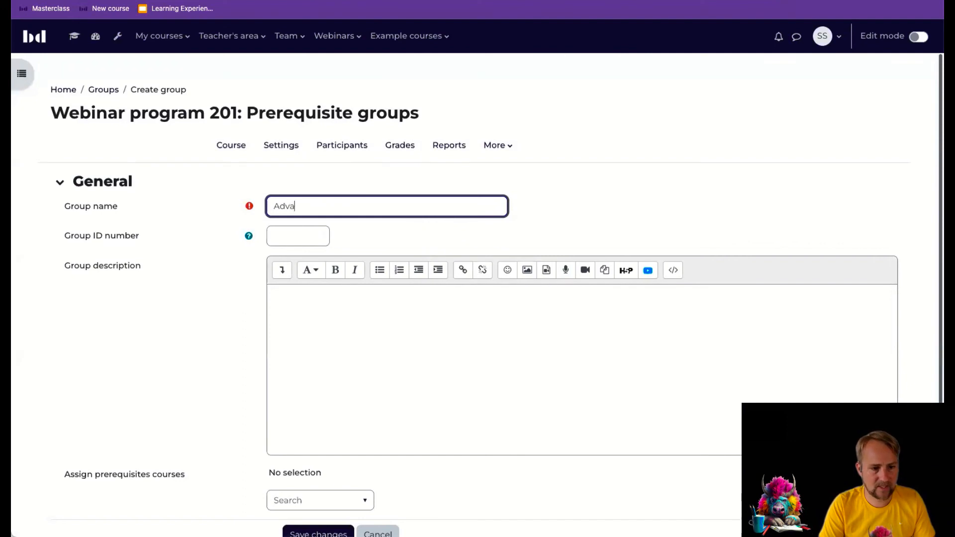
pyautogui.write('nced features')
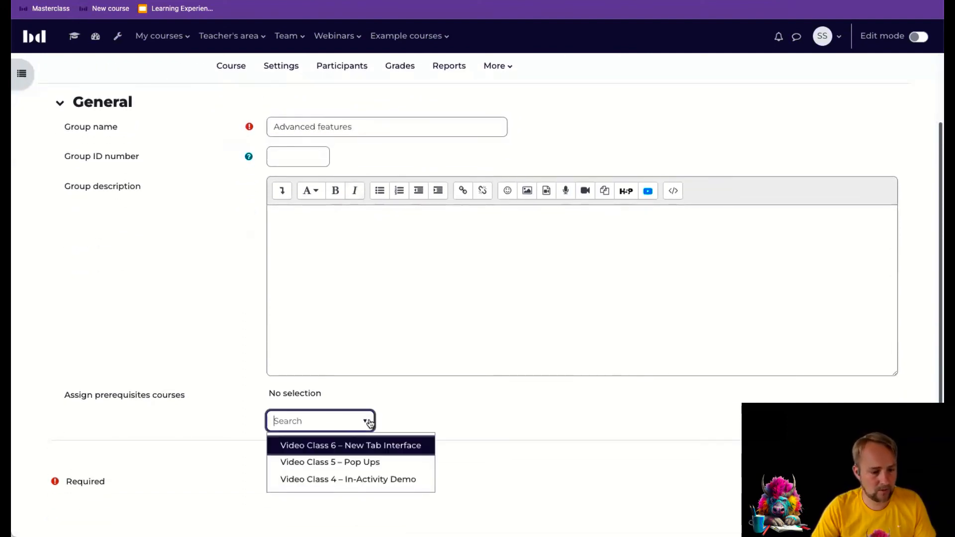
pyautogui.click(329, 461)
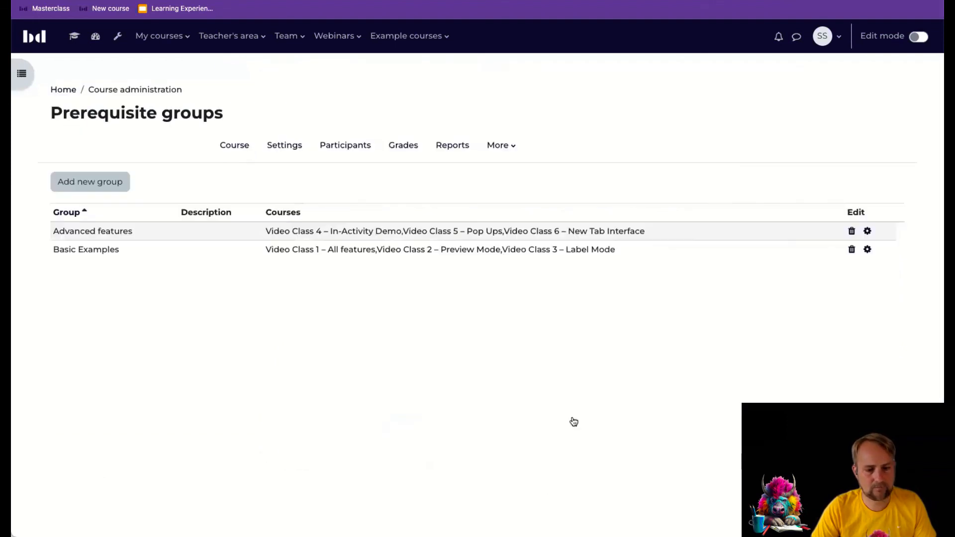
pyautogui.moveTo(434, 238)
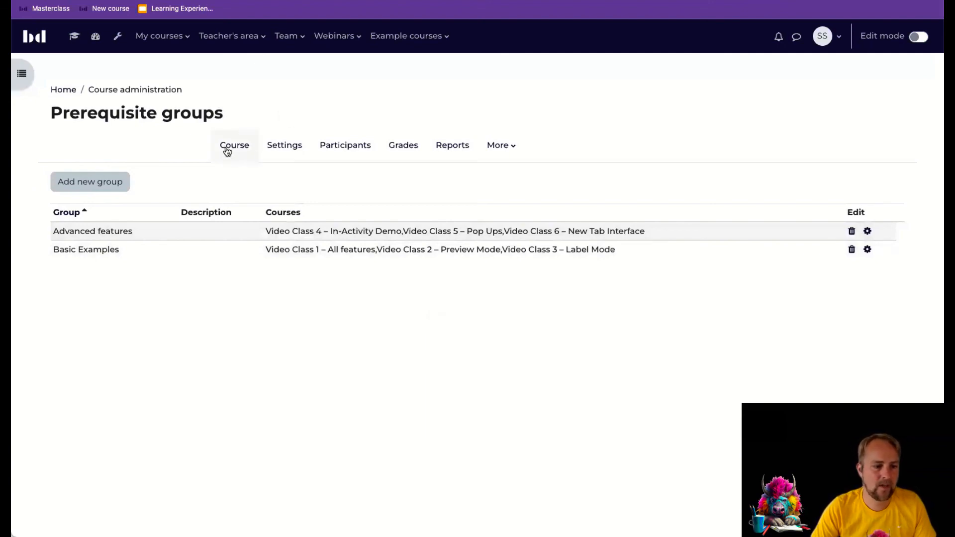
# In edit mode, reorder the course cards into Video Classes 1–3 and 4–6.
pyautogui.click(234, 145)
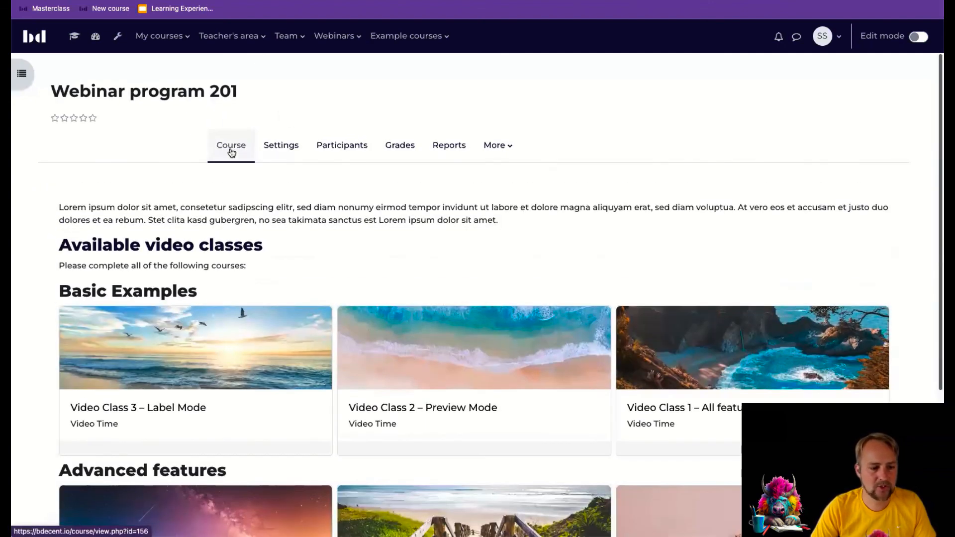
pyautogui.scroll(-3)
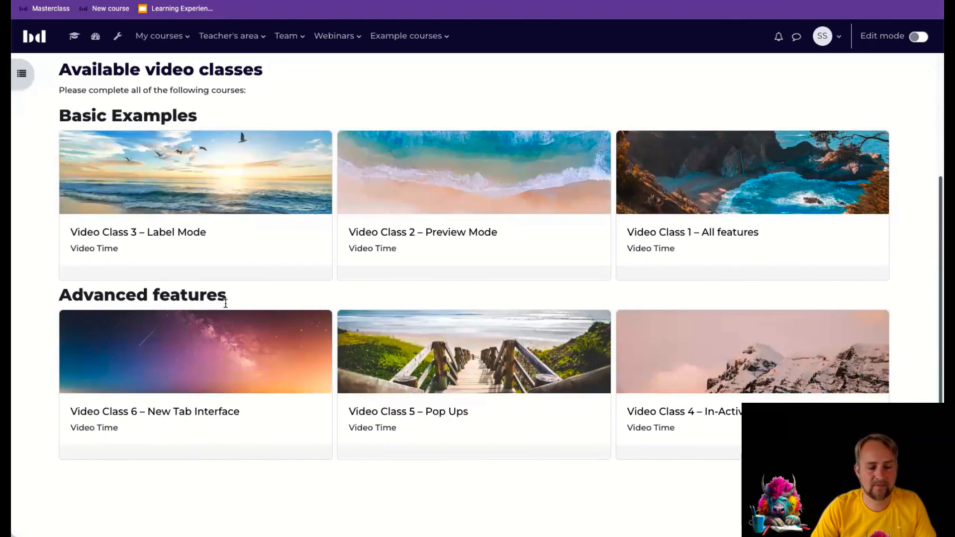
pyautogui.click(919, 36)
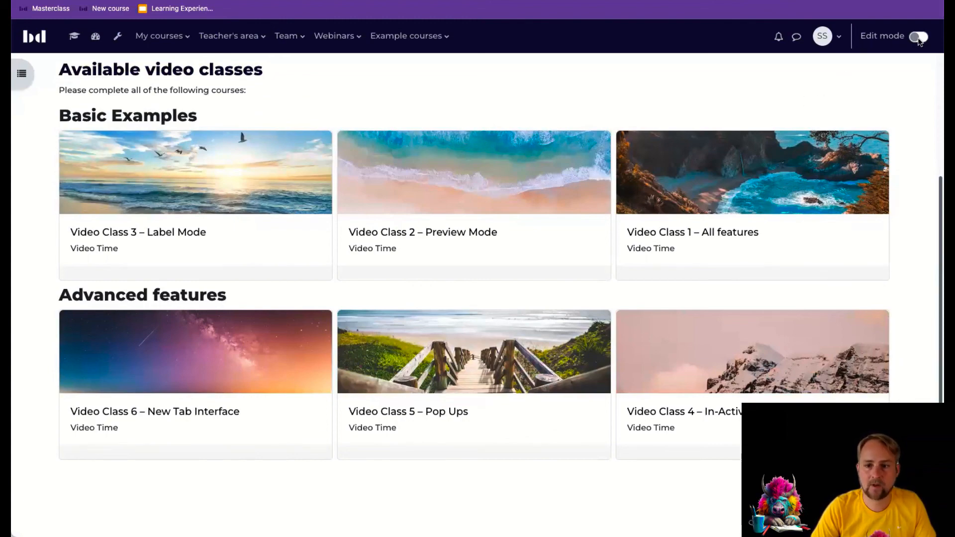
pyautogui.click(920, 35)
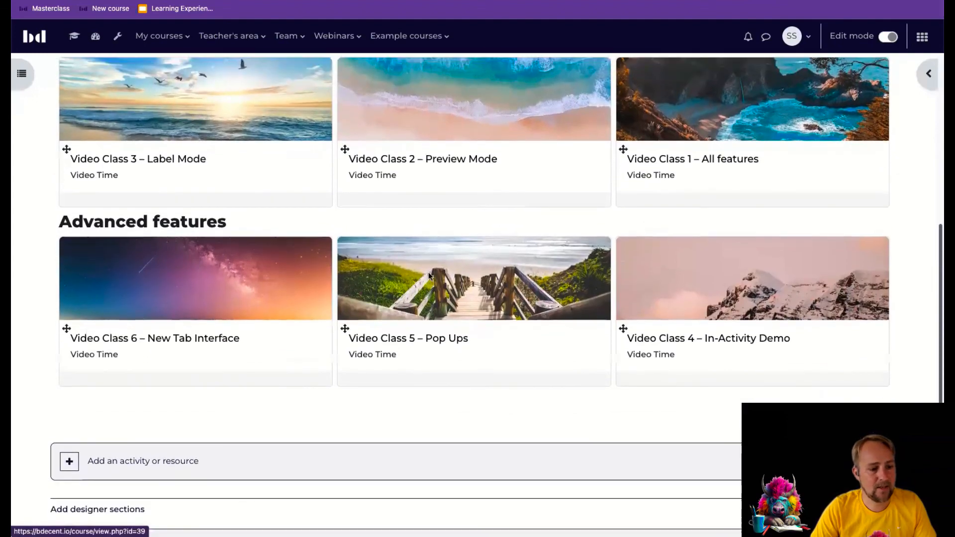
pyautogui.scroll(3)
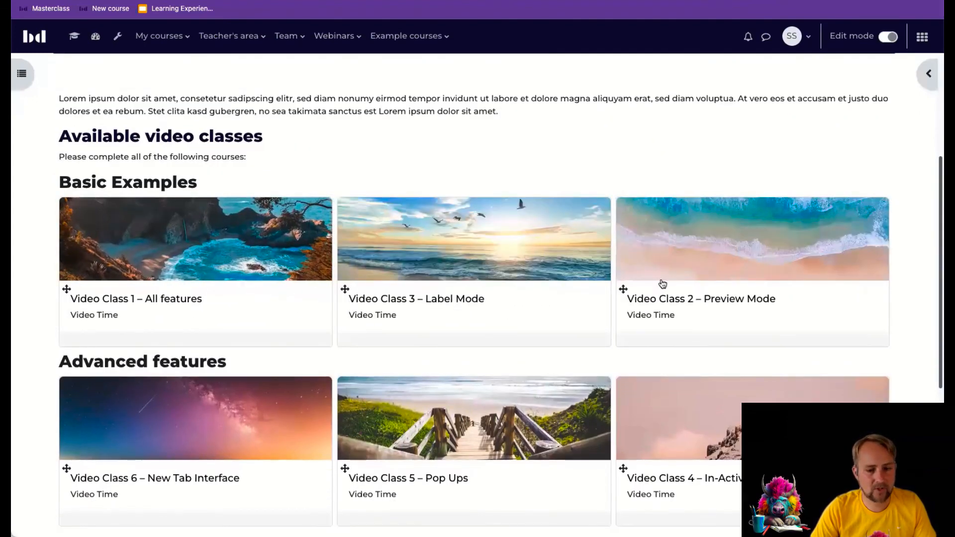
pyautogui.scroll(-3)
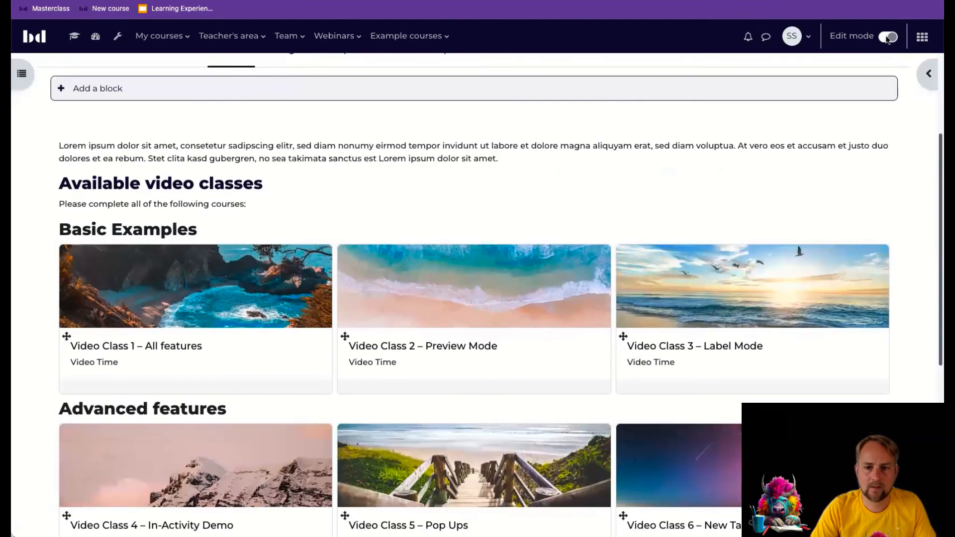
pyautogui.click(888, 36)
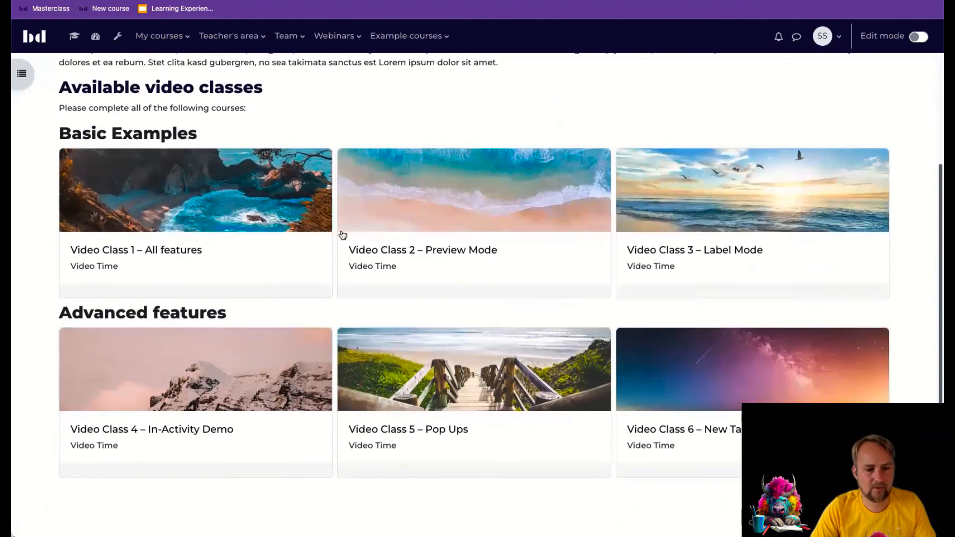
pyautogui.moveTo(729, 205)
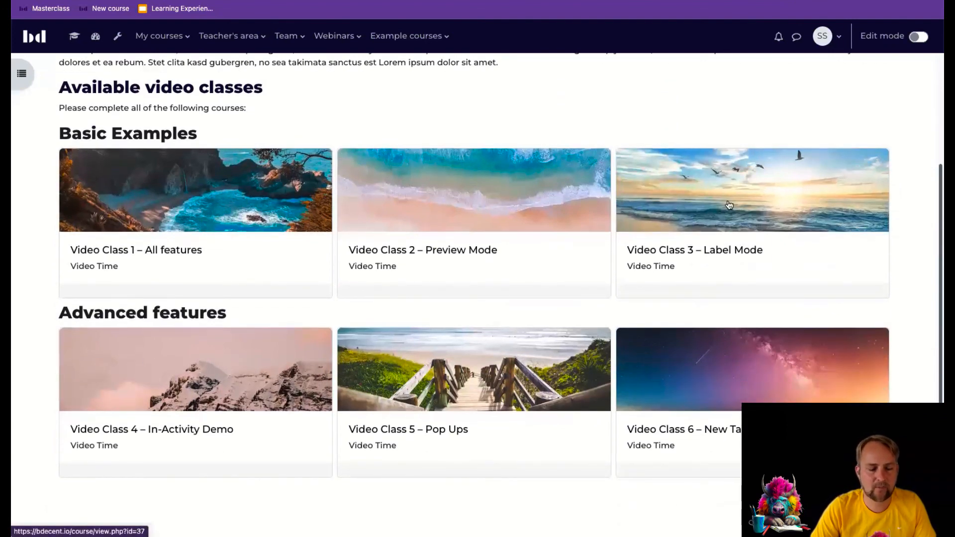
pyautogui.moveTo(721, 376)
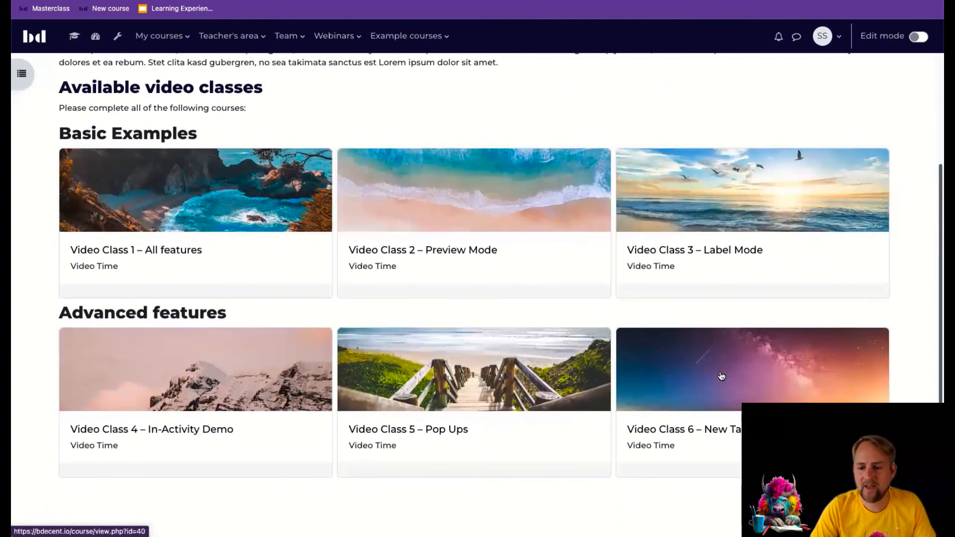
pyautogui.moveTo(814, 382)
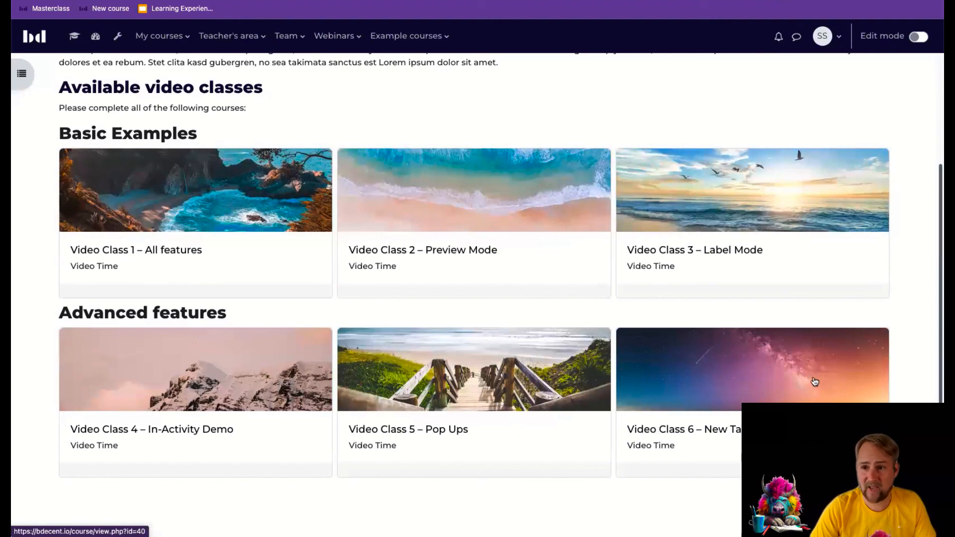
pyautogui.moveTo(460, 217)
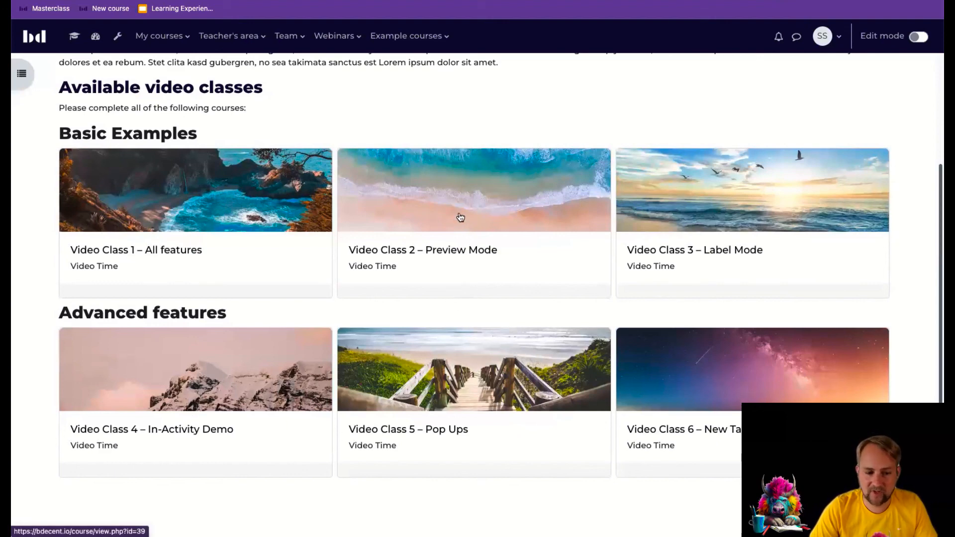
pyautogui.moveTo(390, 177)
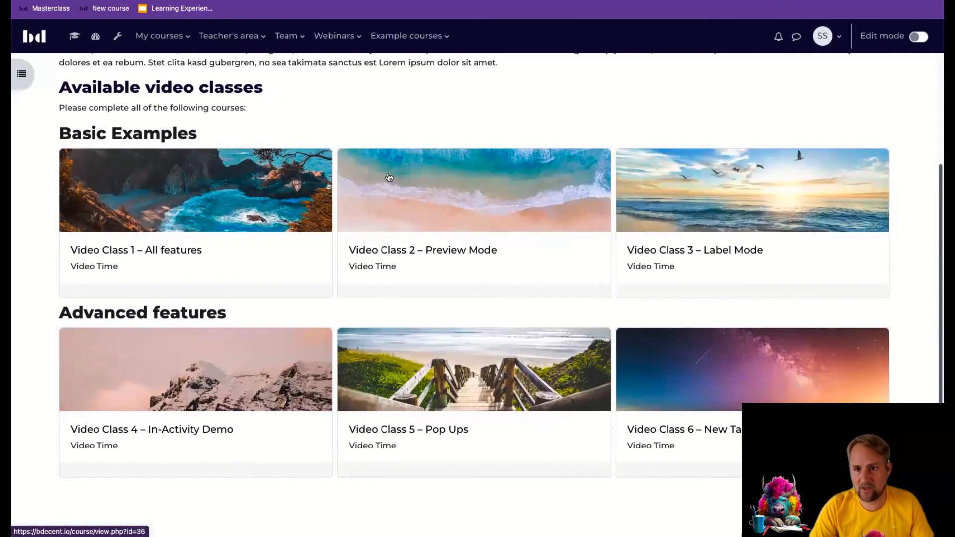
pyautogui.moveTo(580, 263)
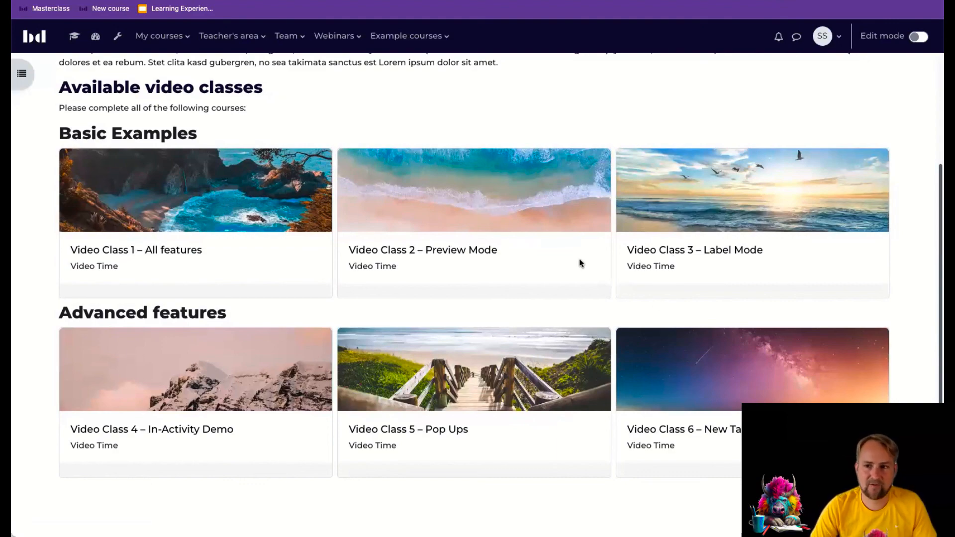